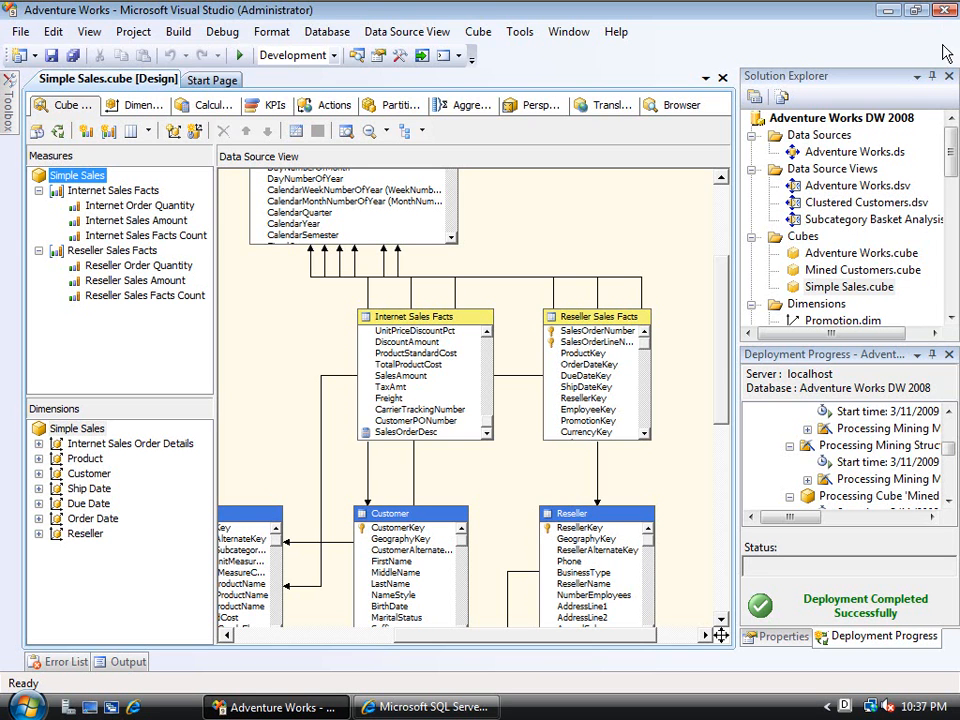
mouse_move(760, 83)
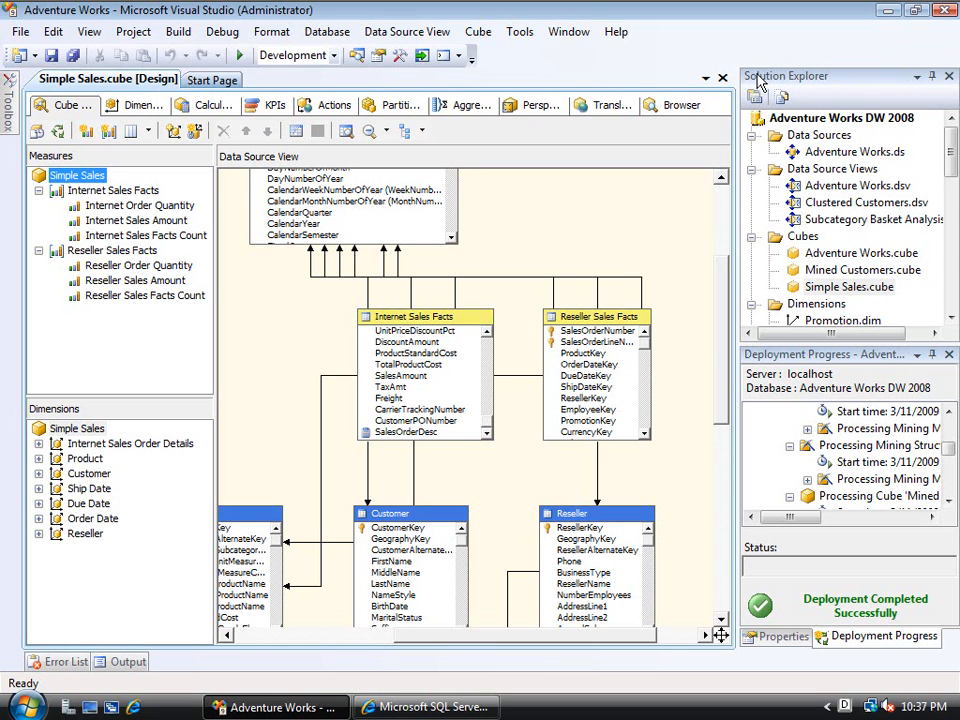
mouse_move(895, 25)
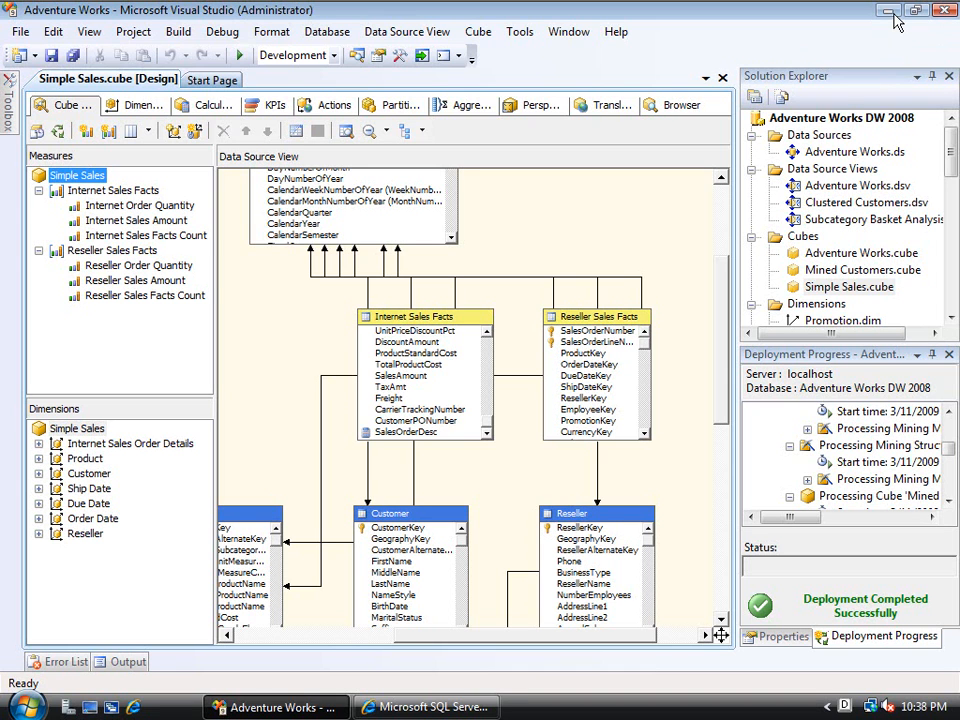
mouse_move(518, 588)
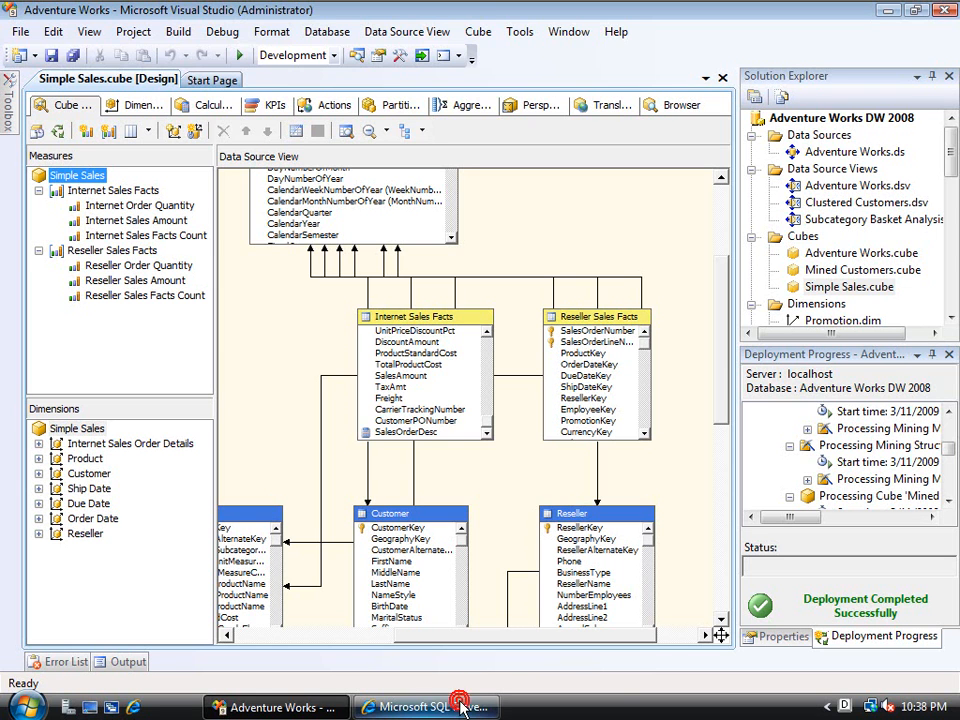
Find the SQL Server 2005 SP2a Reporting Services samples release on CodePlex, then close that page
left_click(425, 707)
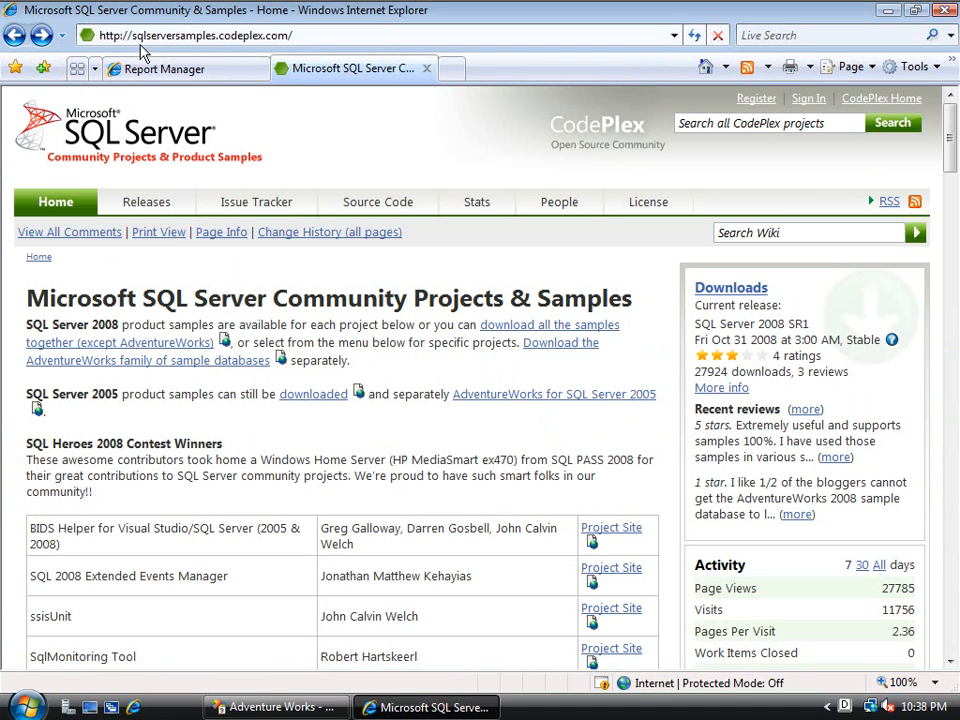
mouse_move(240, 35)
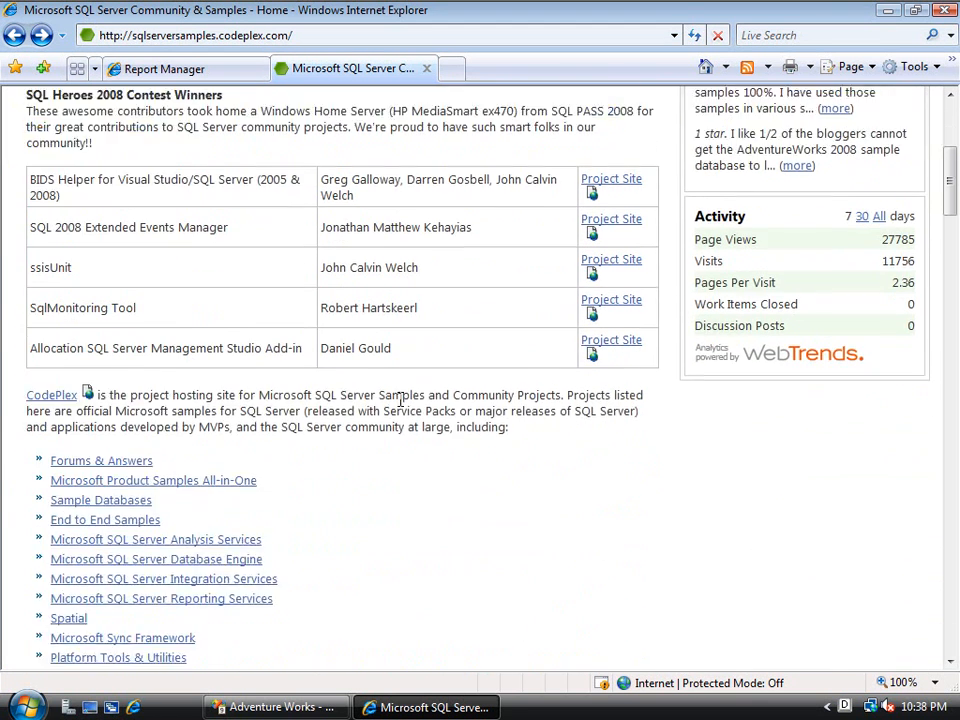
scroll("down", 3)
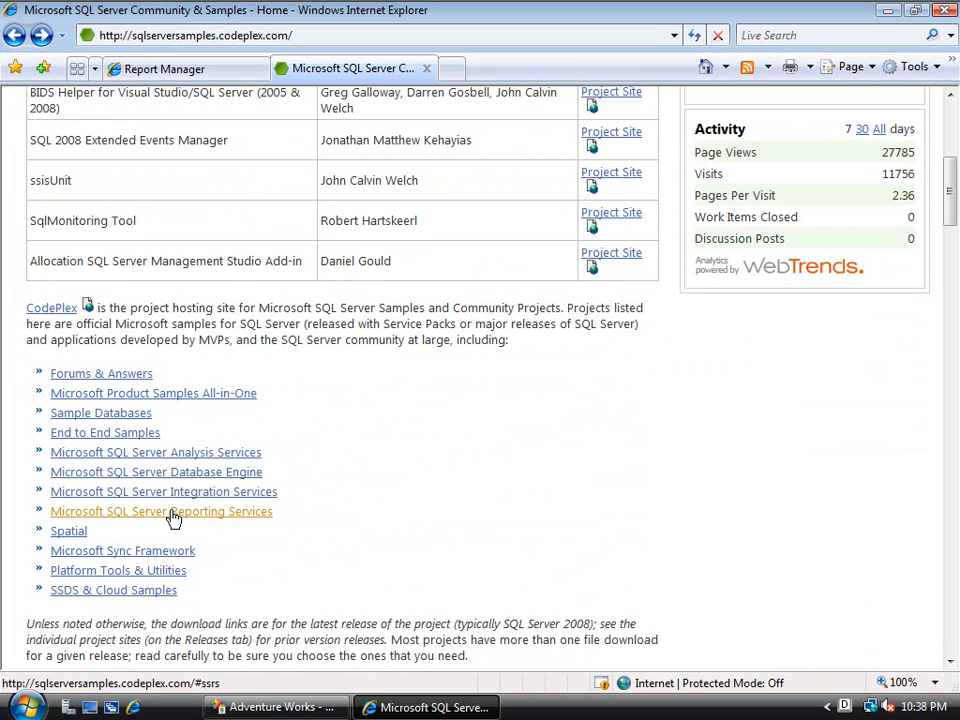
left_click(161, 511)
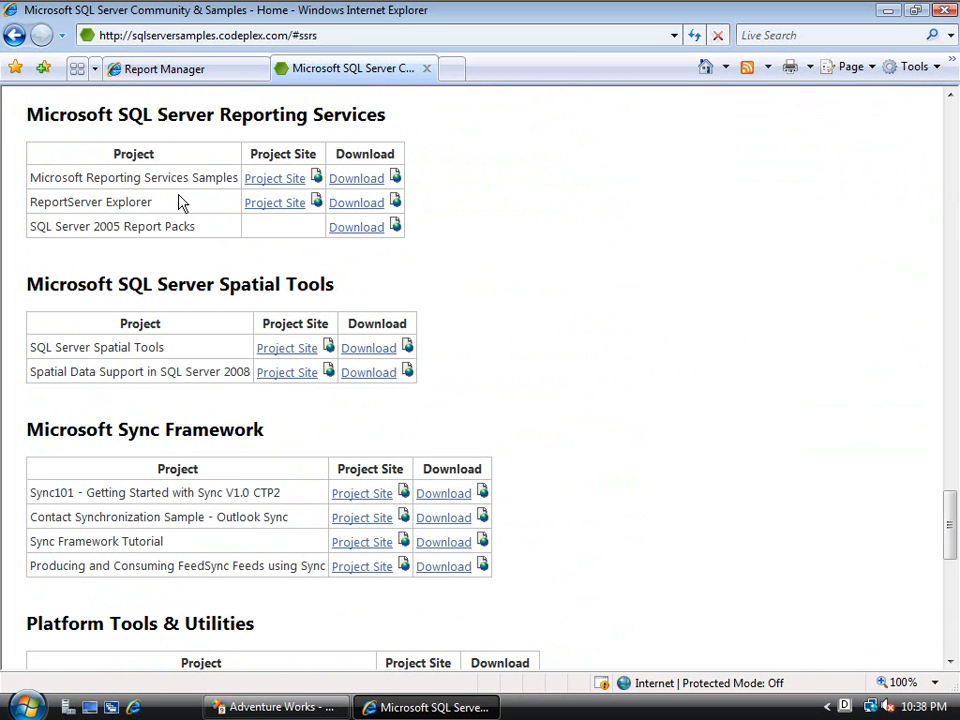
mouse_move(210, 177)
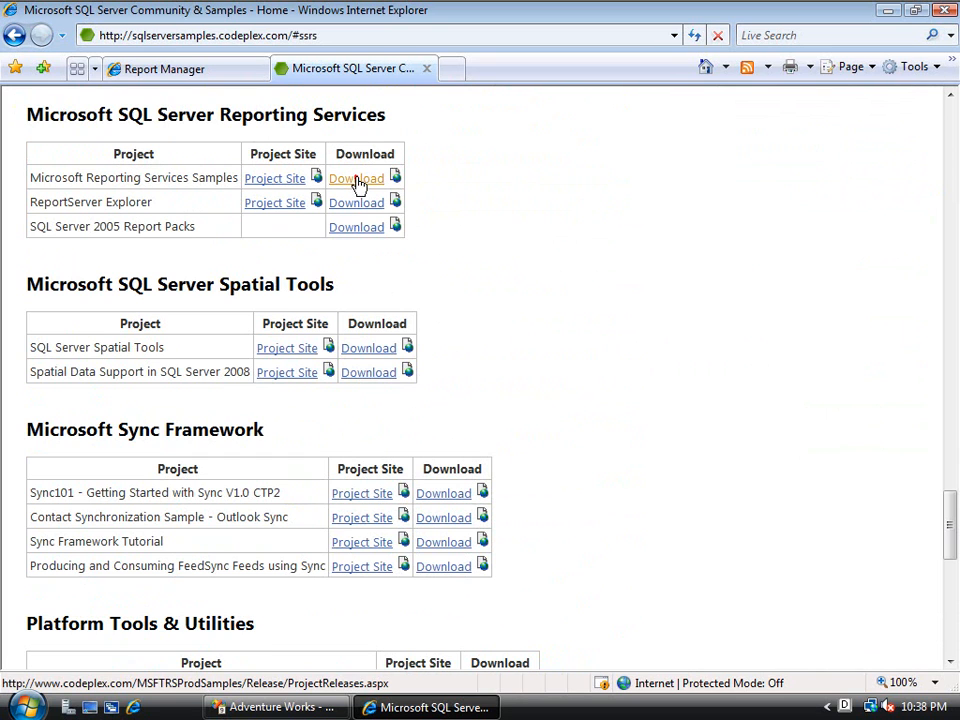
left_click(356, 178)
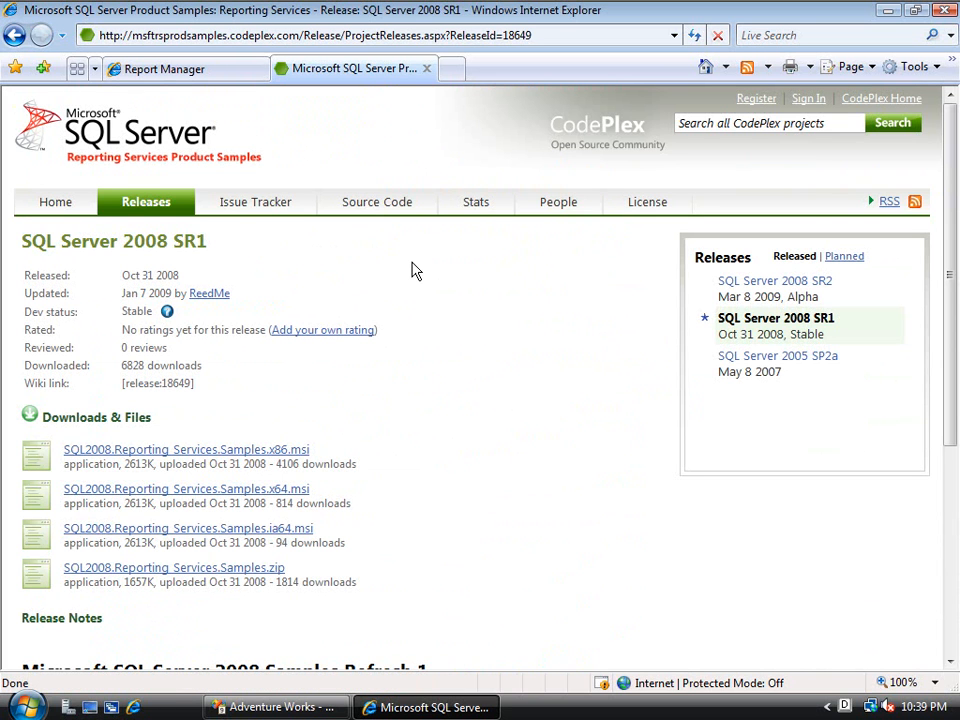
mouse_move(492, 272)
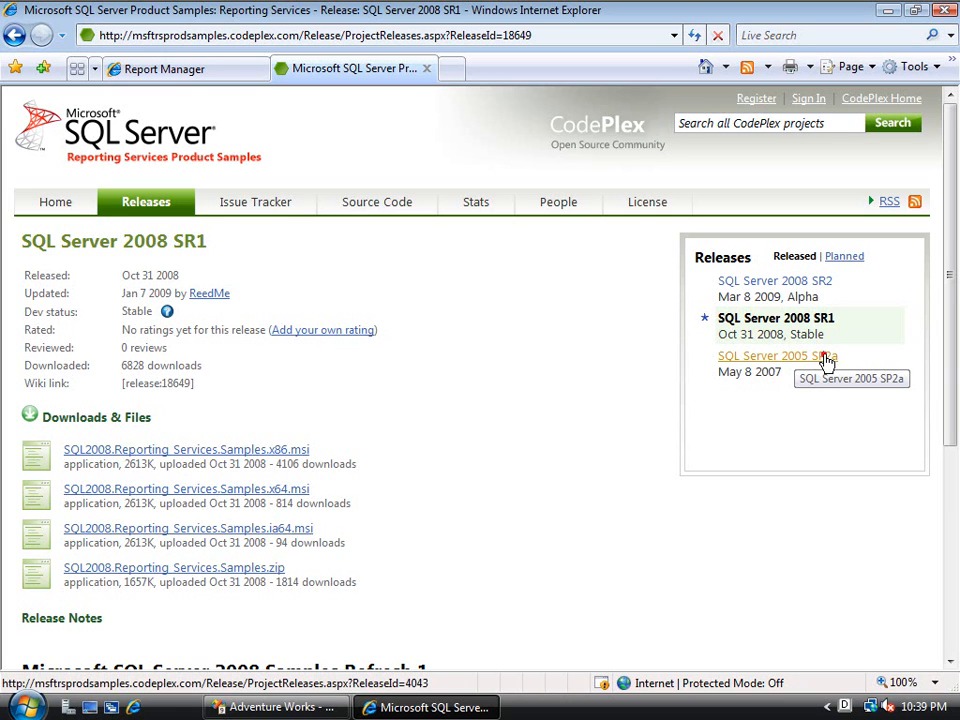
left_click(770, 356)
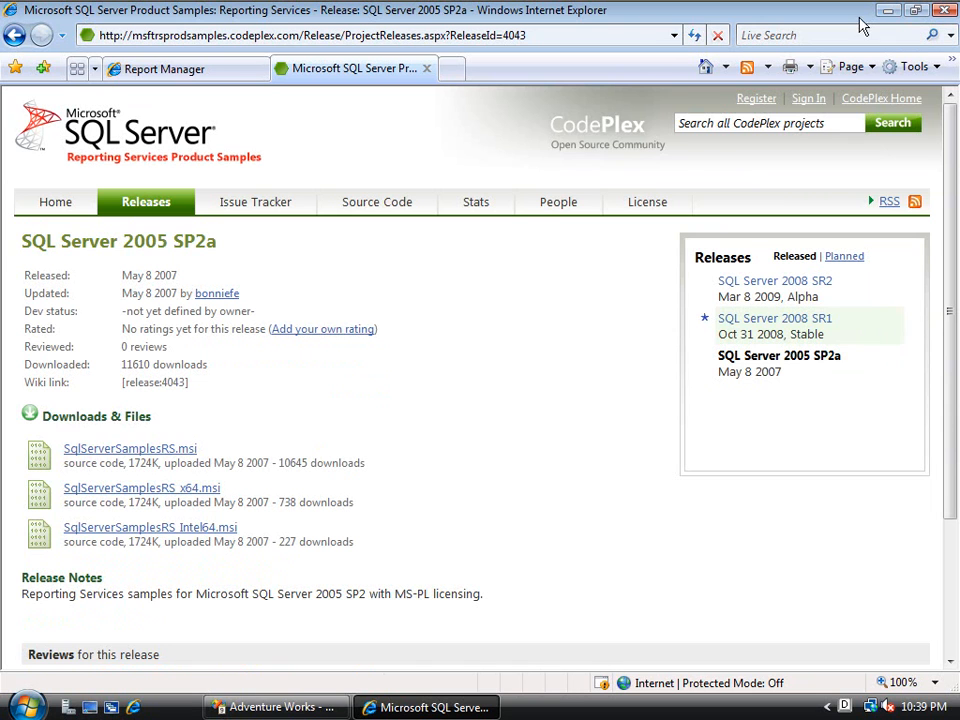
left_click(163, 68)
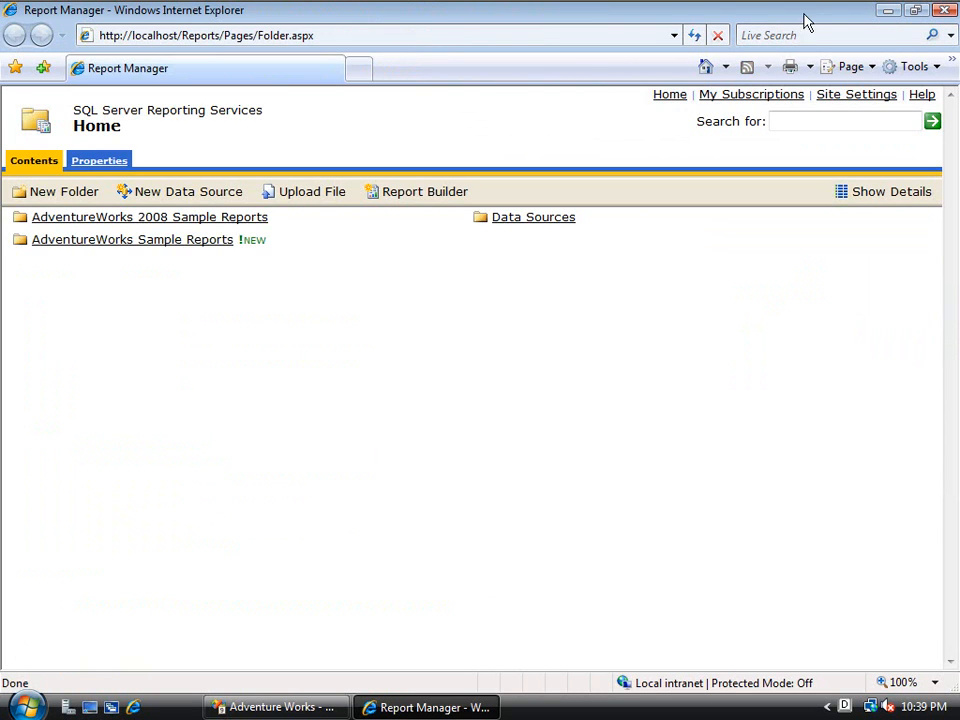
Browse to Program Files\Microsoft SQL Server\90\Samples\Reporting Services\Report Samples\AdventureWorks Sample Reports and widen the Name column
left_click(275, 707)
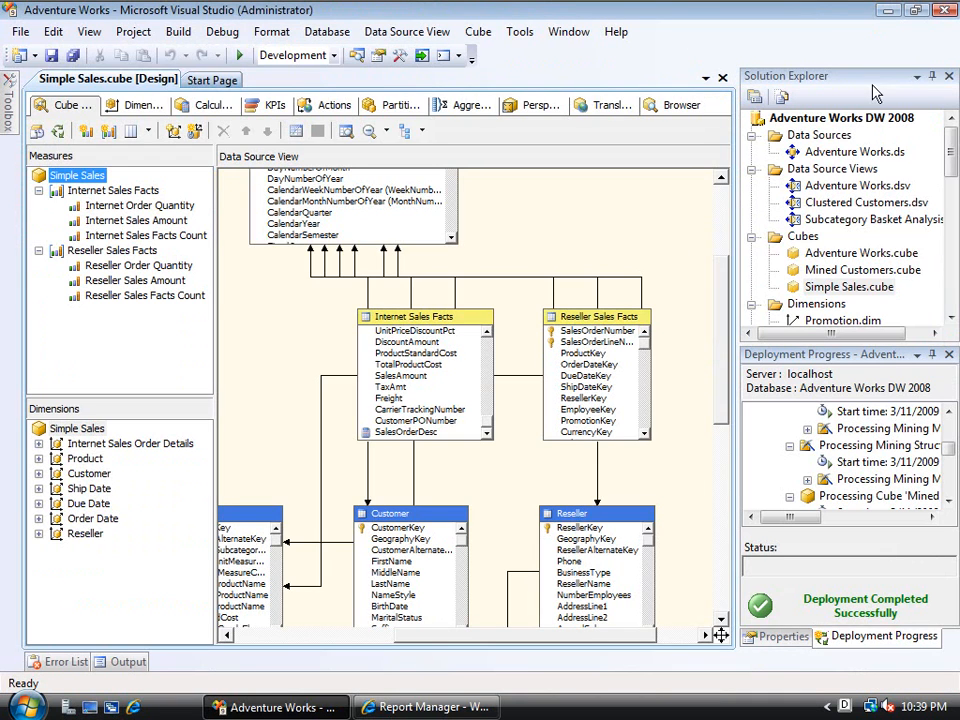
left_click(27, 706)
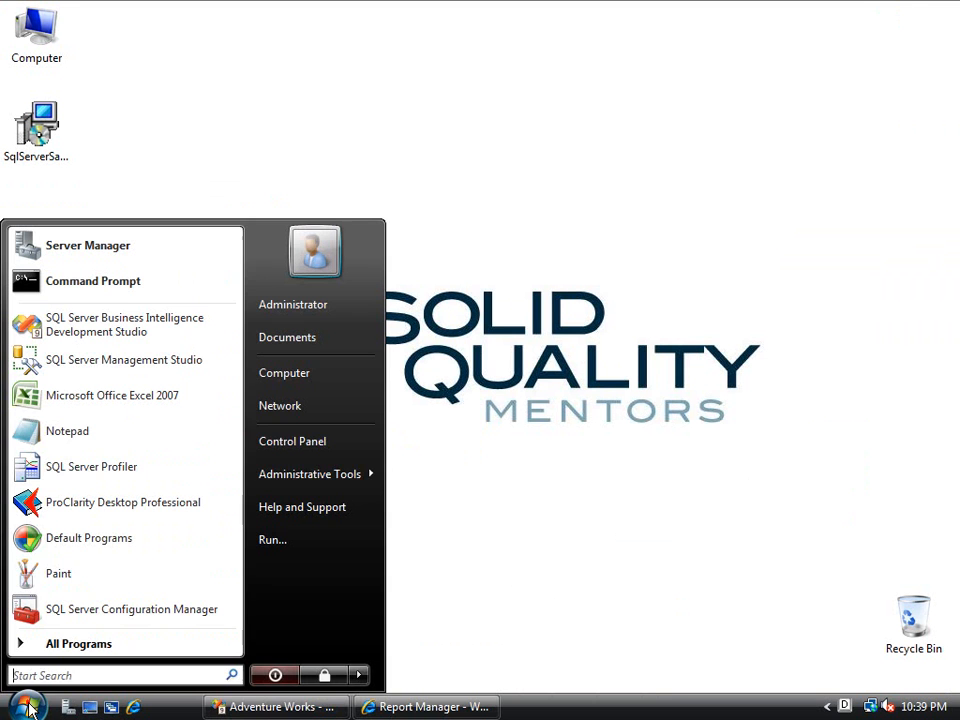
left_click(284, 372)
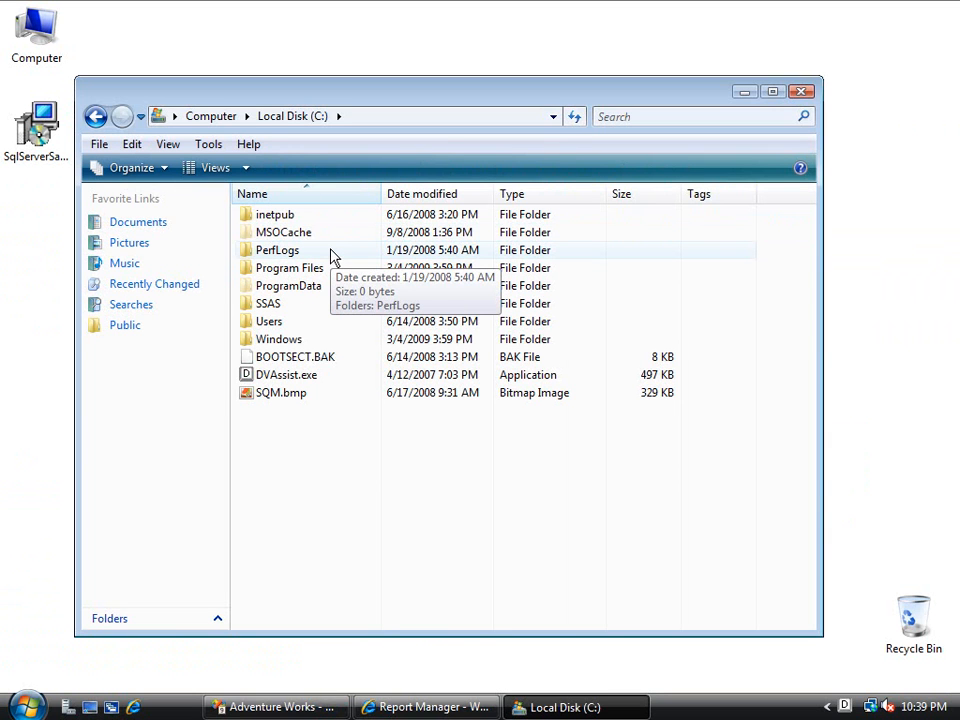
double_click(289, 267)
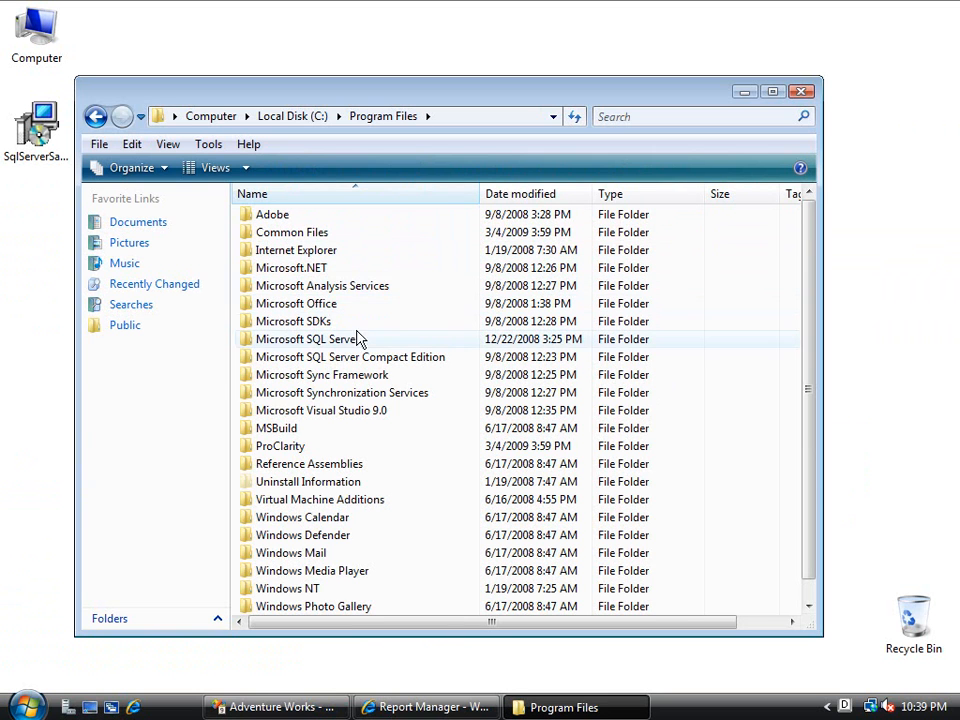
double_click(308, 339)
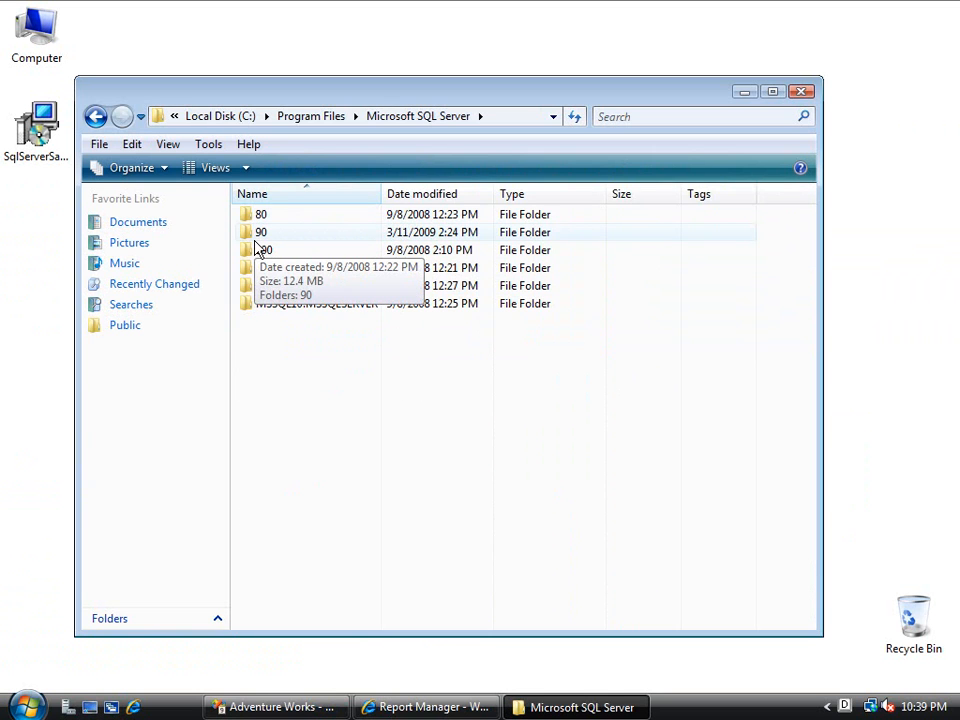
double_click(261, 232)
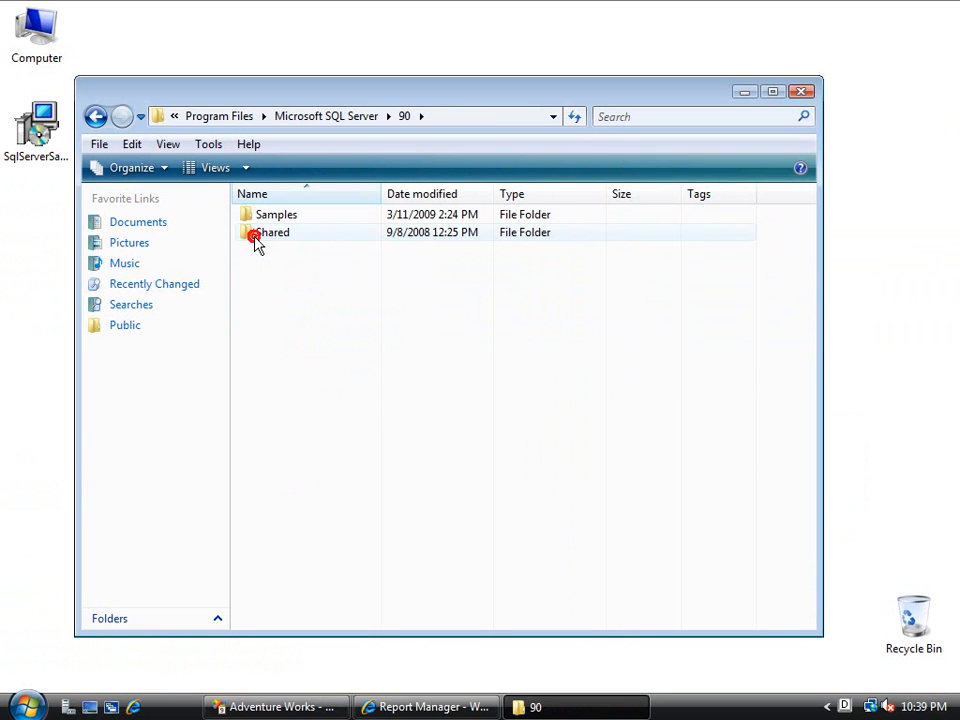
double_click(277, 214)
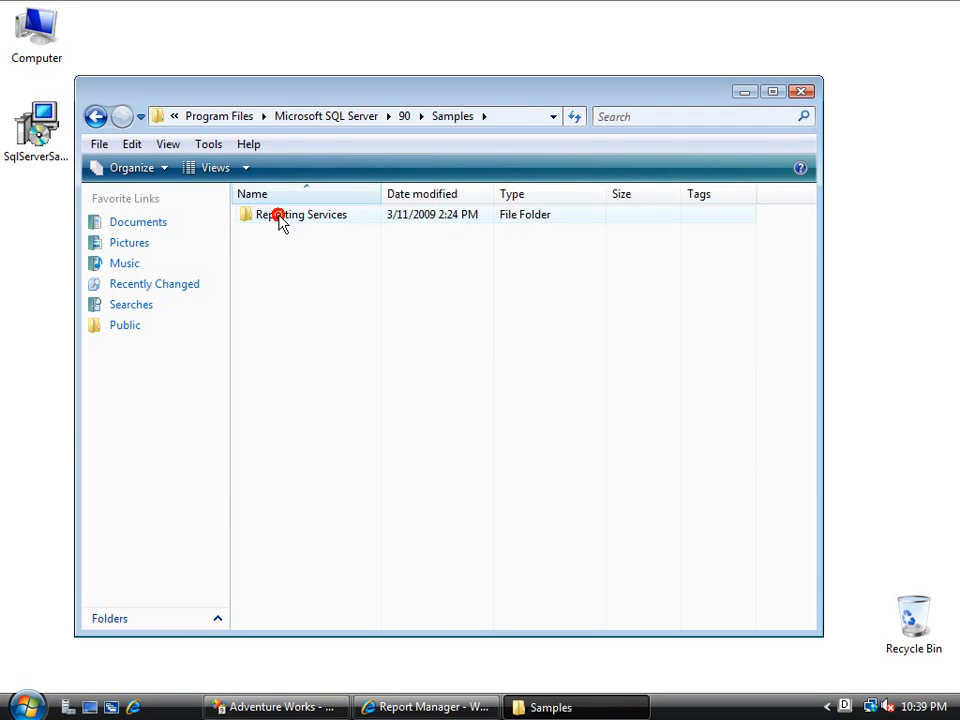
double_click(303, 214)
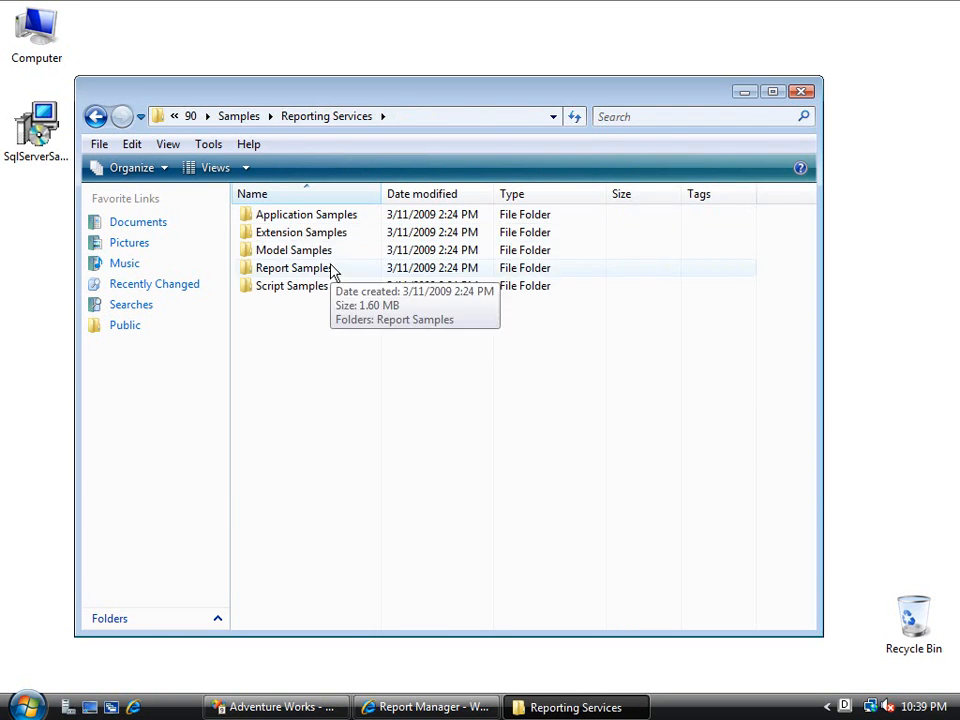
double_click(292, 267)
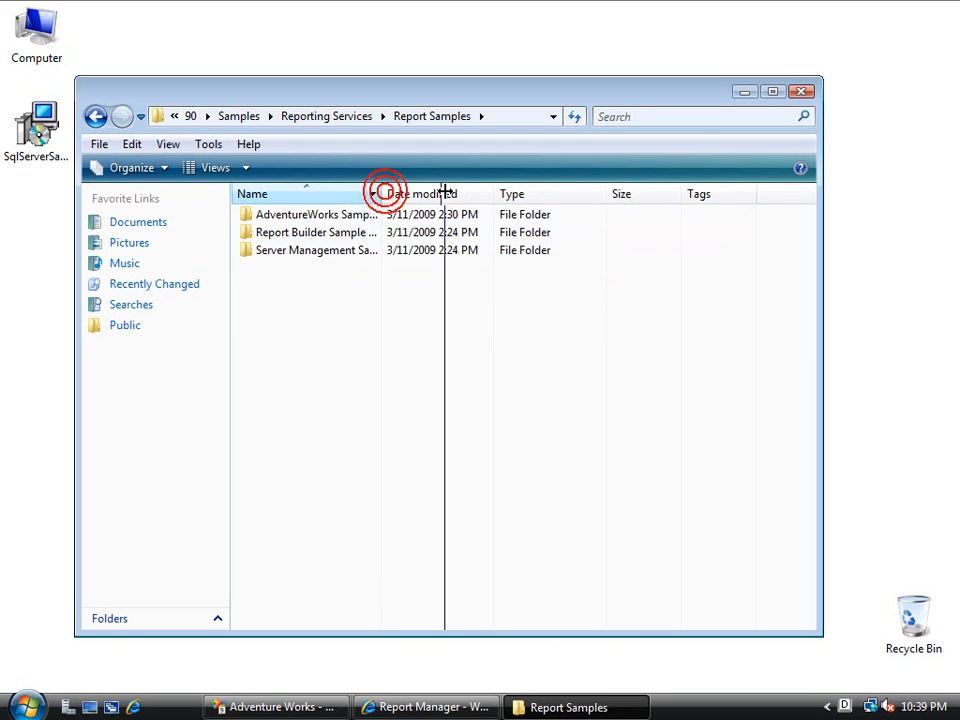
double_click(314, 214)
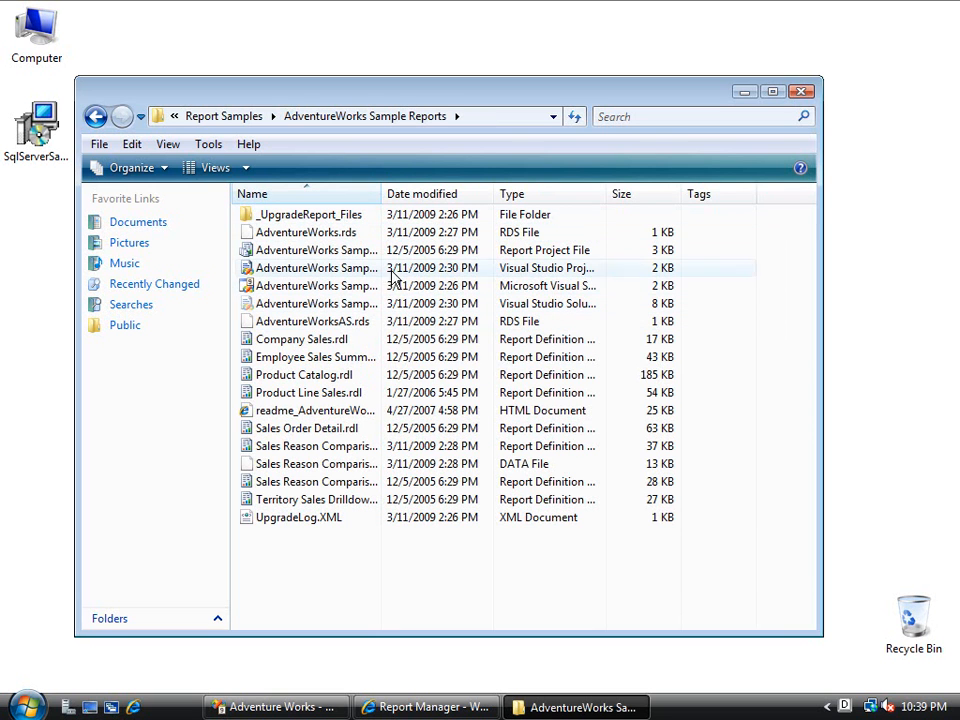
left_click_drag(377, 193, 465, 193)
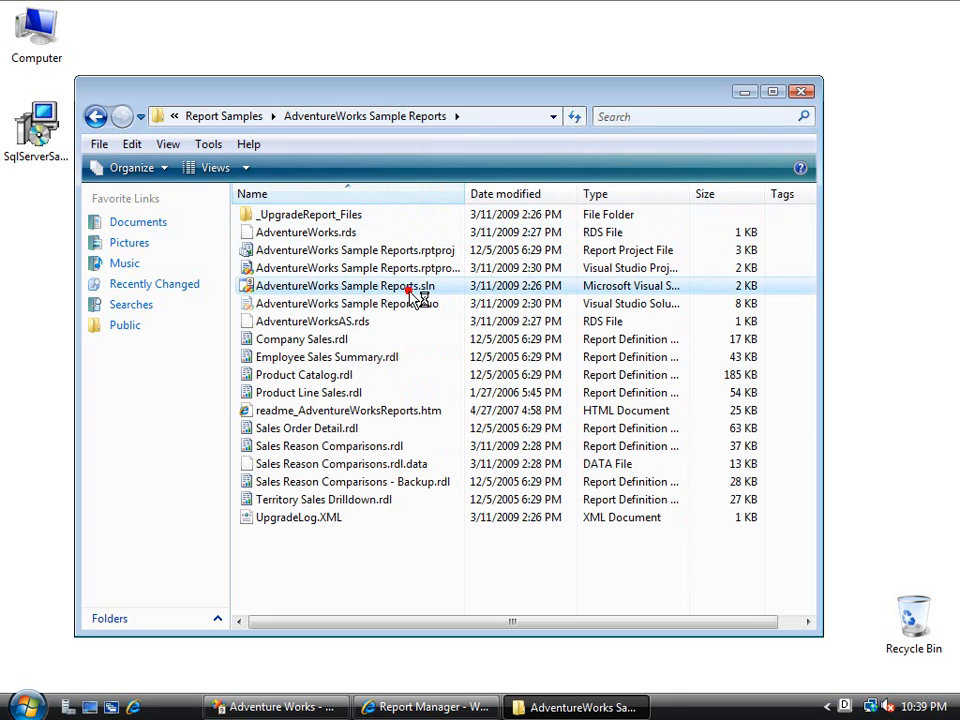
Open the AdventureWorks Sample Reports solution and confirm AdventureWorks.rds connects to local AdventureWorks2008
double_click(344, 285)
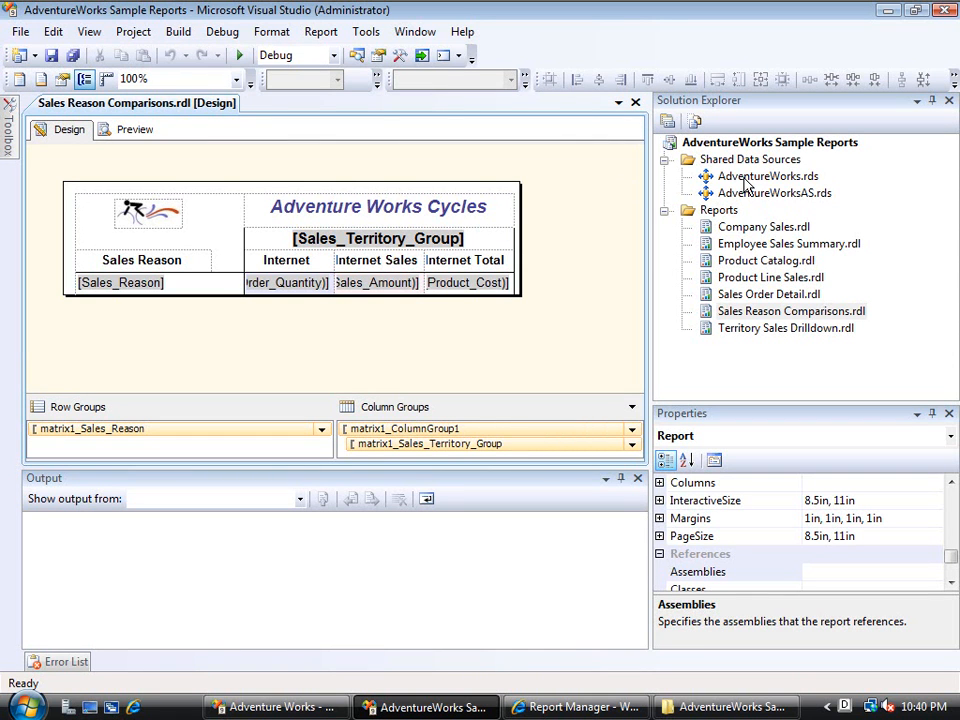
left_click(768, 176)
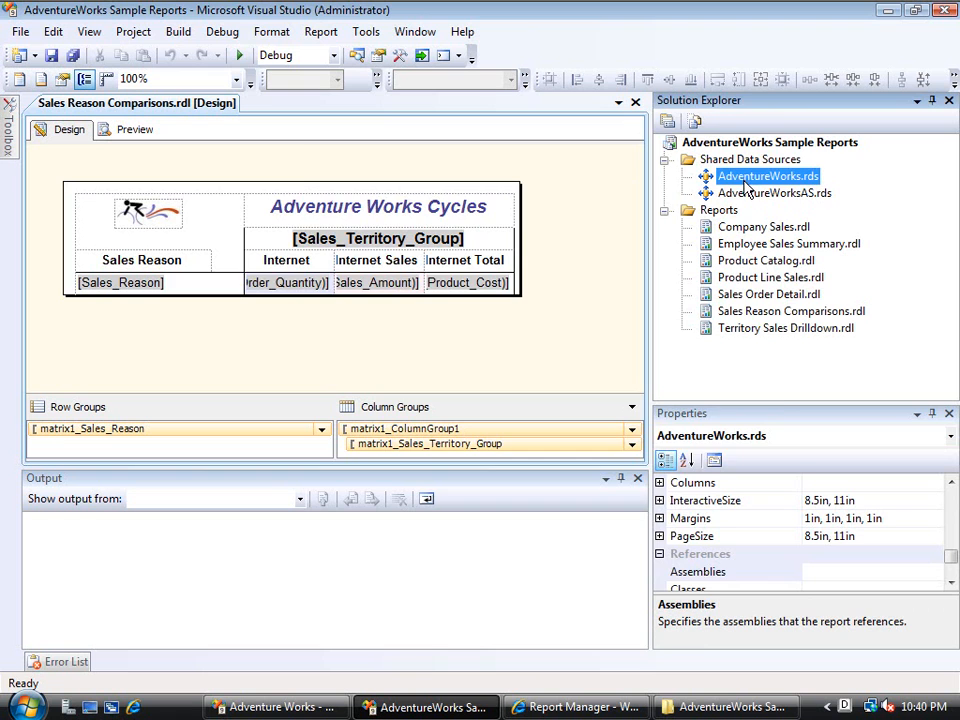
double_click(767, 176)
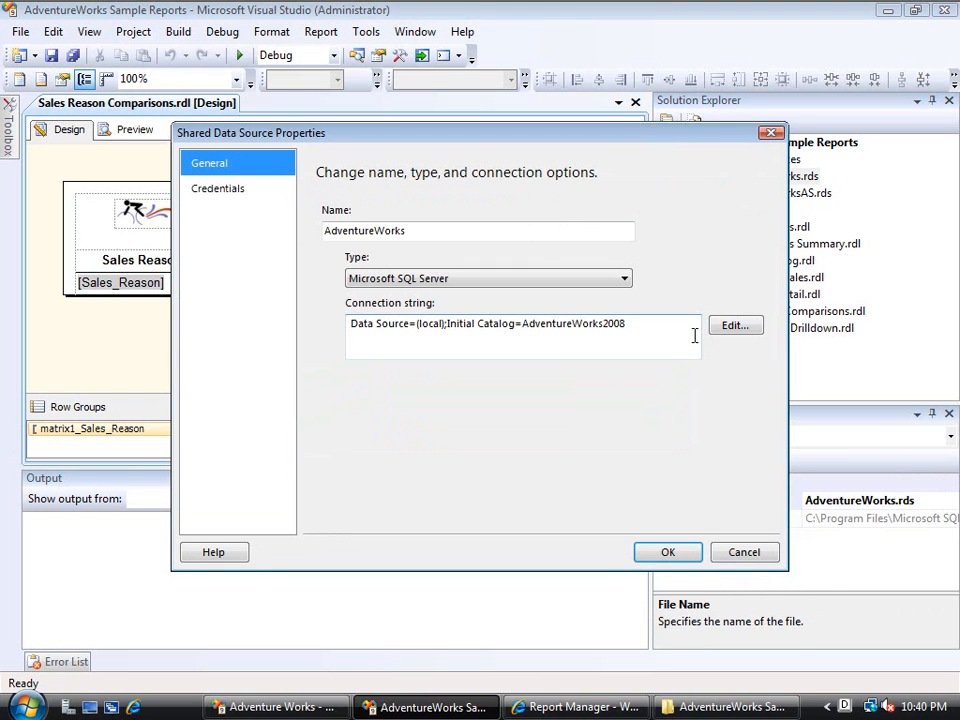
double_click(588, 323)
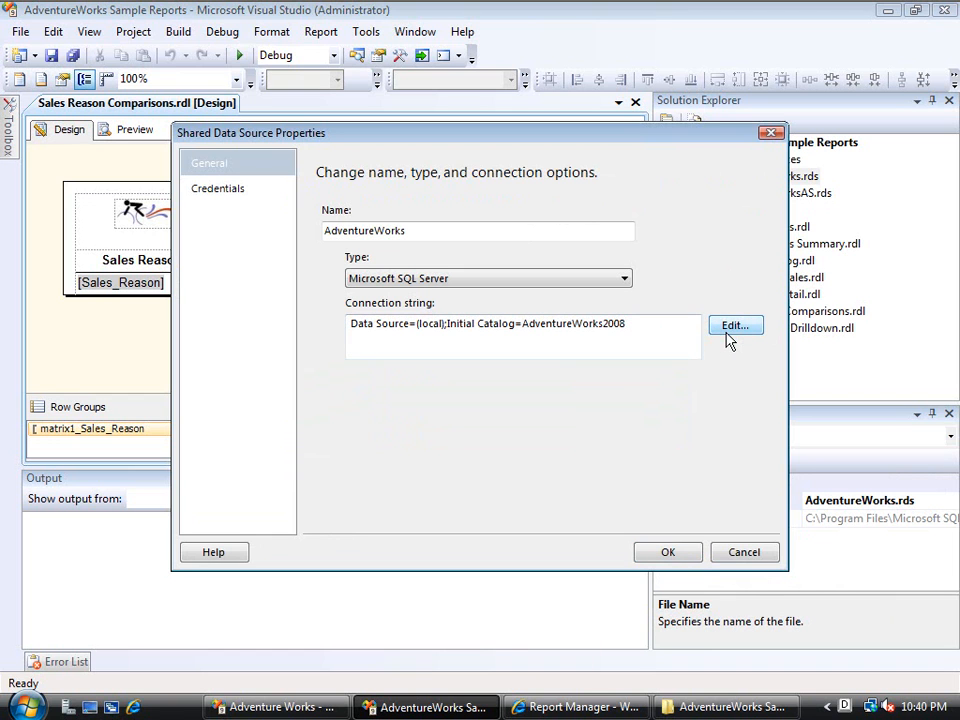
left_click(735, 325)
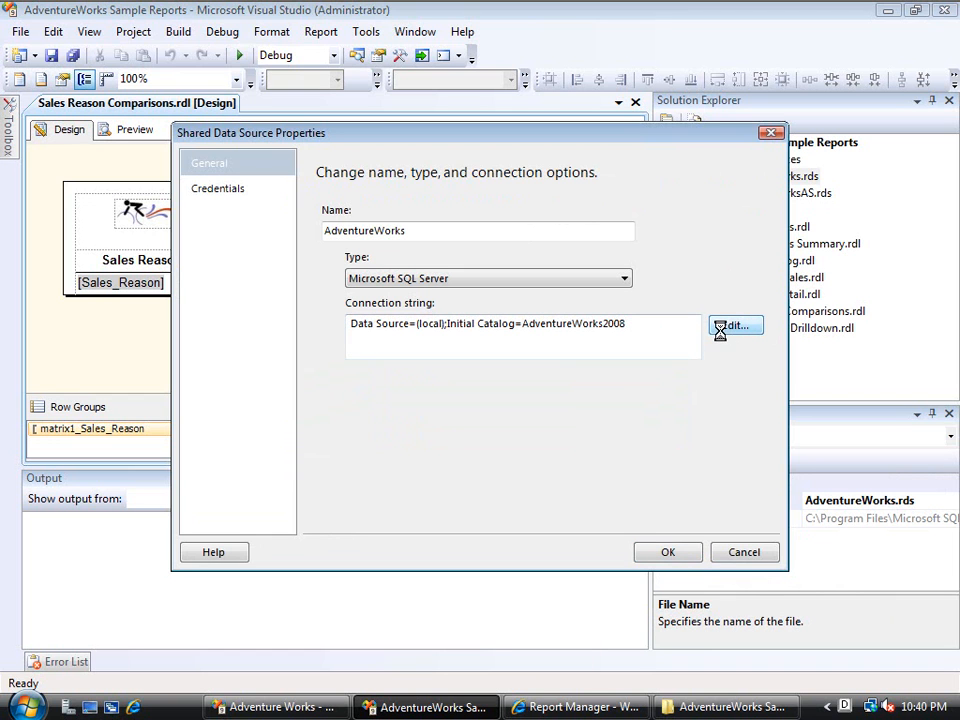
left_click(734, 326)
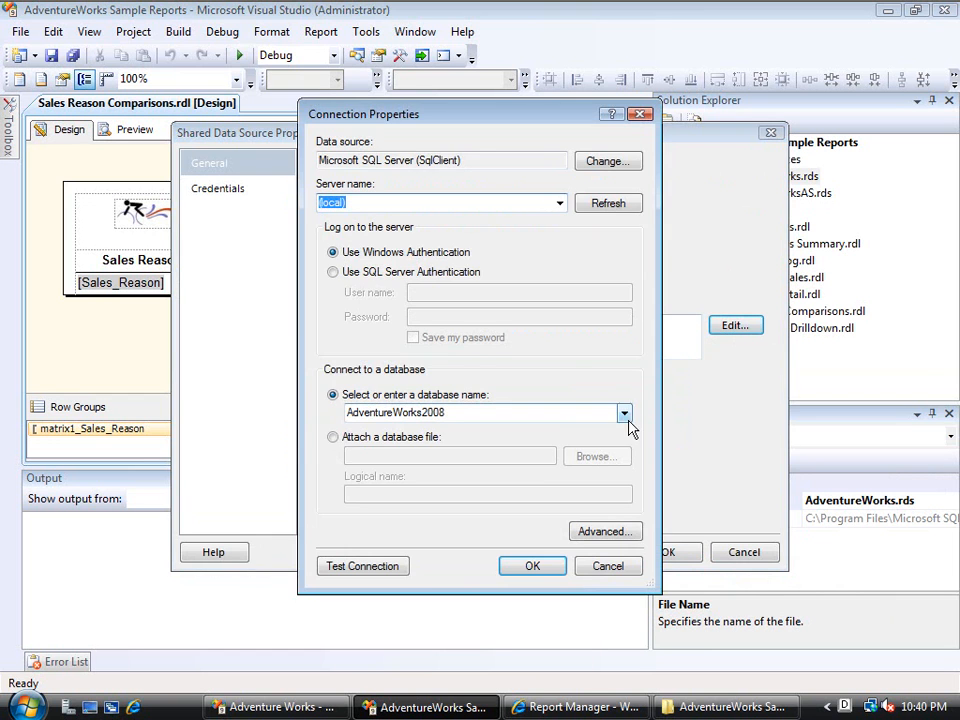
left_click(624, 412)
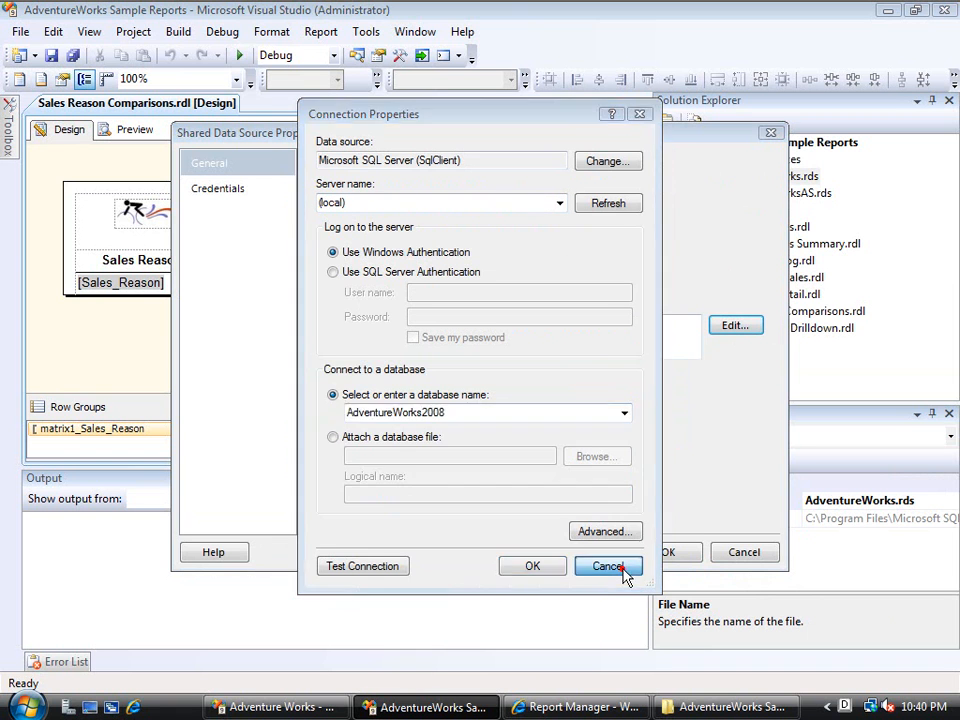
left_click(608, 566)
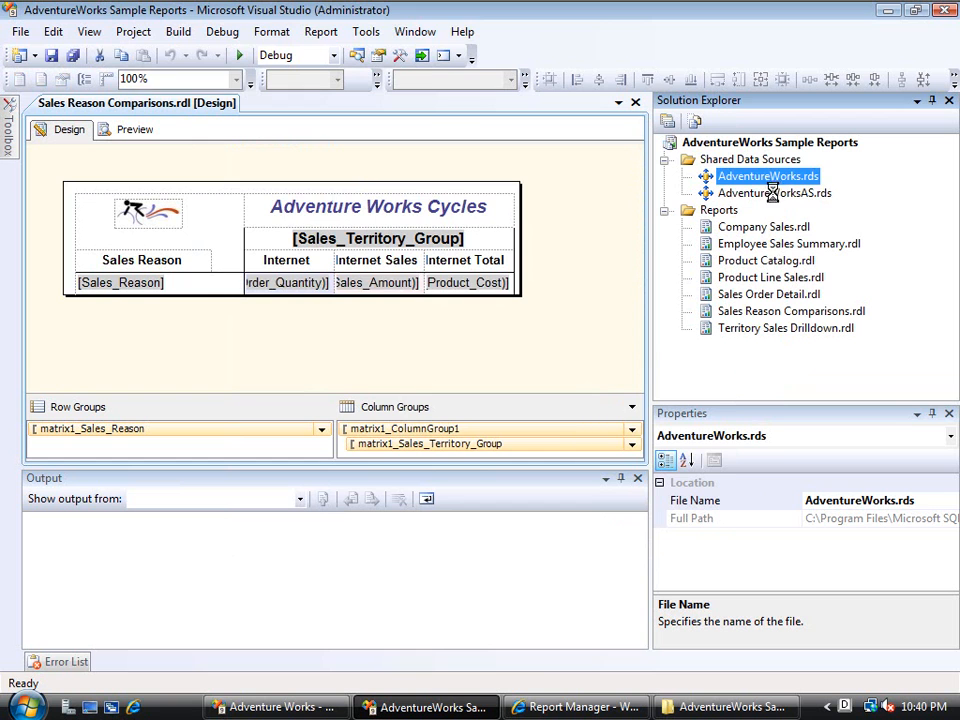
double_click(775, 193)
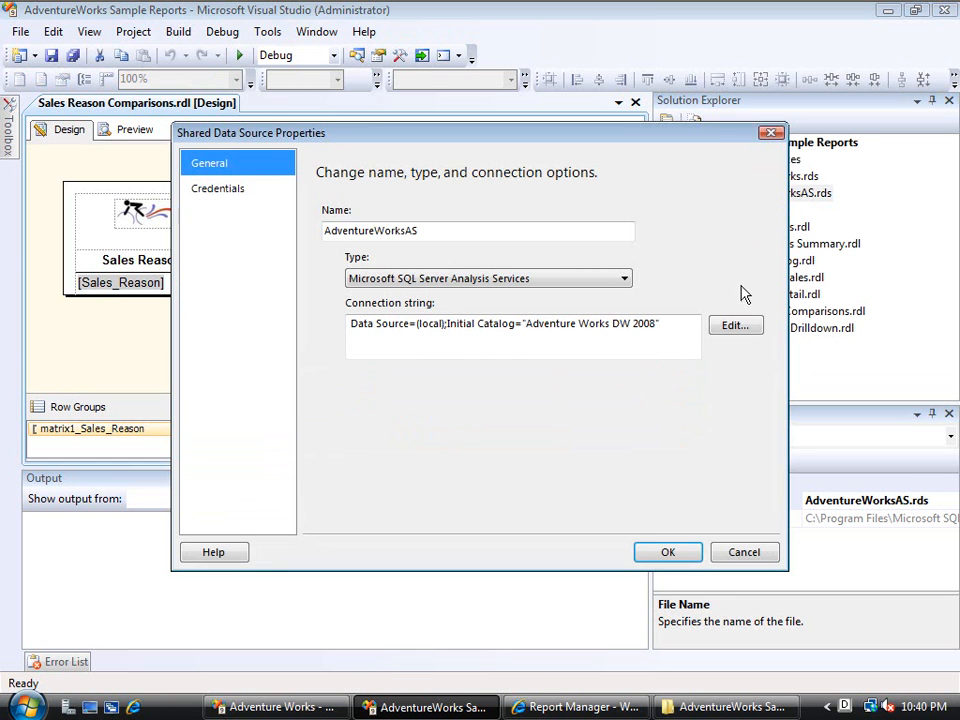
left_click(736, 325)
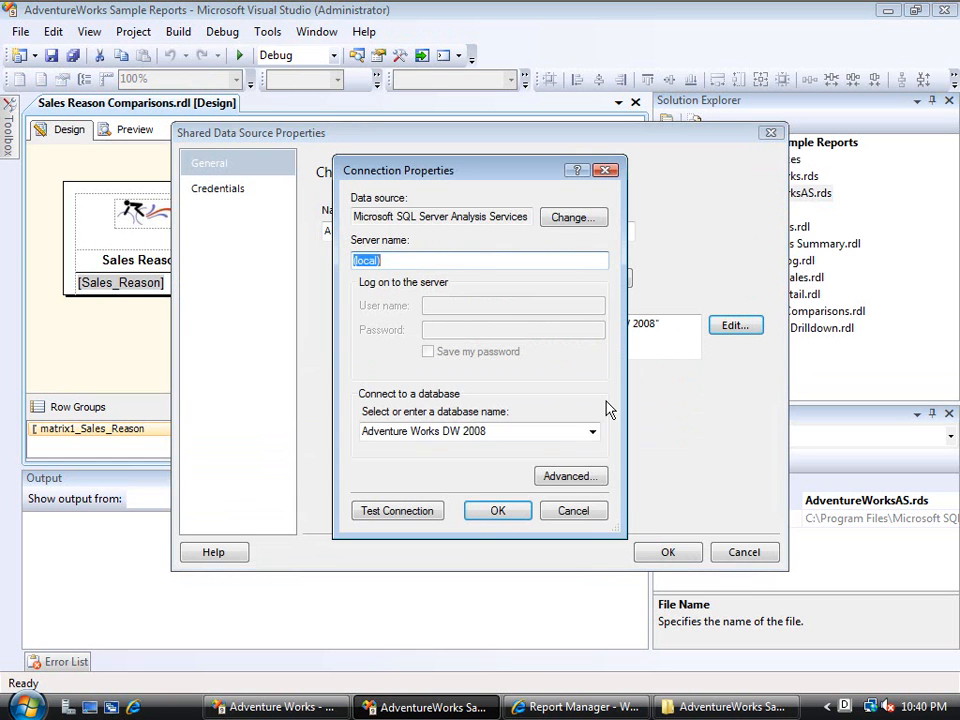
left_click(450, 431)
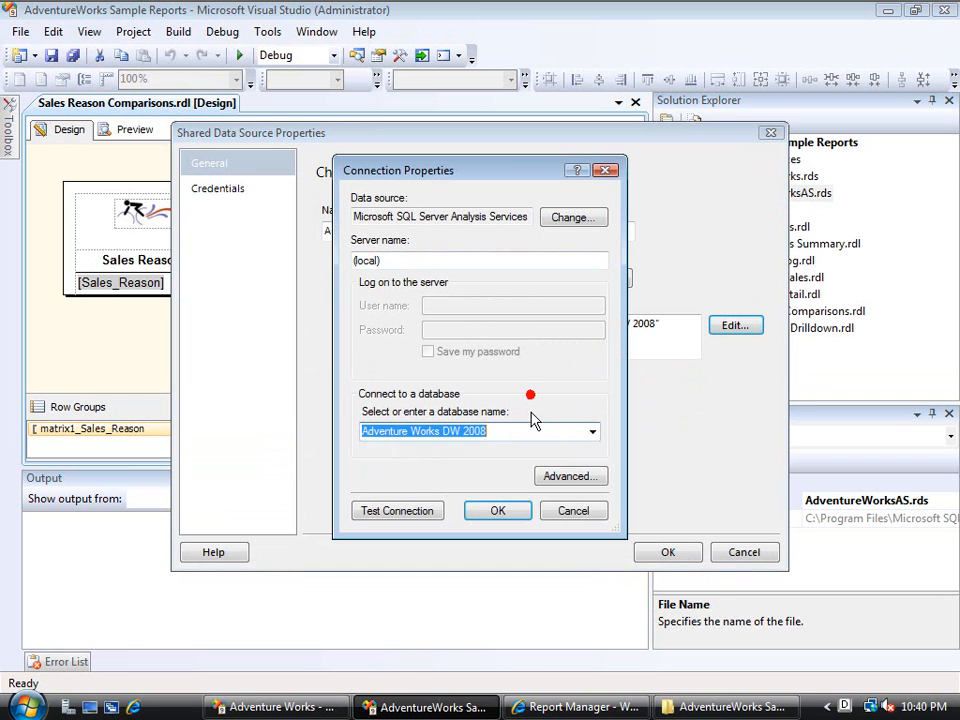
left_click(497, 510)
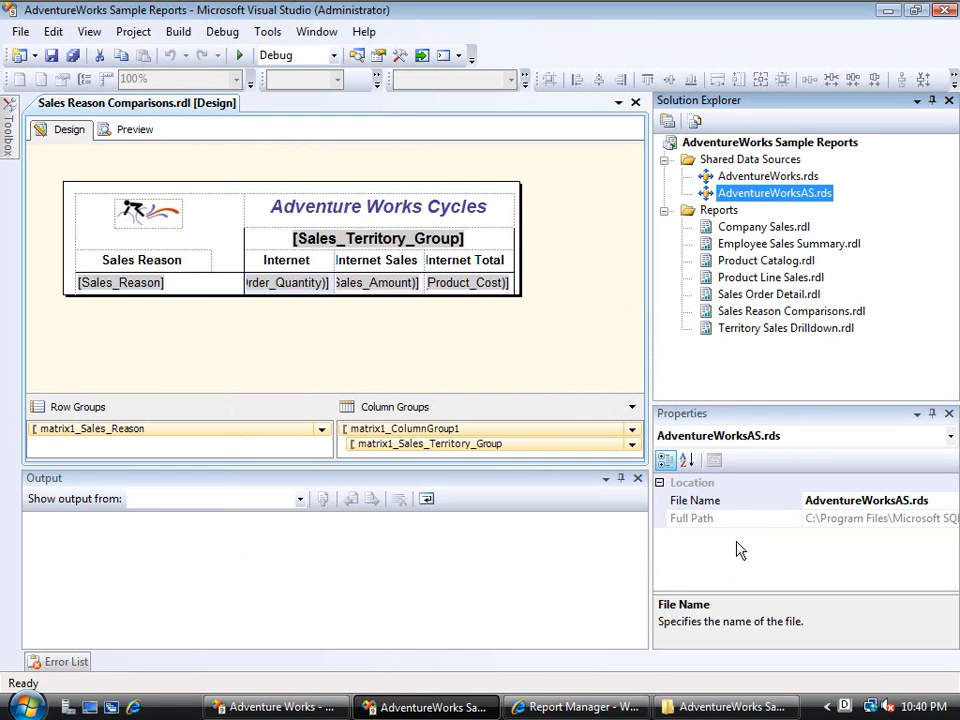
mouse_move(695, 258)
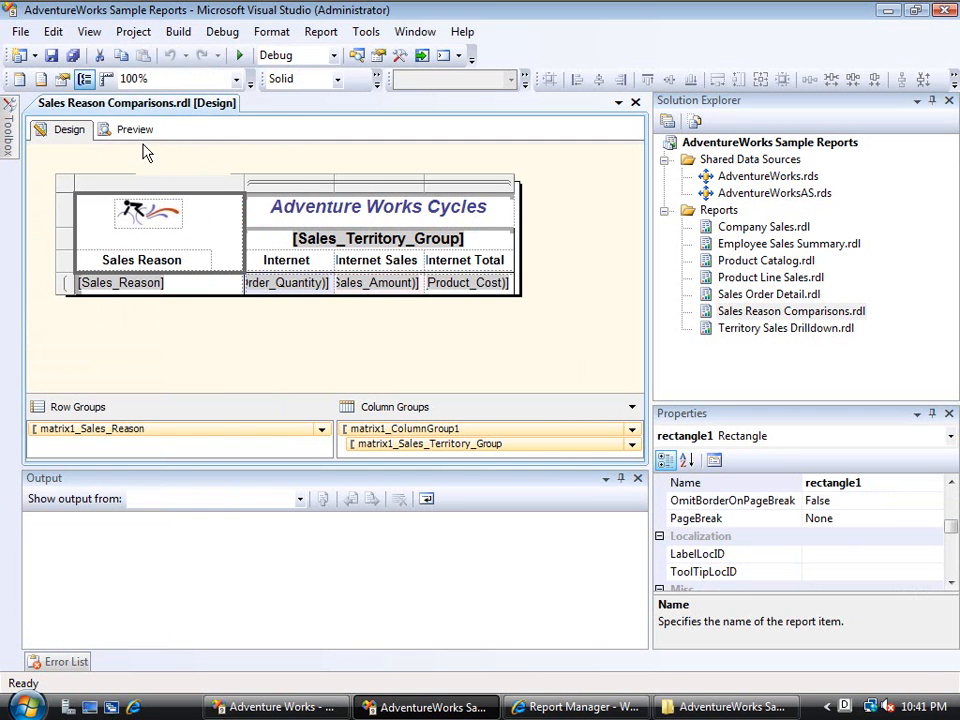
mouse_move(198, 191)
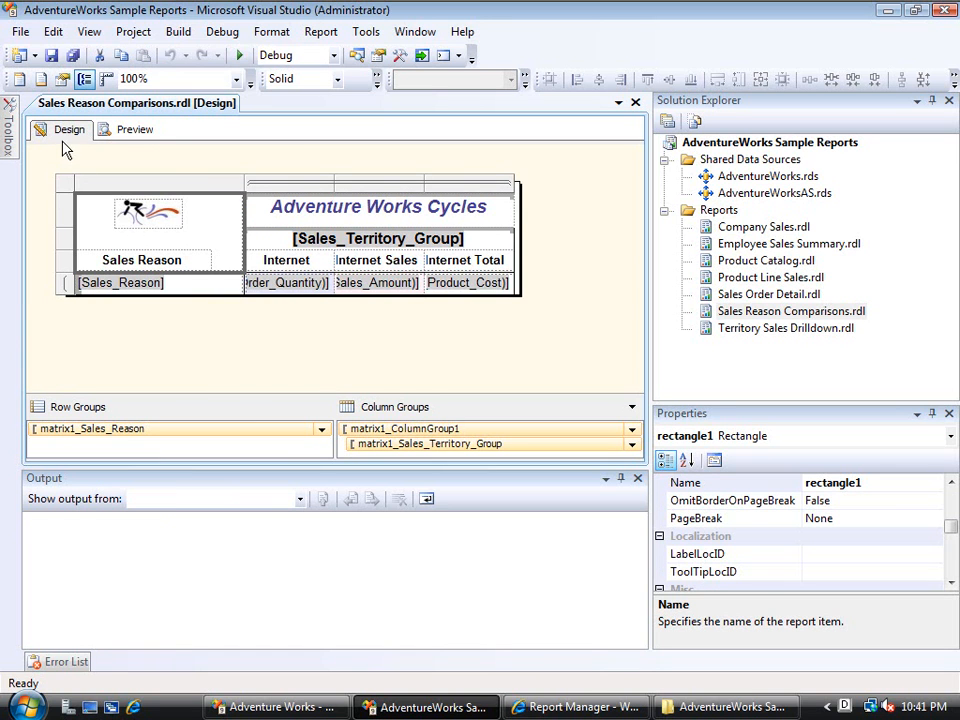
mouse_move(170, 195)
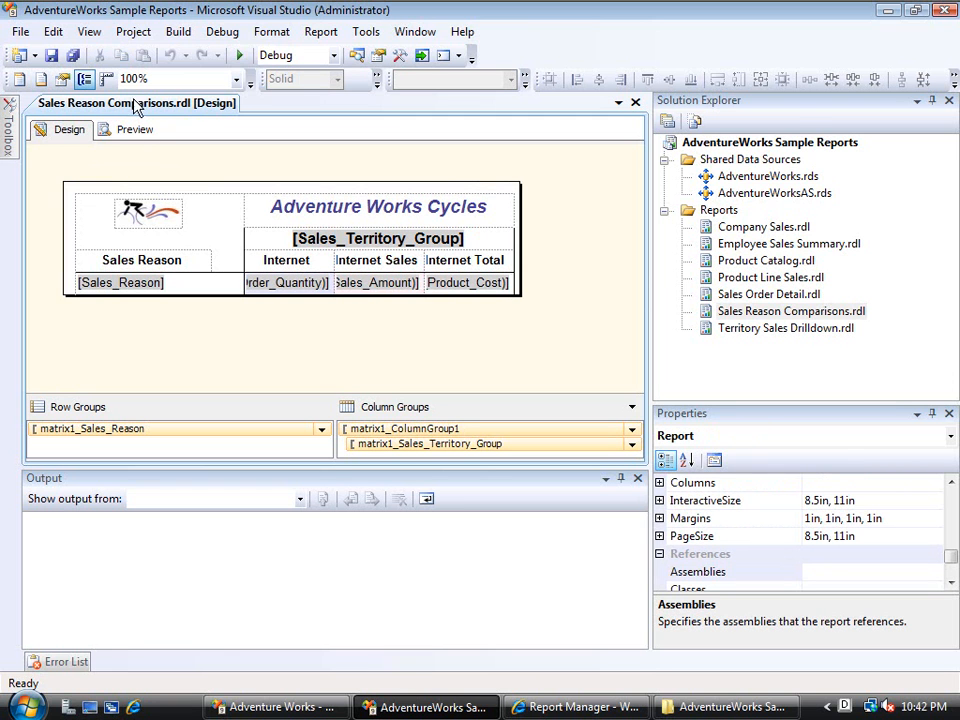
Show Report Data, inspect the ProductData and ProductList datasets and Category, then preview the report
left_click(89, 31)
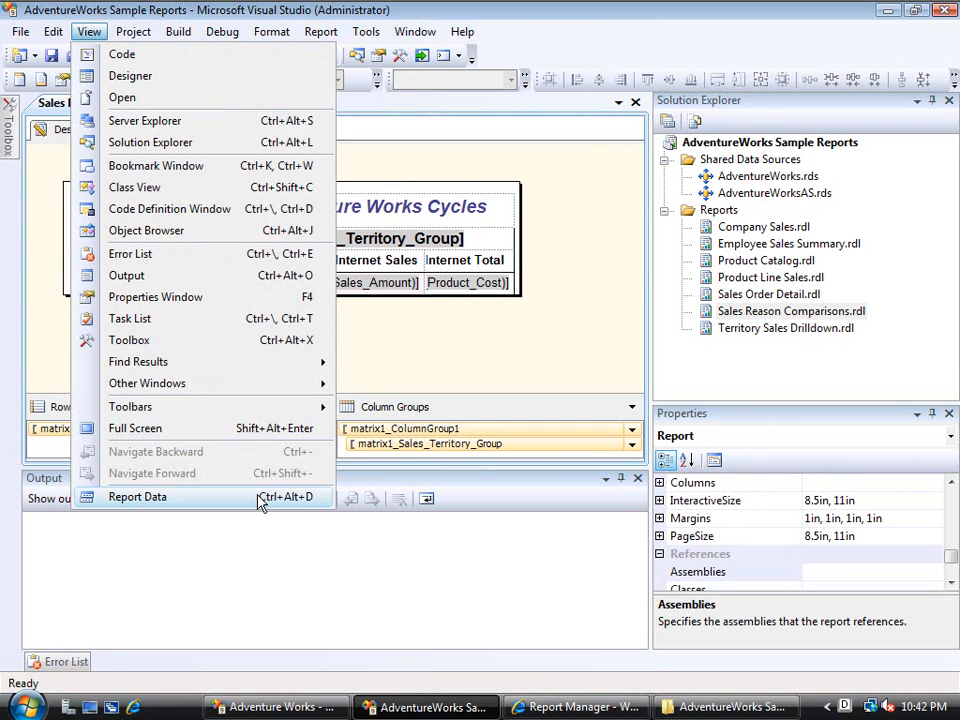
left_click(137, 497)
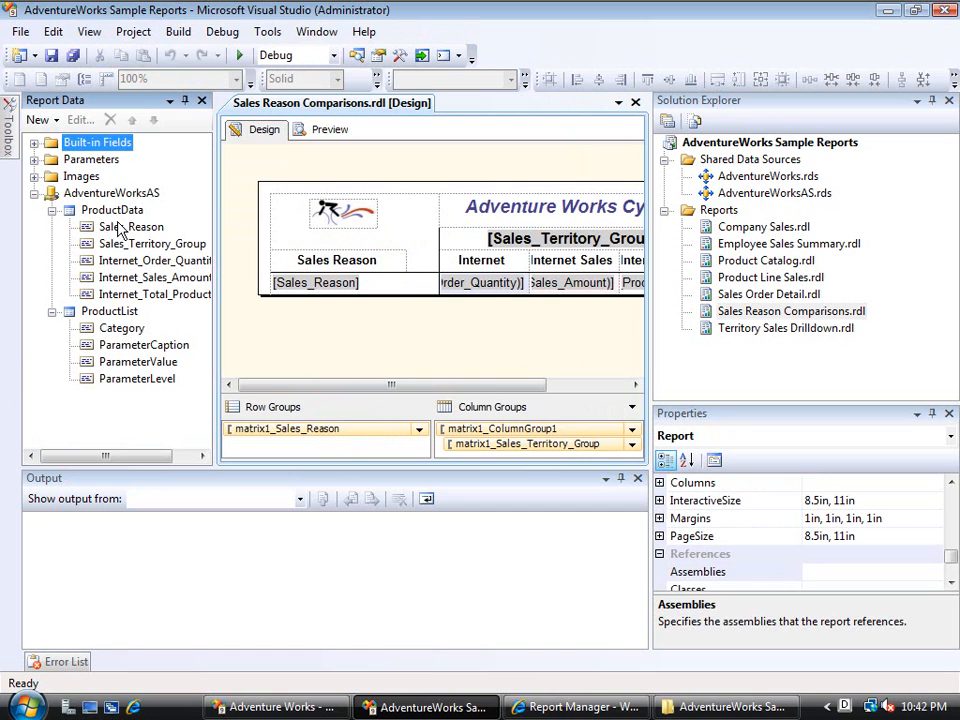
mouse_move(123, 219)
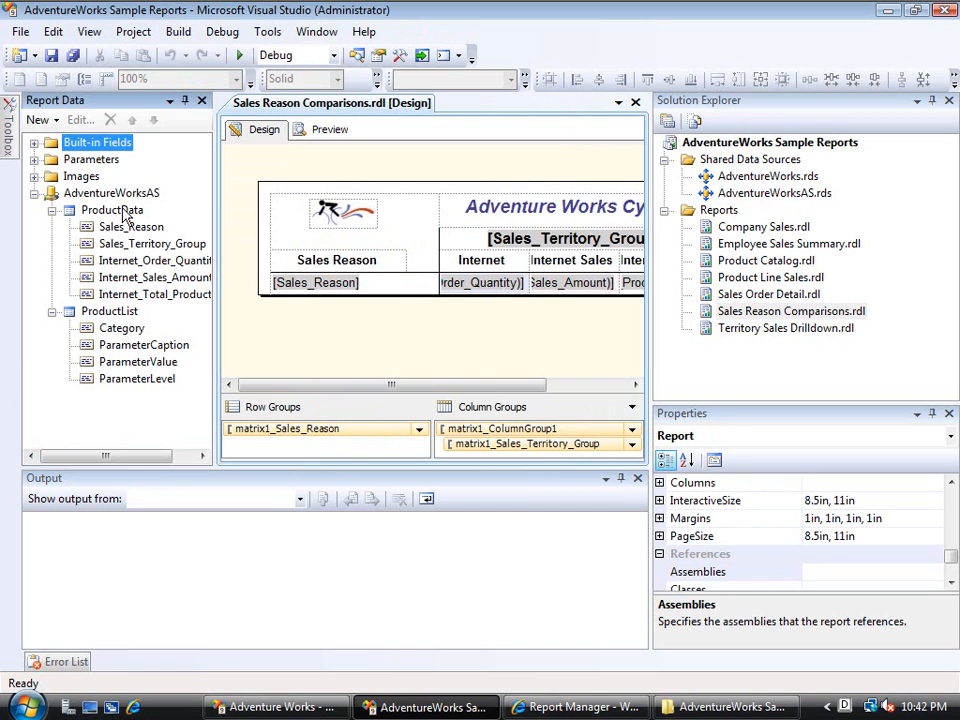
left_click(112, 209)
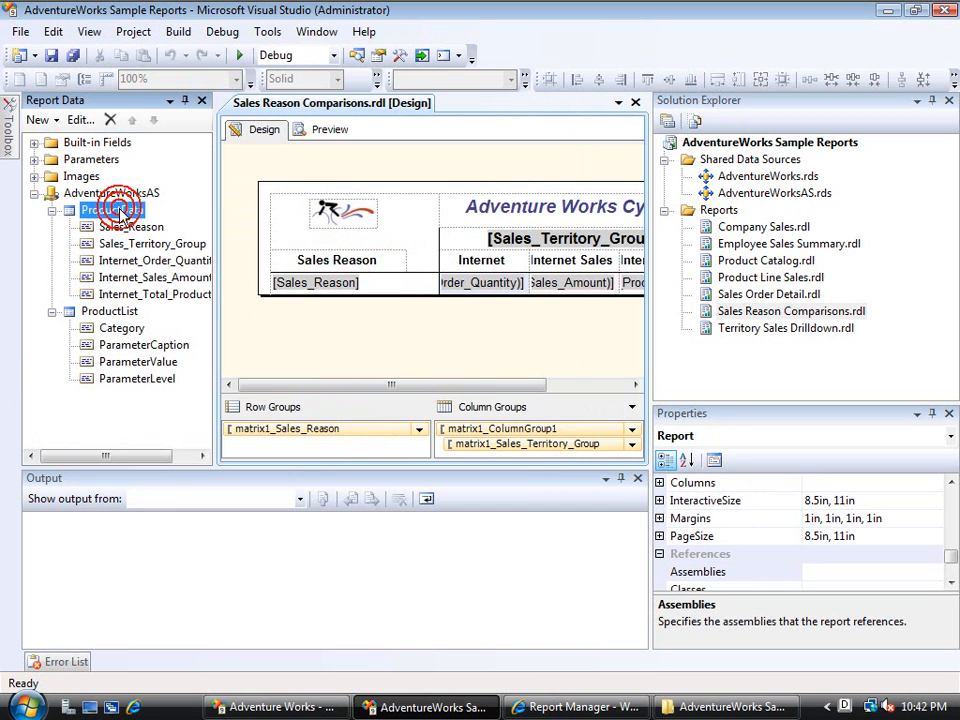
left_click(108, 311)
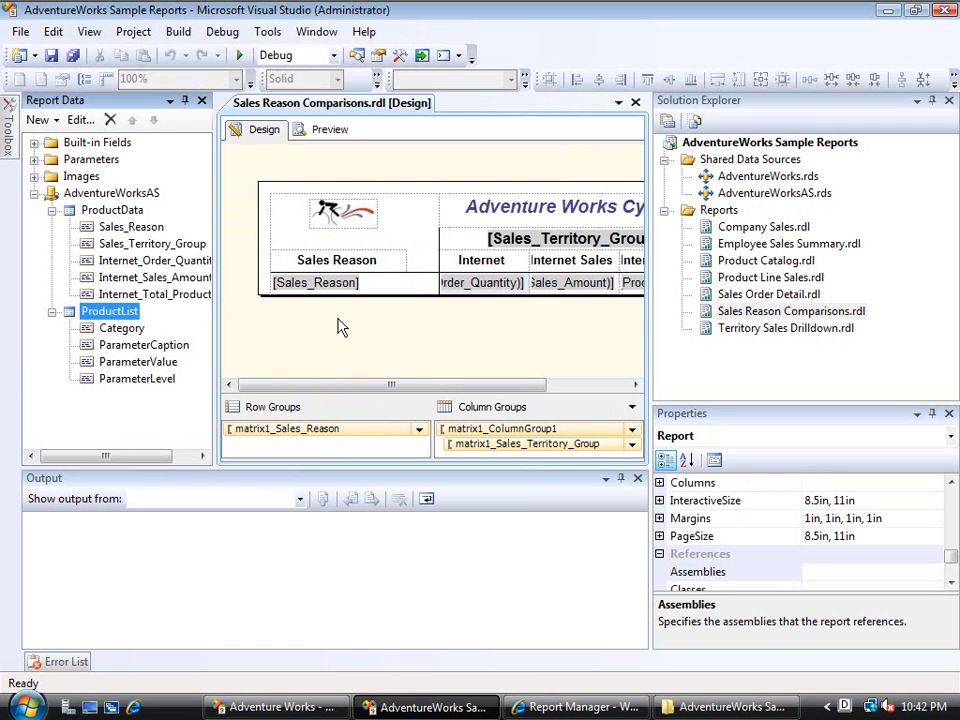
mouse_move(190, 377)
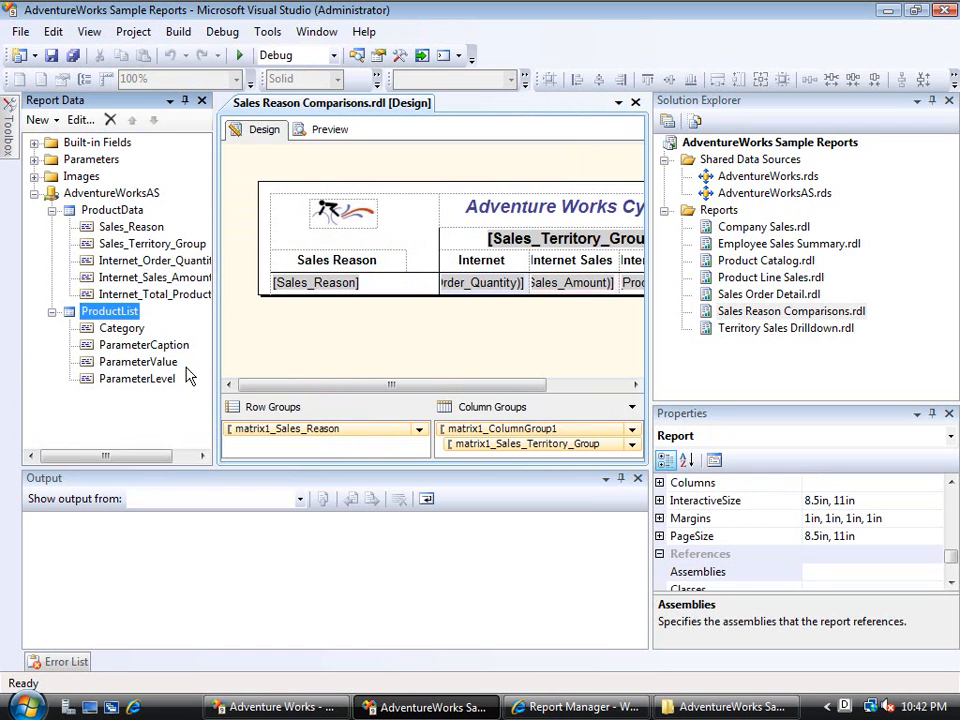
left_click(122, 328)
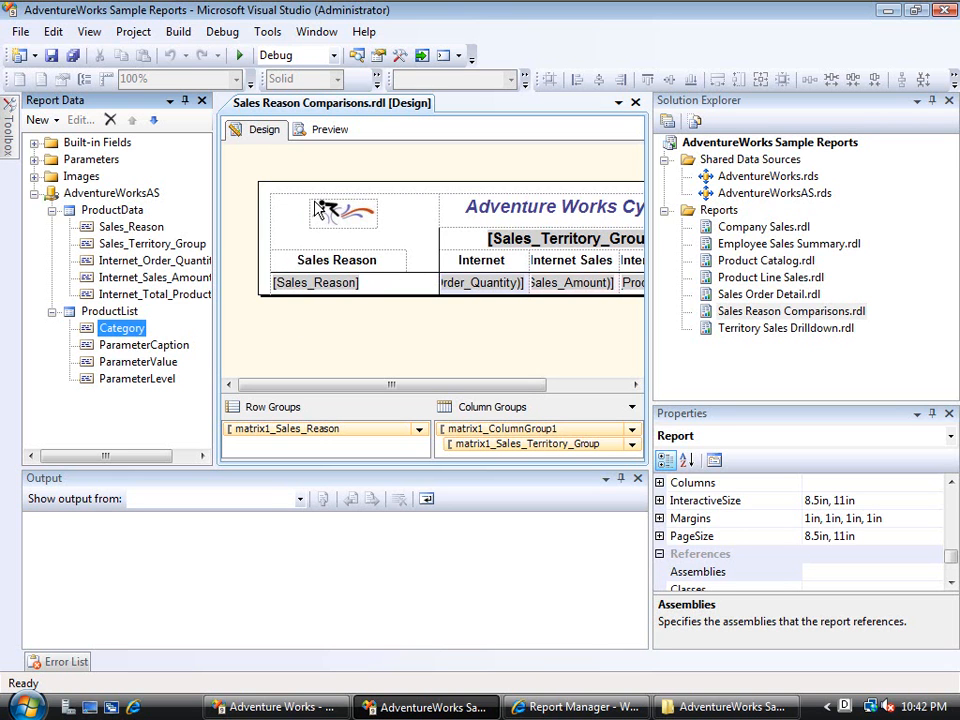
left_click(329, 129)
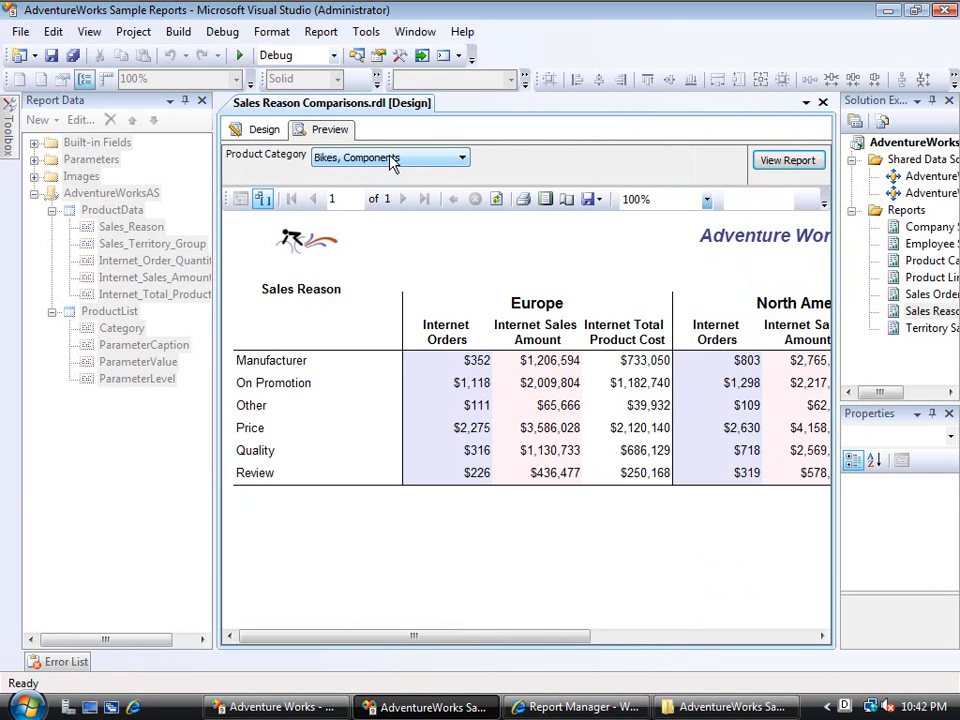
Set the Product Category parameter to Accessories only and view the report
left_click(460, 157)
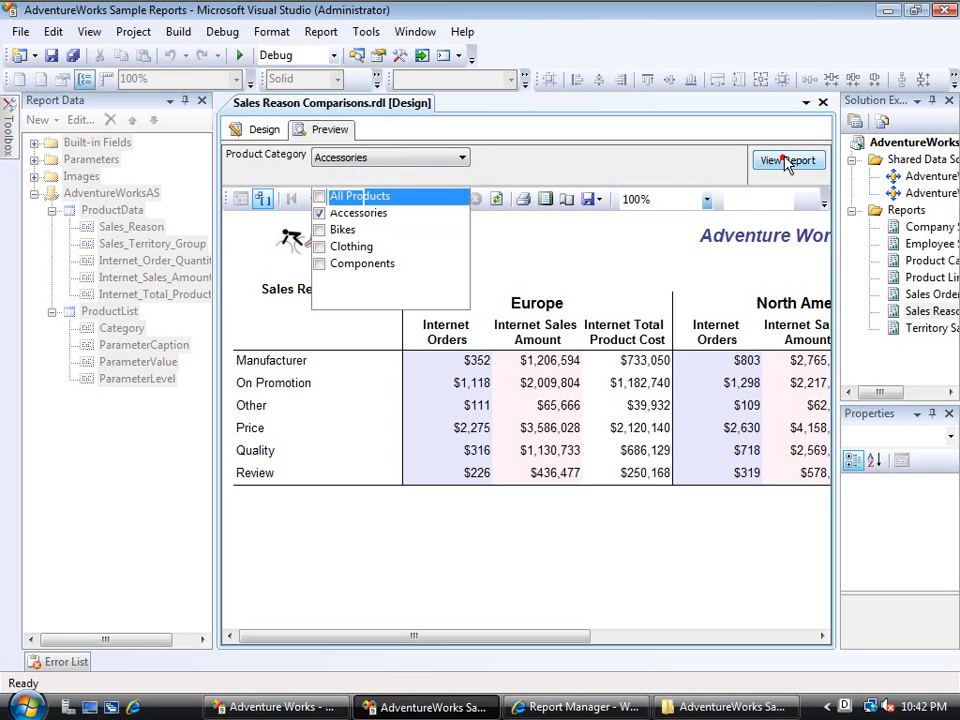
left_click(789, 160)
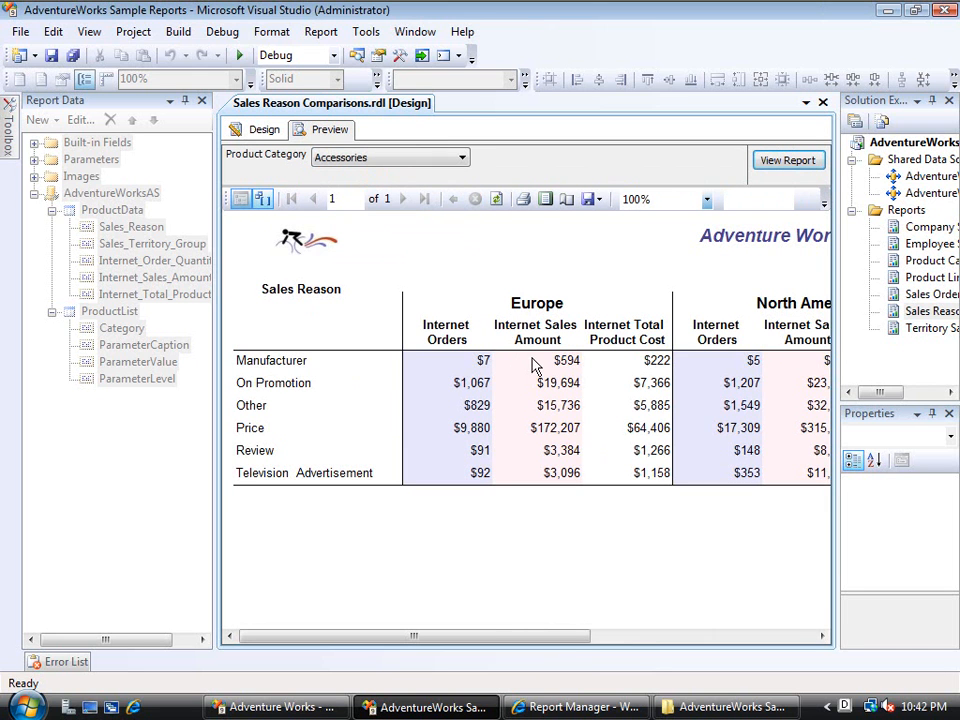
mouse_move(489, 358)
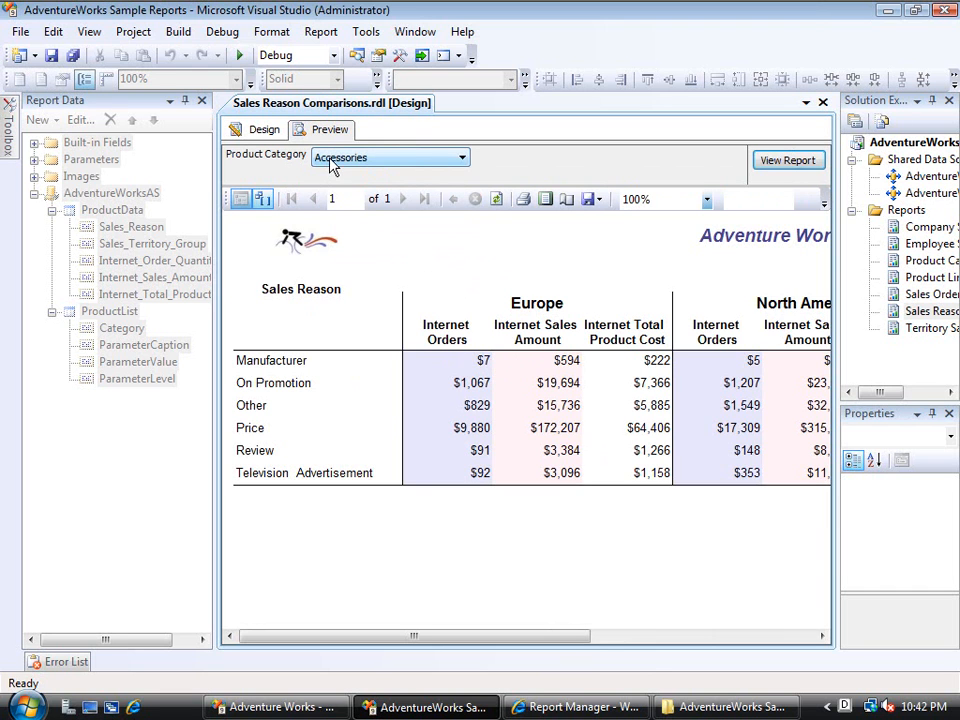
mouse_move(460, 131)
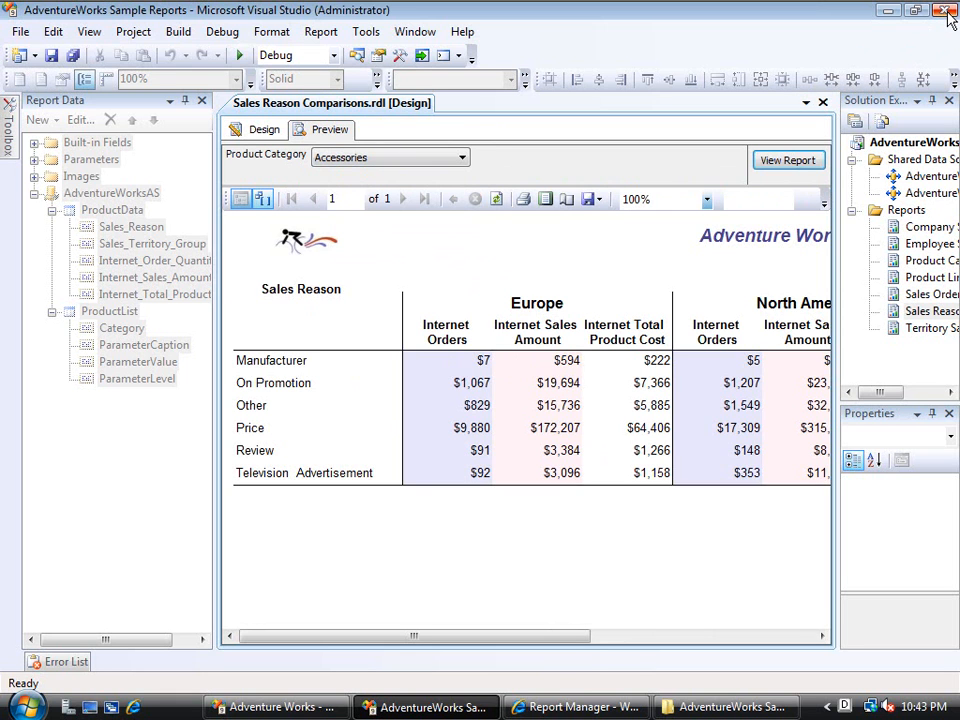
mouse_move(947, 10)
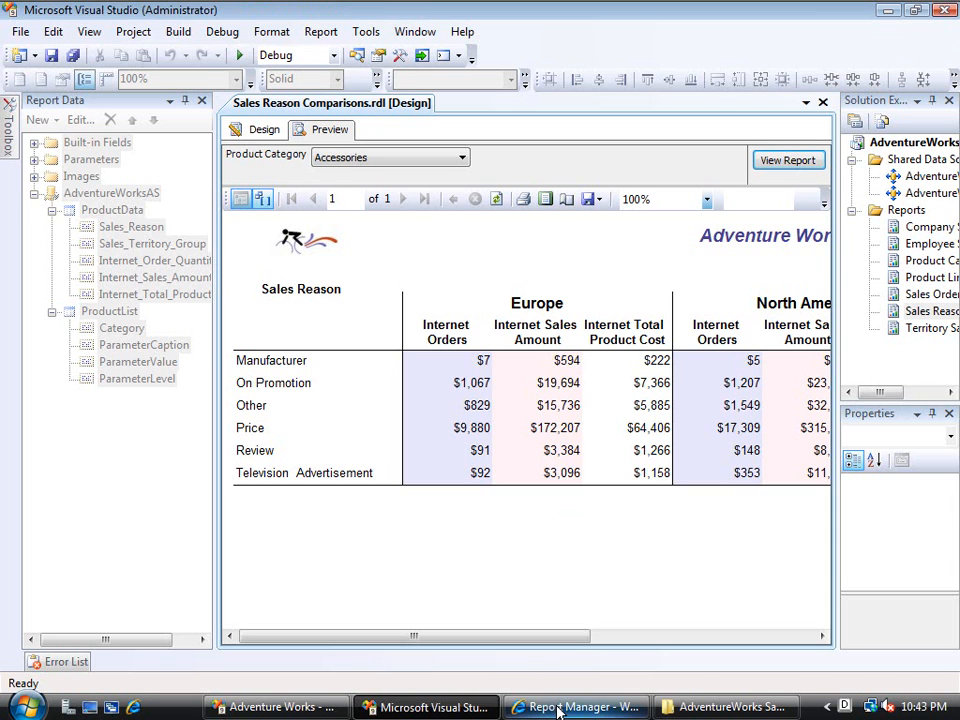
Open the AdventureWorks Sample Reports folder in Report Manager
left_click(575, 707)
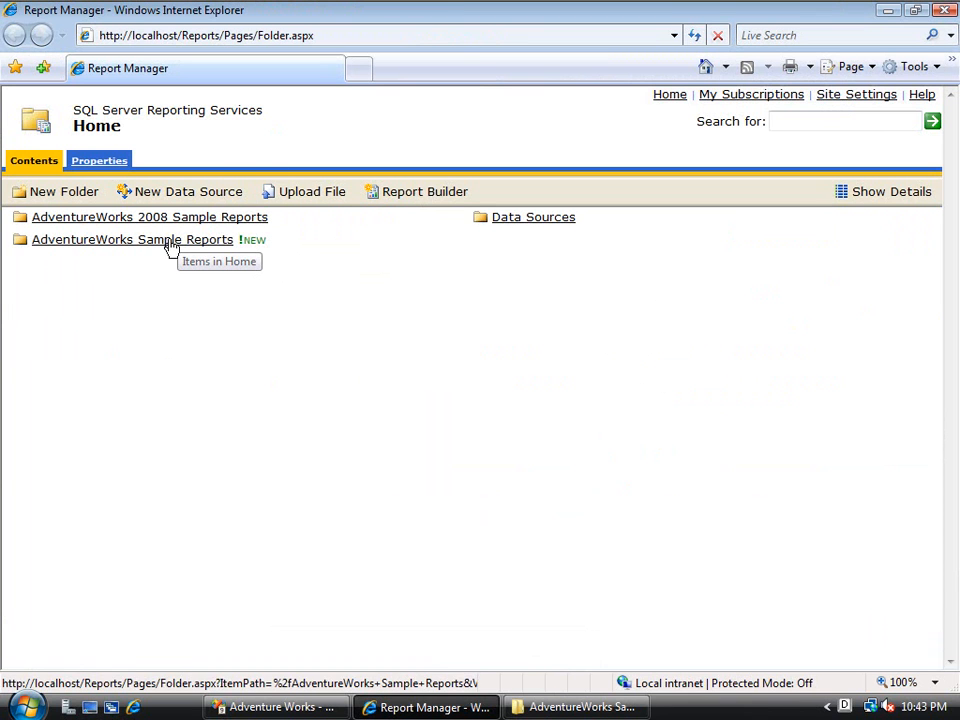
mouse_move(149, 217)
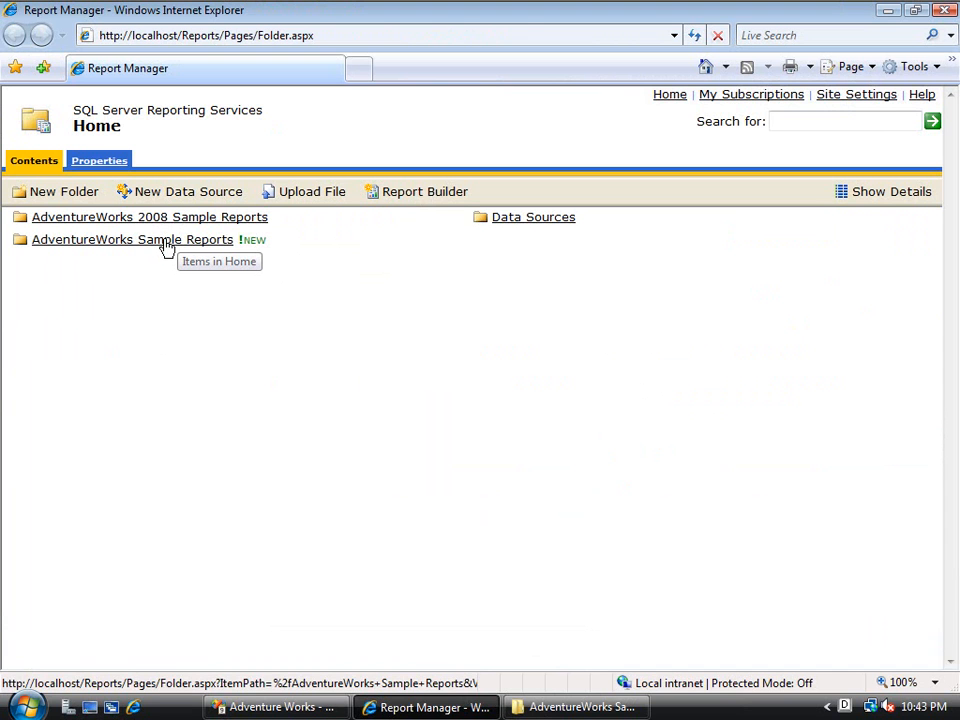
left_click(131, 239)
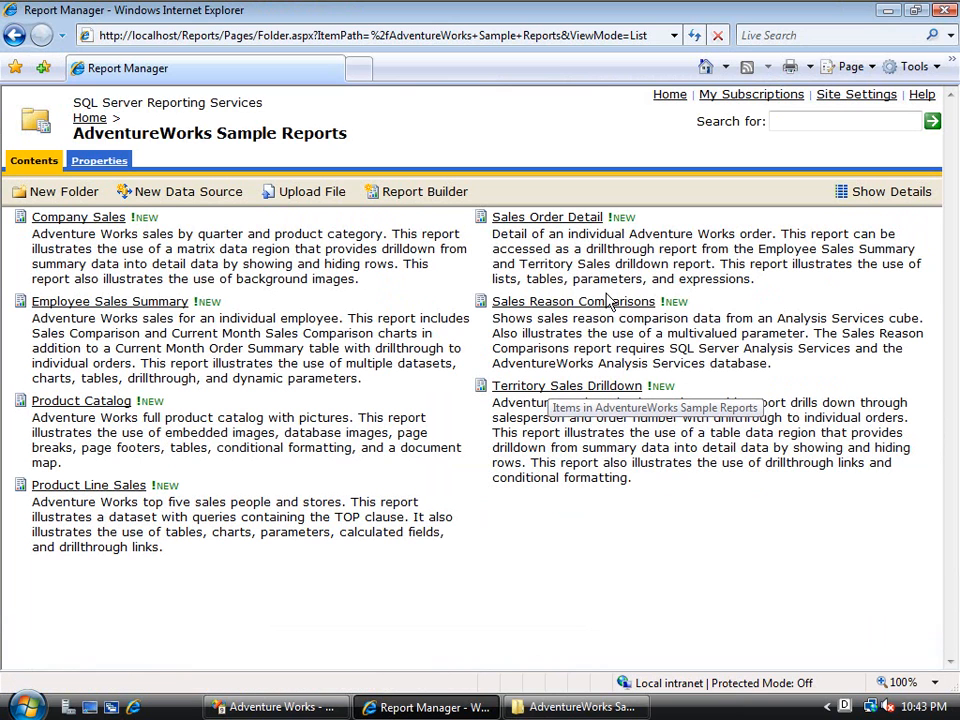
mouse_move(640, 300)
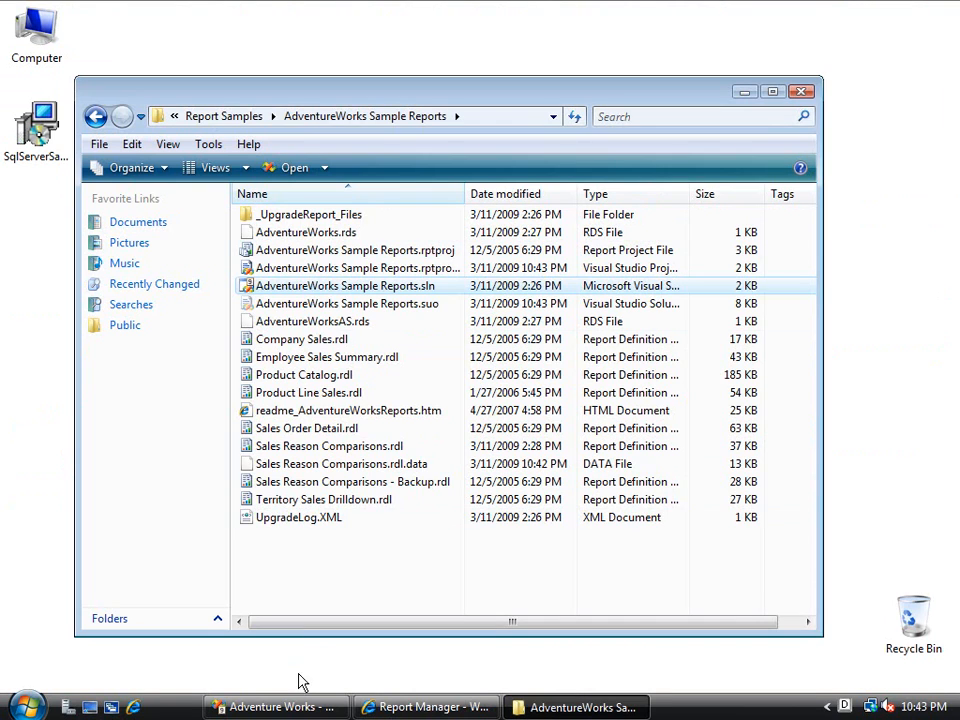
On the Simple Sales cube's Actions tab, create a reporting action named 'Sales Reasons'
left_click(275, 707)
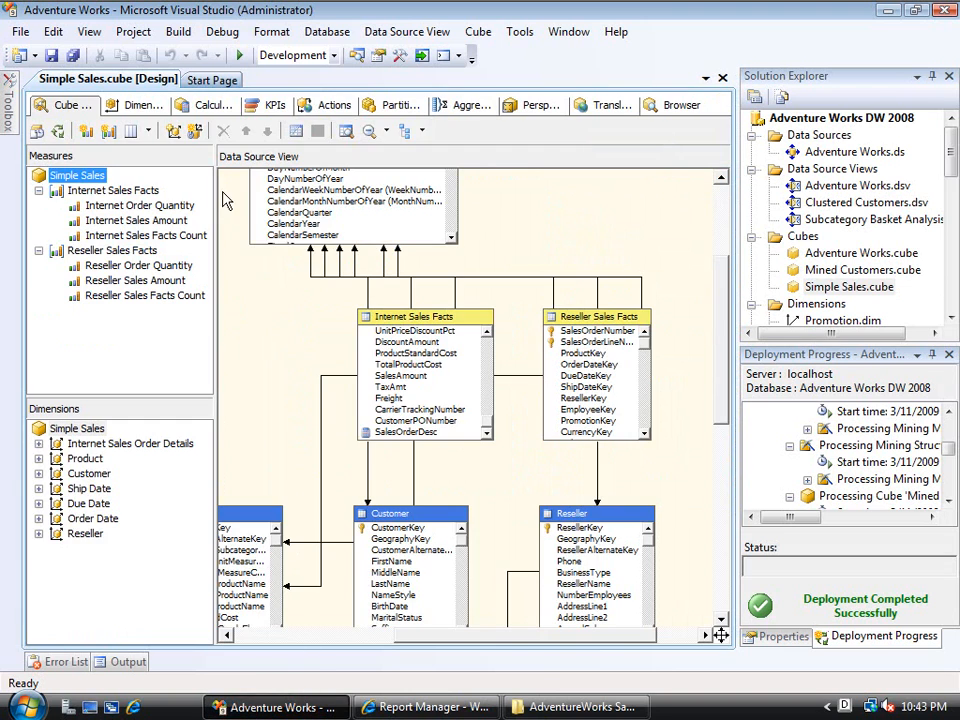
left_click(334, 104)
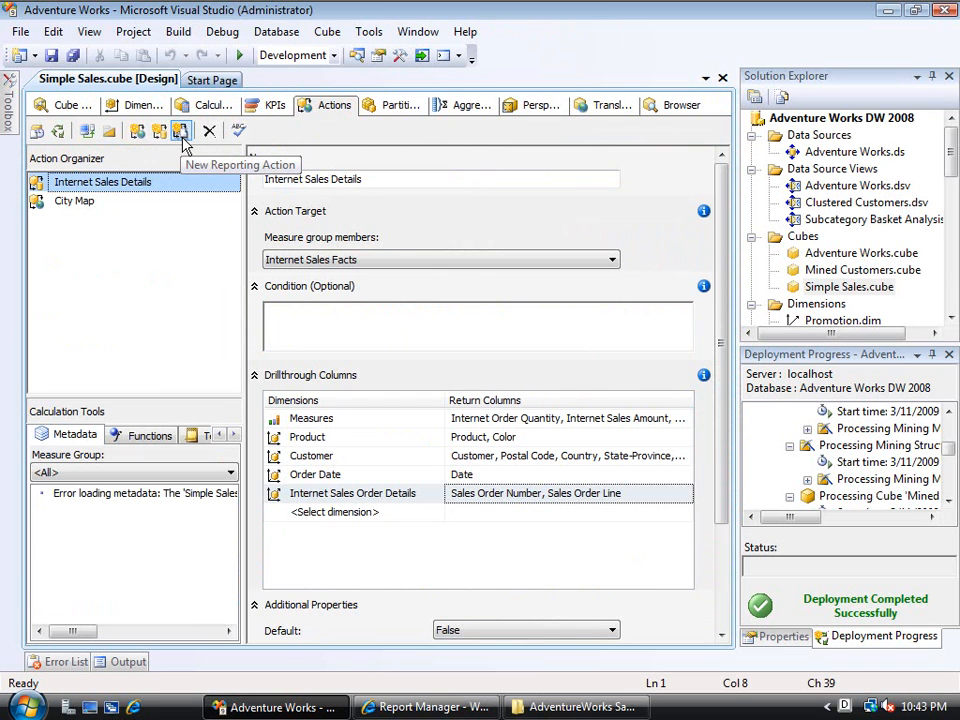
left_click(181, 131)
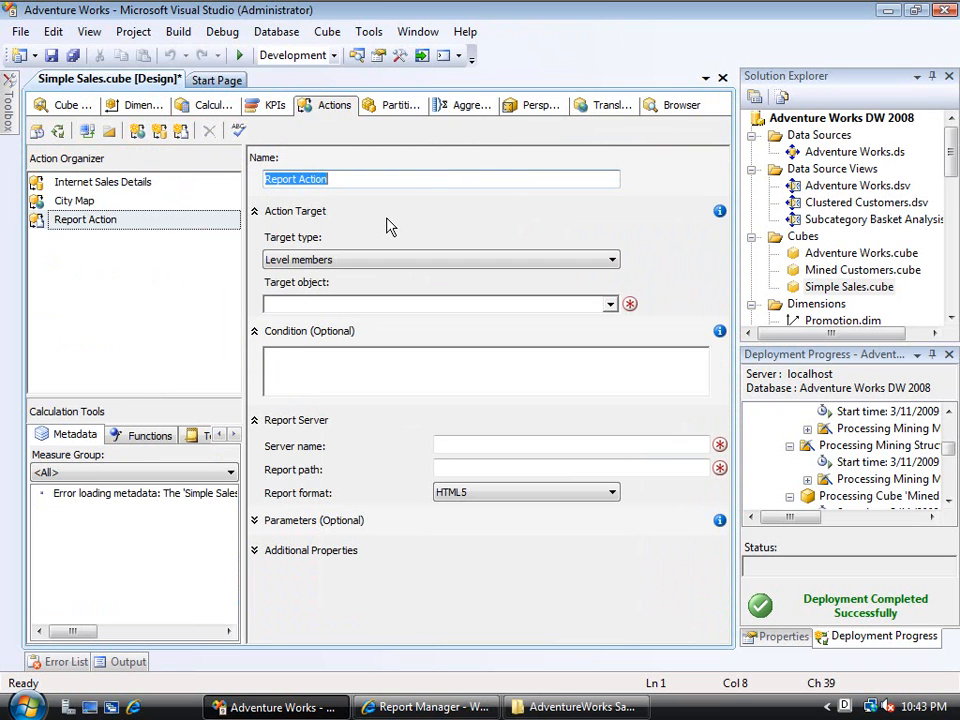
type("Sales R")
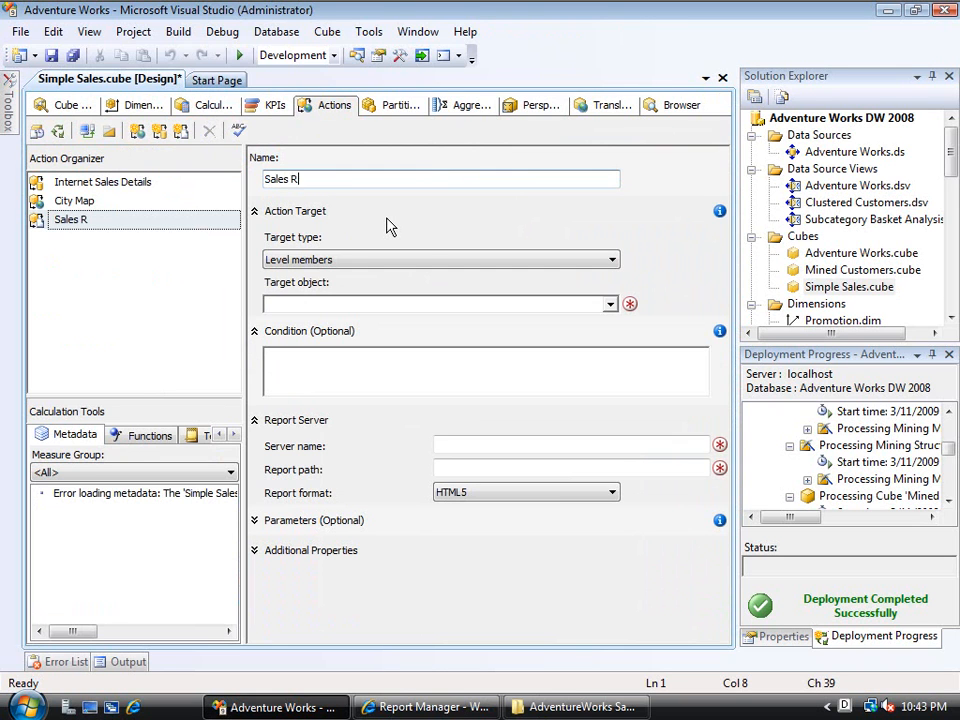
type("easons")
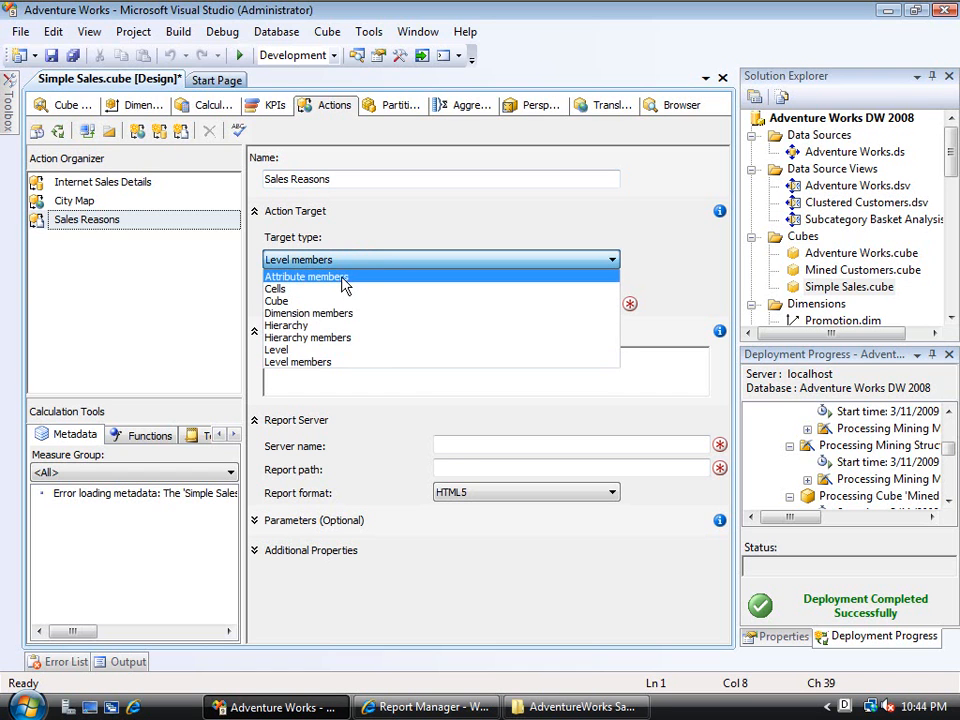
Set the action's target type to Attribute members and target object to Product.Category
left_click(307, 276)
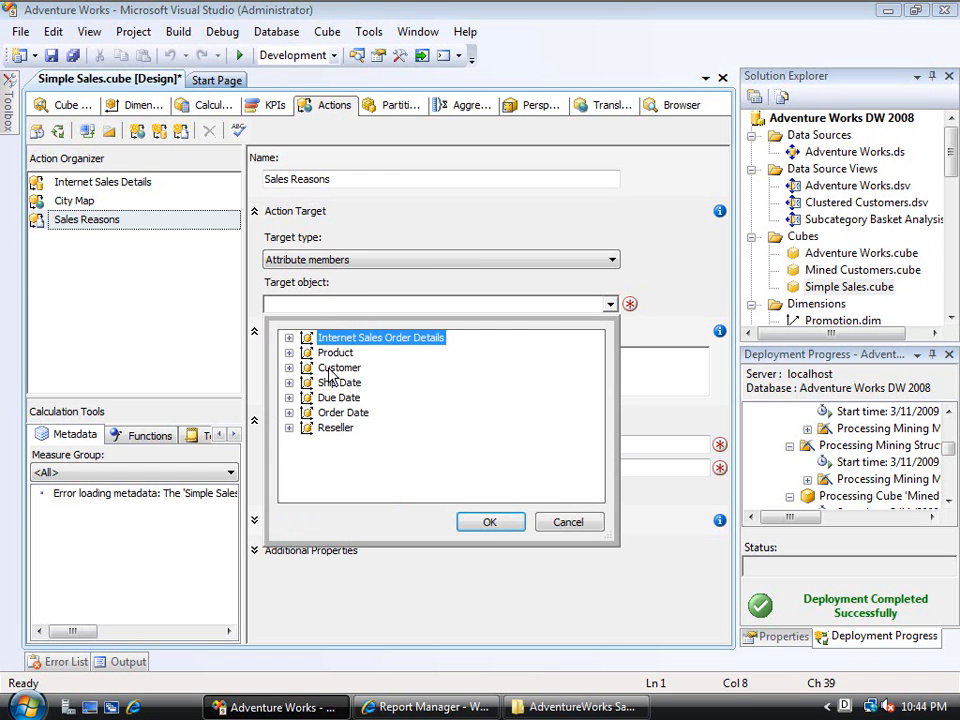
left_click(289, 352)
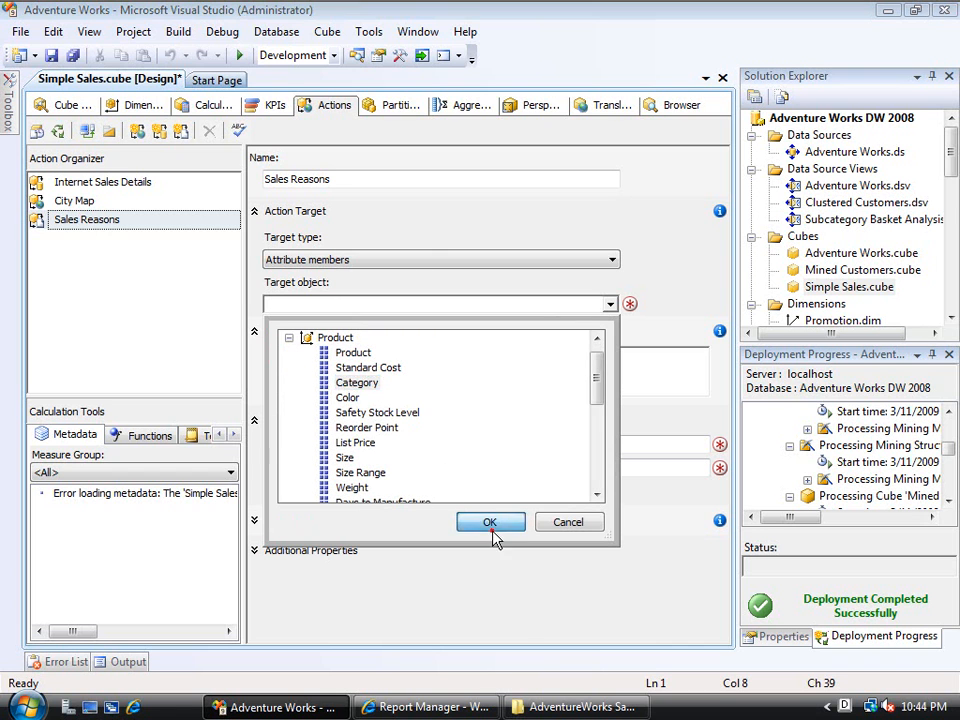
left_click(490, 521)
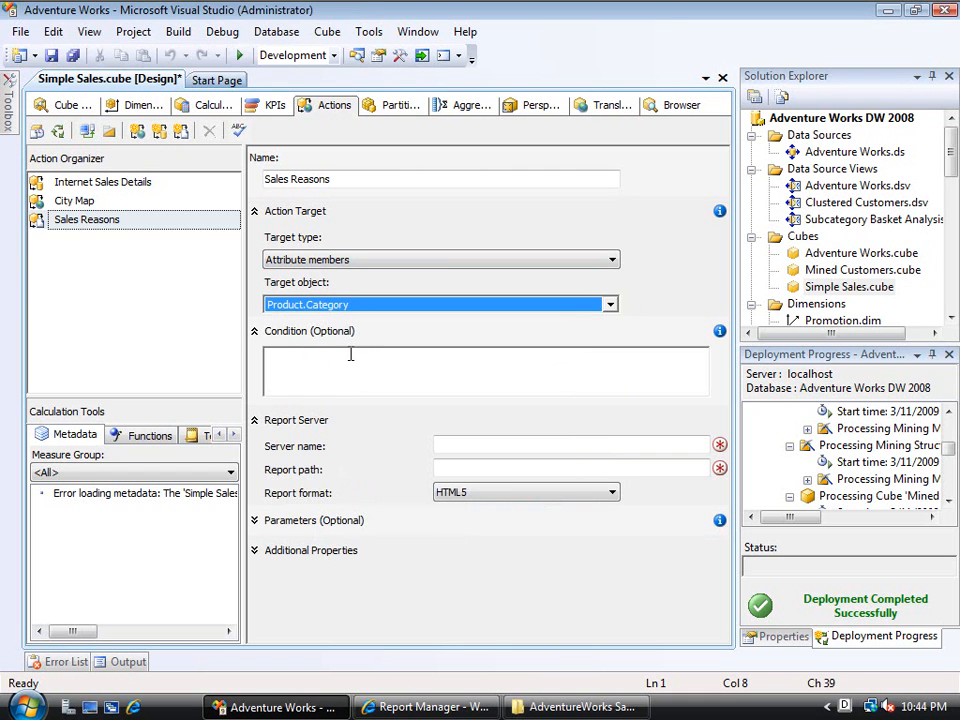
left_click(349, 356)
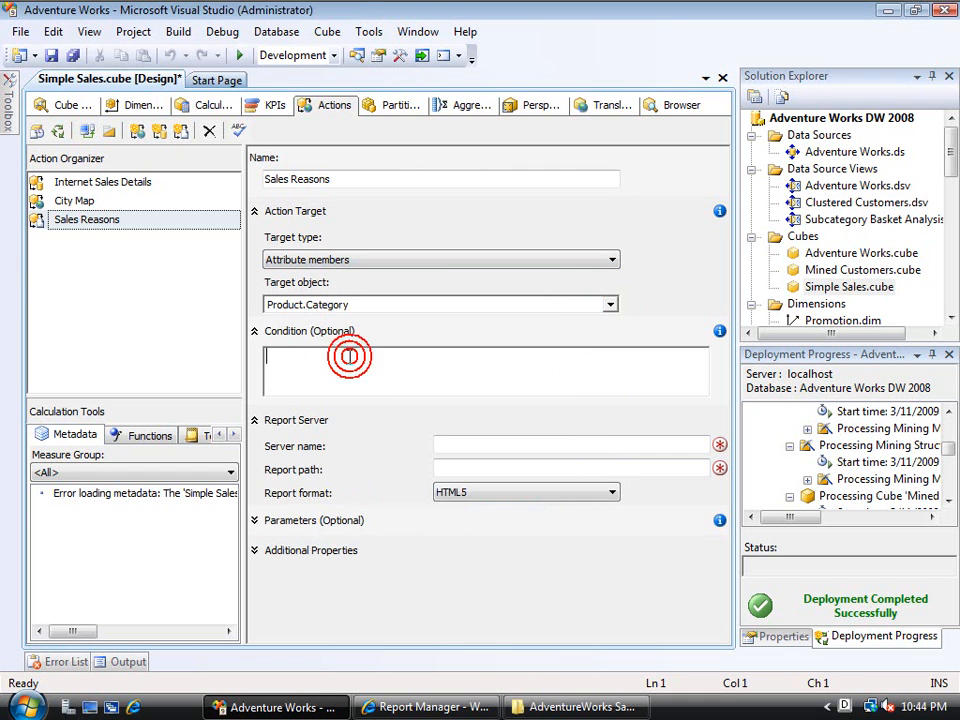
left_click(349, 357)
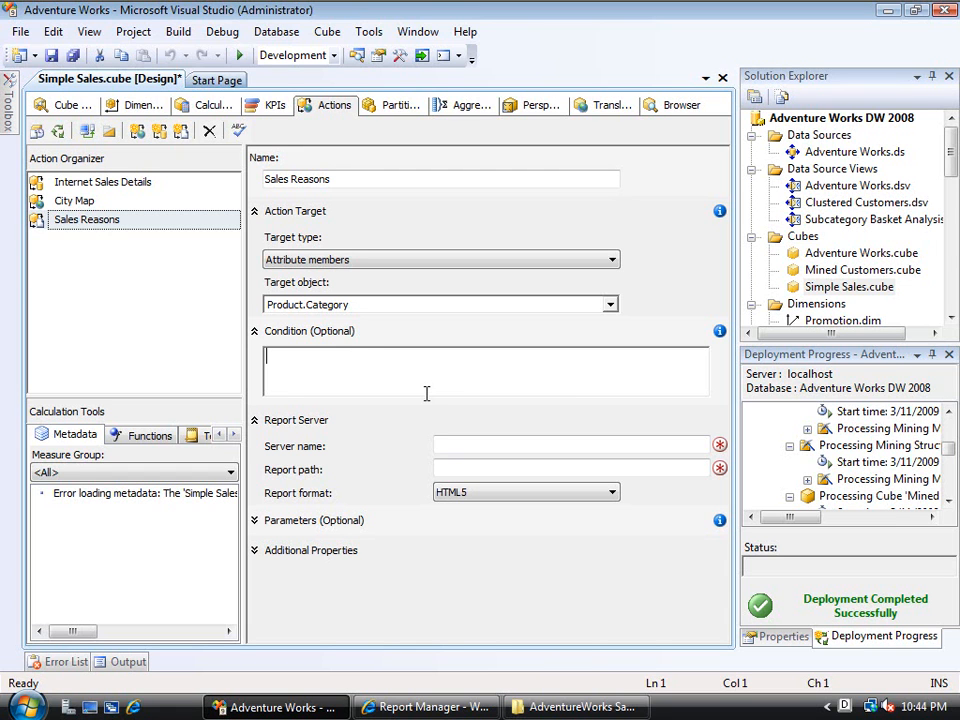
Enter localhost as the report server name, then switch to Report Manager
left_click(570, 445)
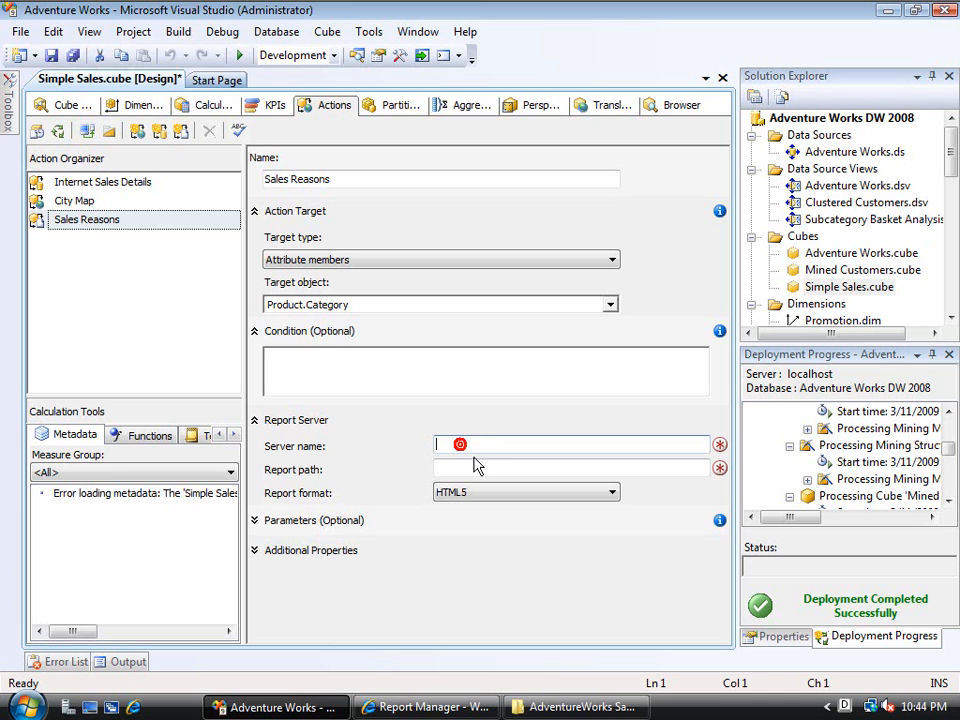
type("lo")
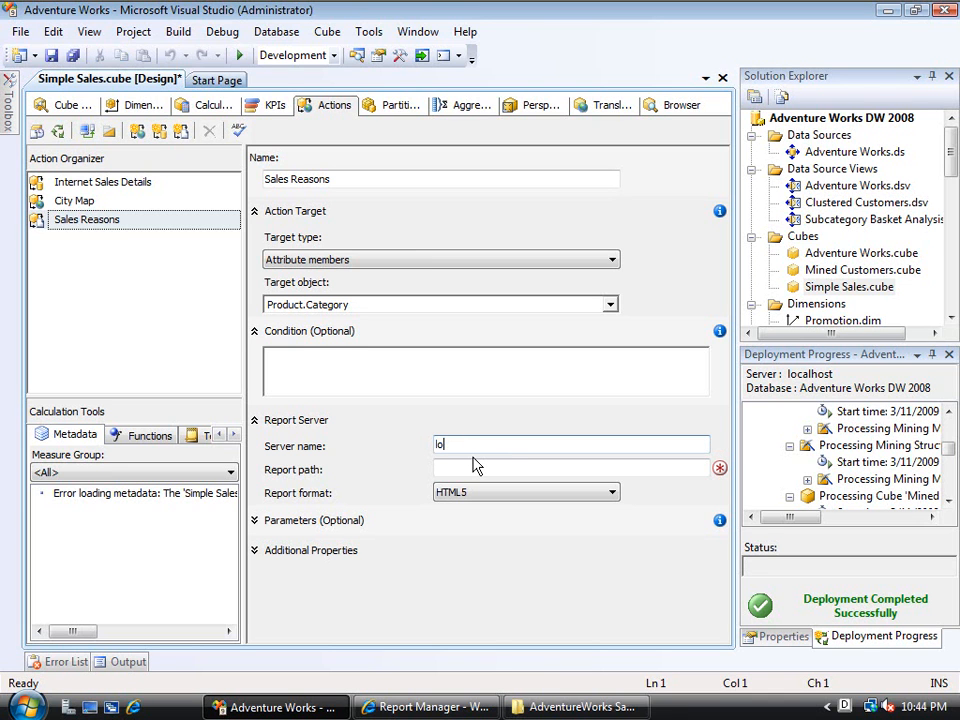
type("calhost")
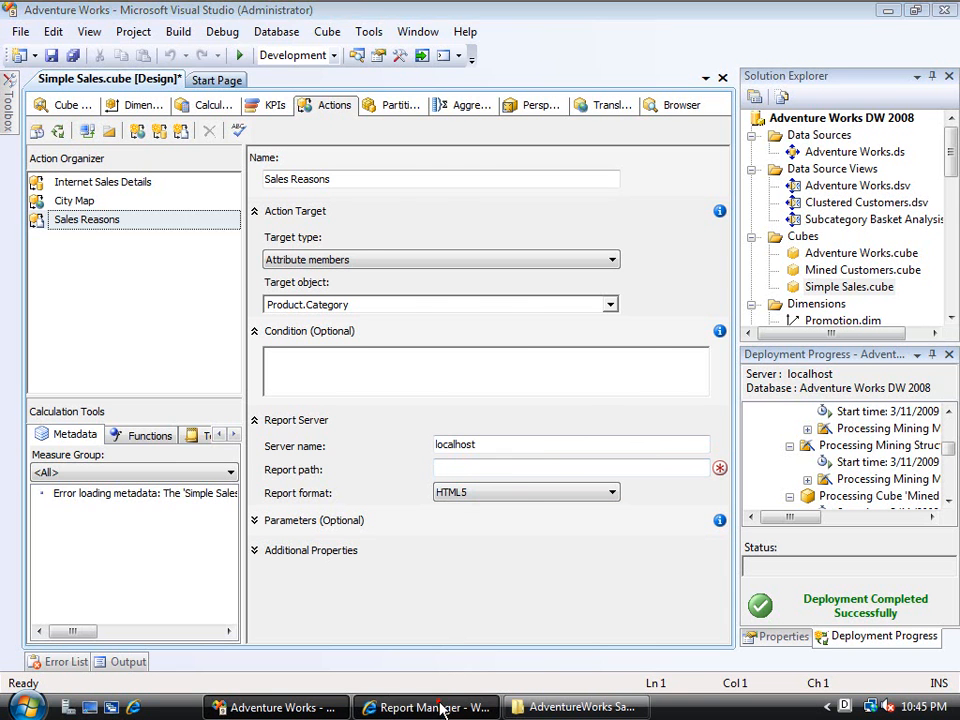
left_click(427, 707)
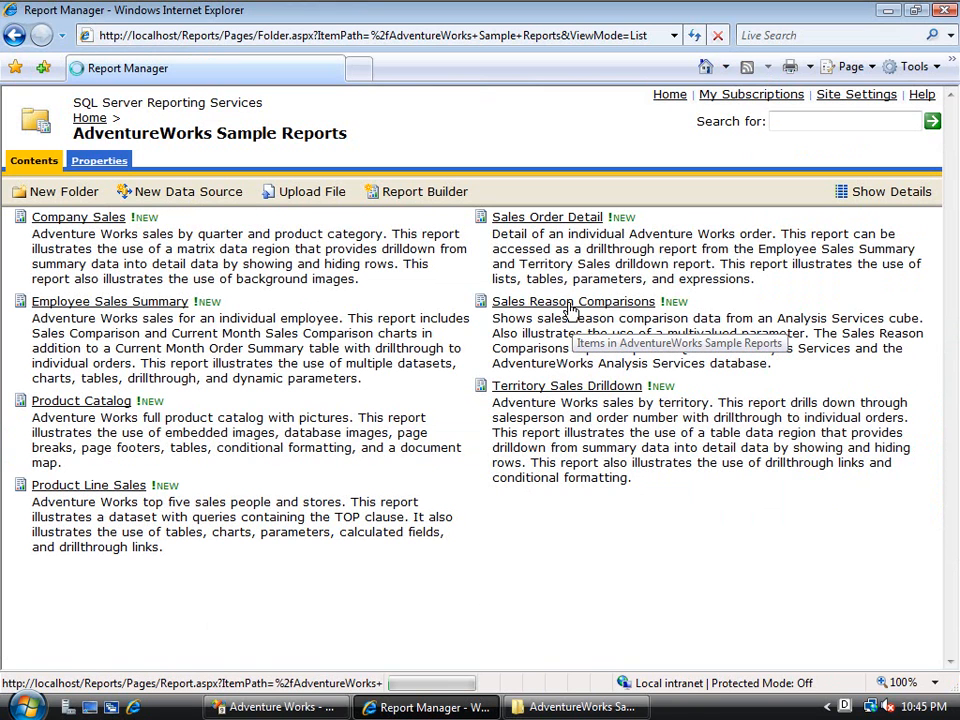
Open the Sales Reason Comparisons report in Report Manager to check its path
left_click(573, 301)
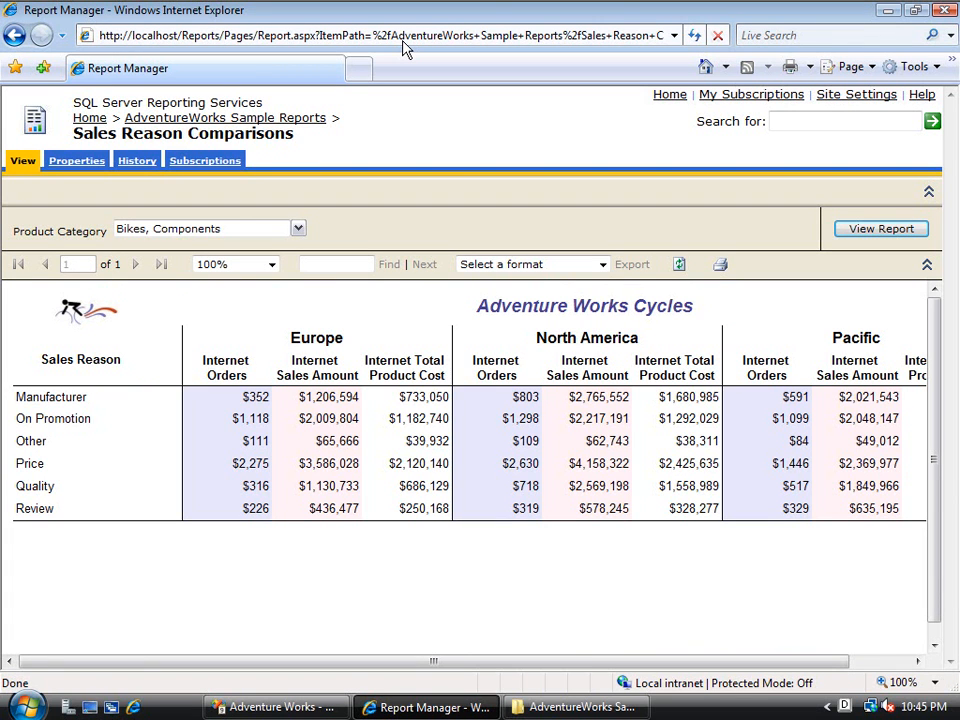
mouse_move(402, 48)
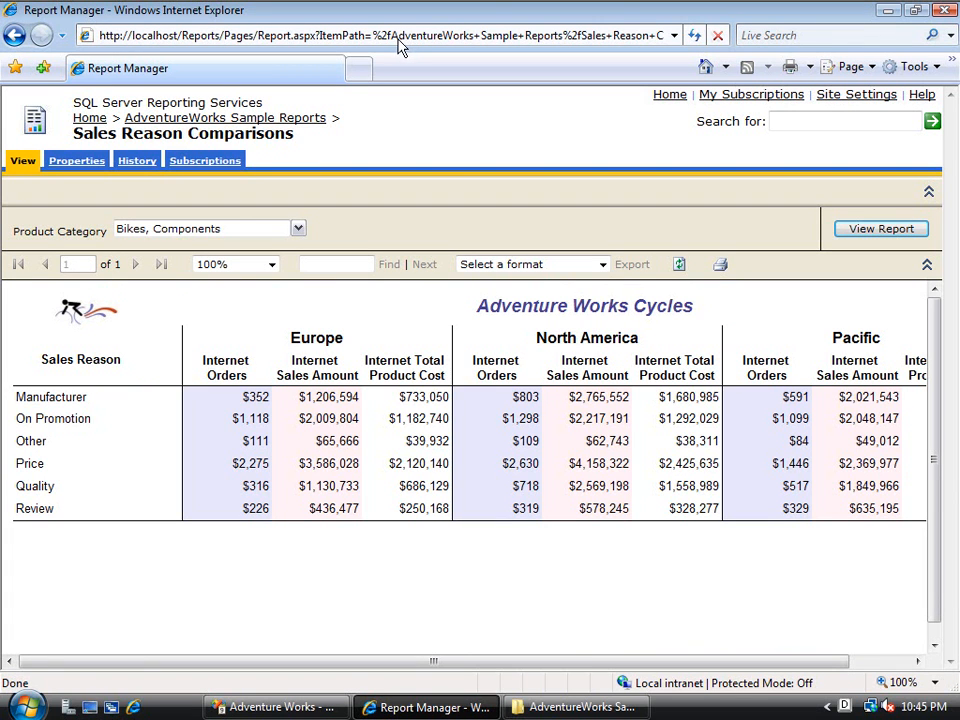
mouse_move(560, 293)
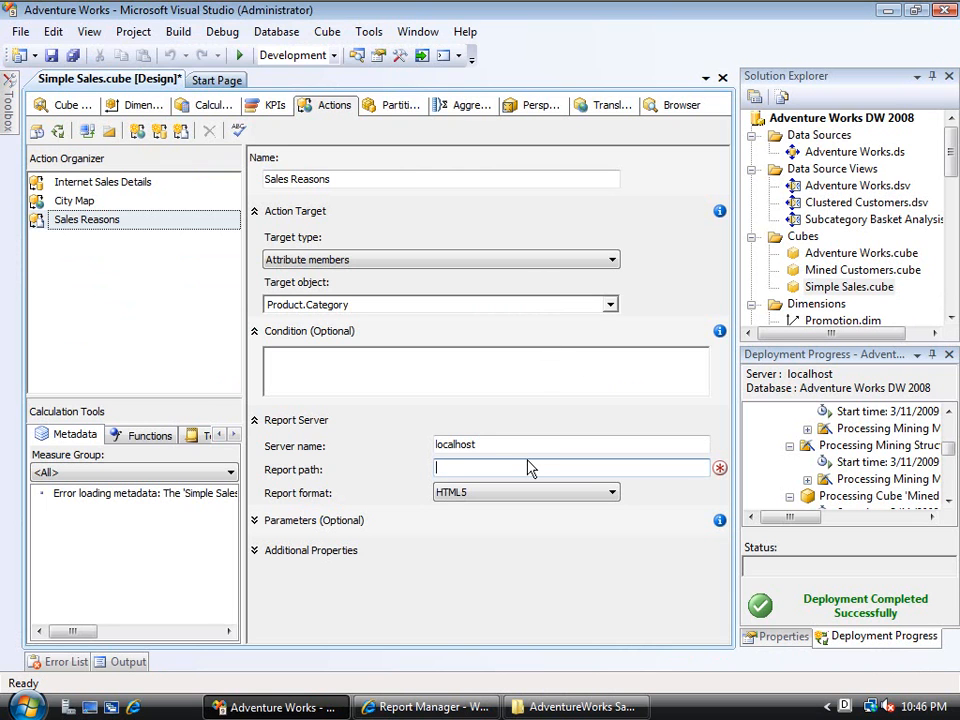
Set the report path to AdventureWorks Sample Reports/Sales Reason Comparisons, keeping HTML5 format
type("AdventureWorks Sample Reports/Sales Reason Comparisons")
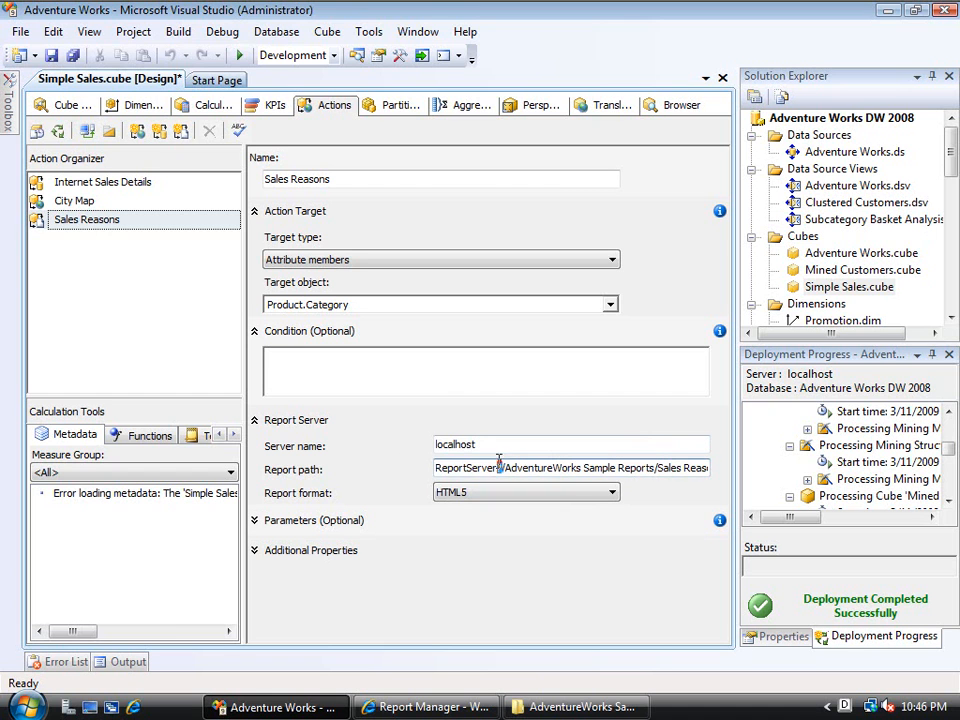
double_click(467, 468)
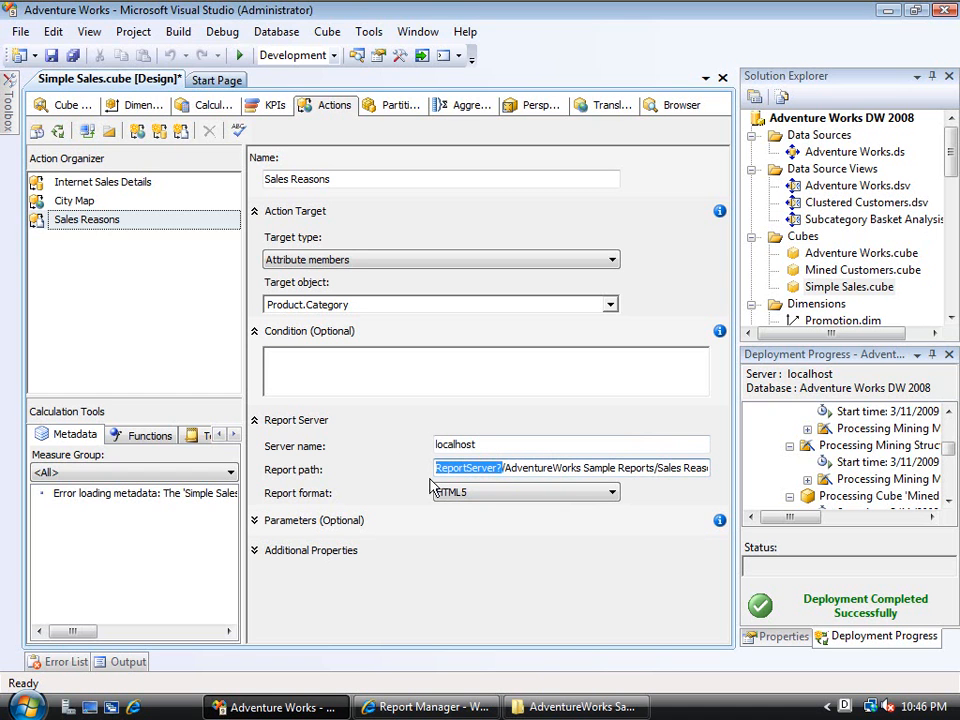
mouse_move(528, 484)
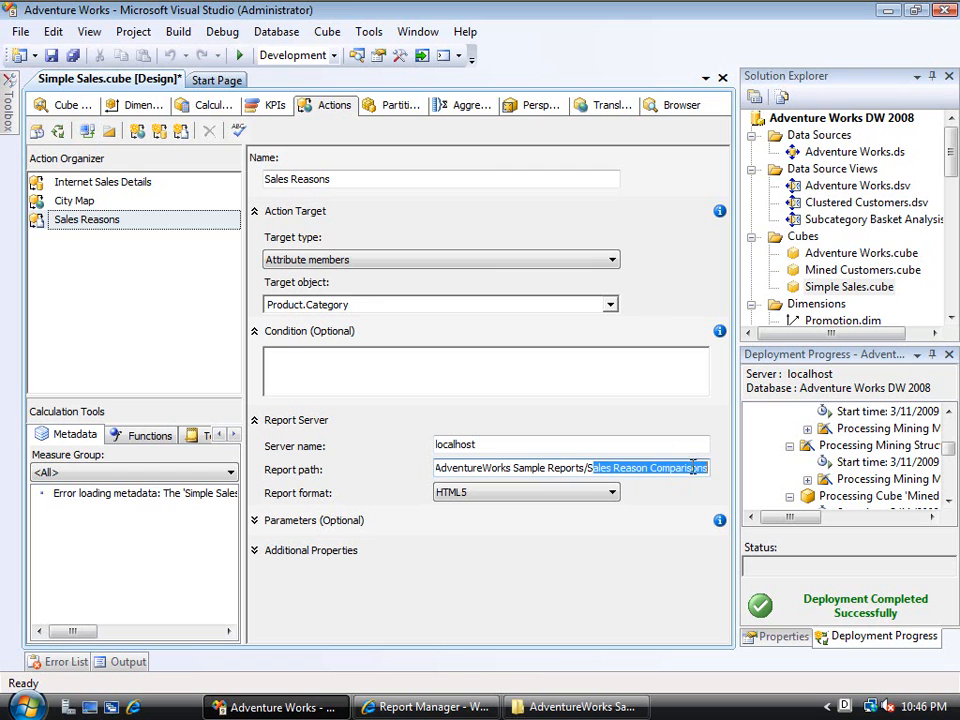
left_click(645, 468)
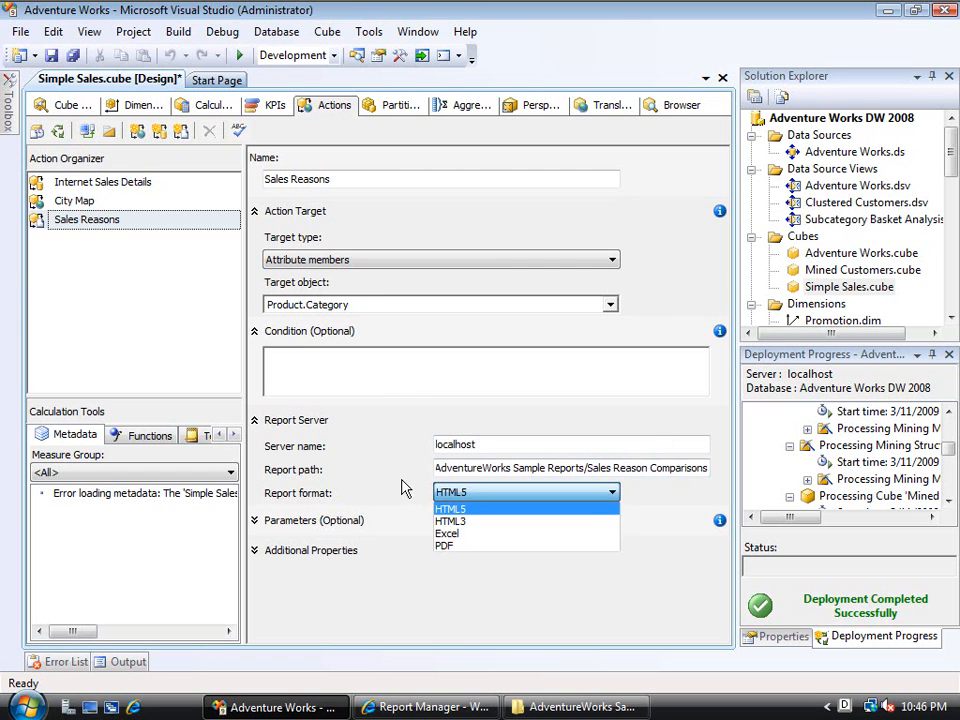
left_click(450, 508)
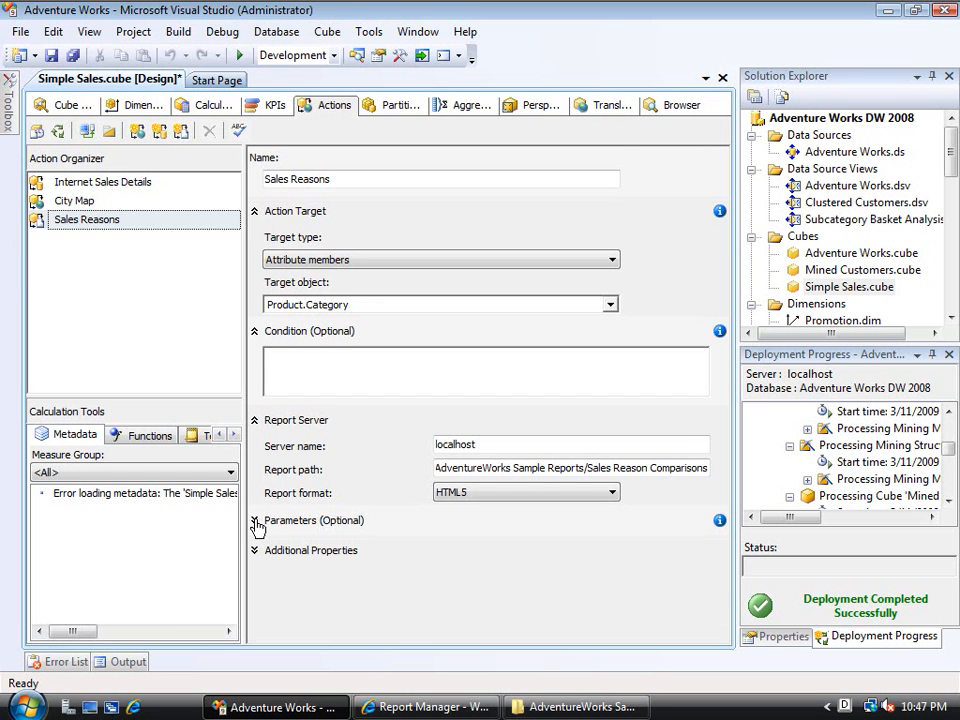
Expand the action's optional Parameters and add a blank parameter row
left_click(256, 520)
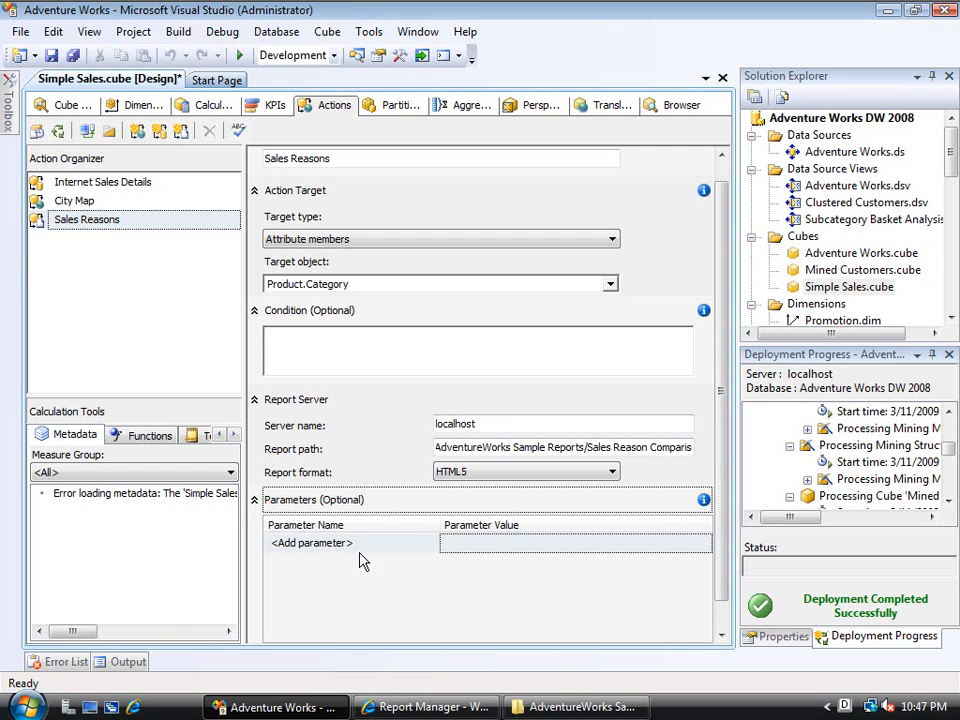
left_click(310, 543)
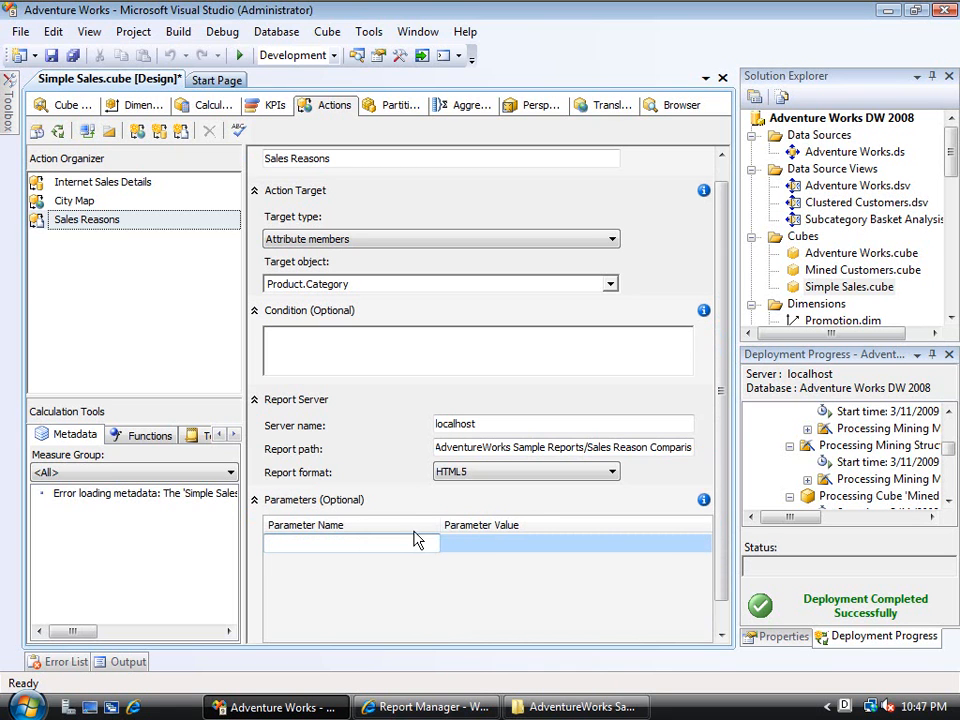
mouse_move(448, 697)
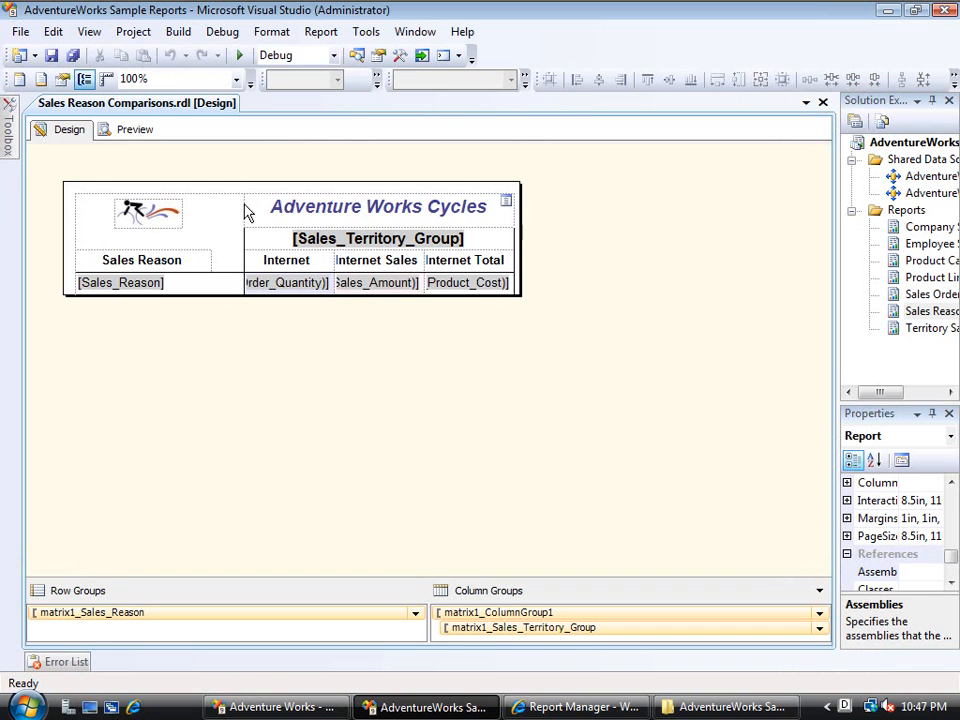
mouse_move(178, 31)
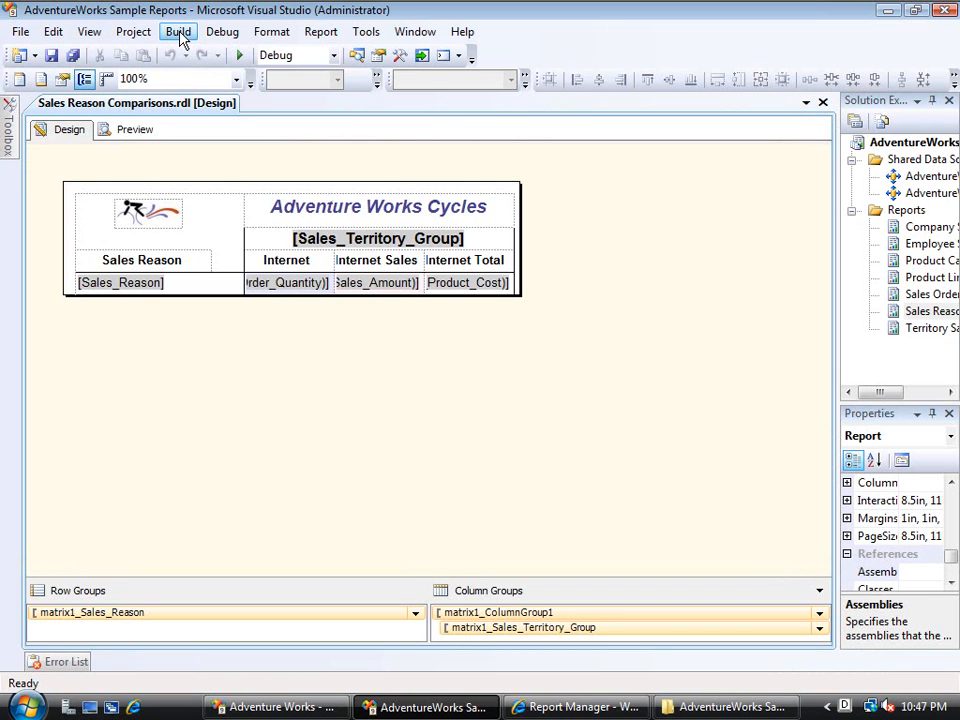
mouse_move(133, 31)
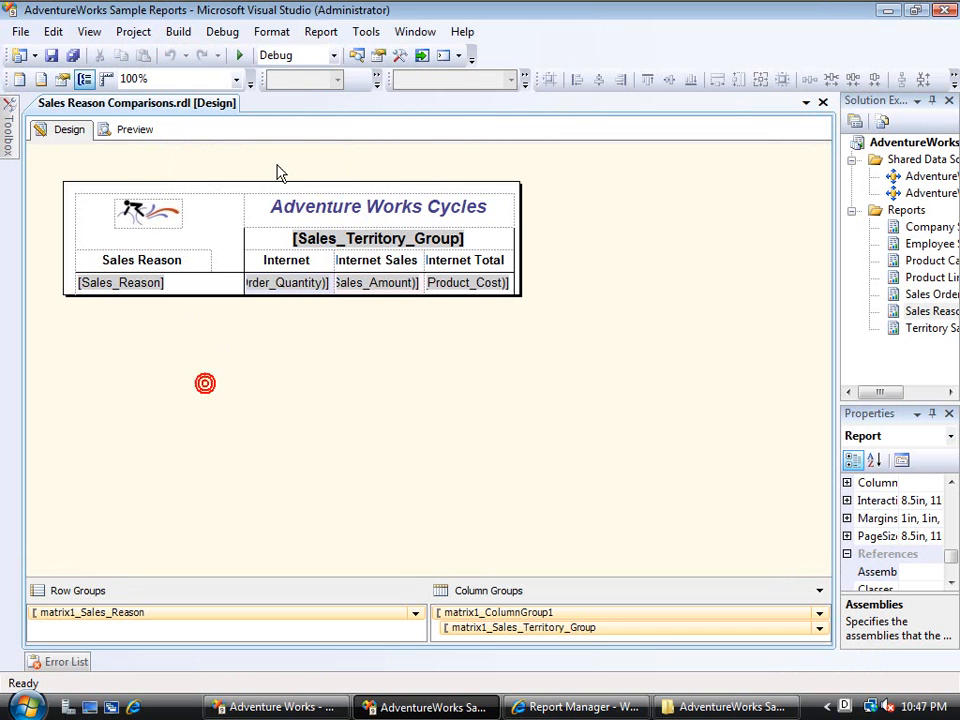
Show the Report Data pane and check the ProductCategory parameter's name in its properties
left_click(320, 31)
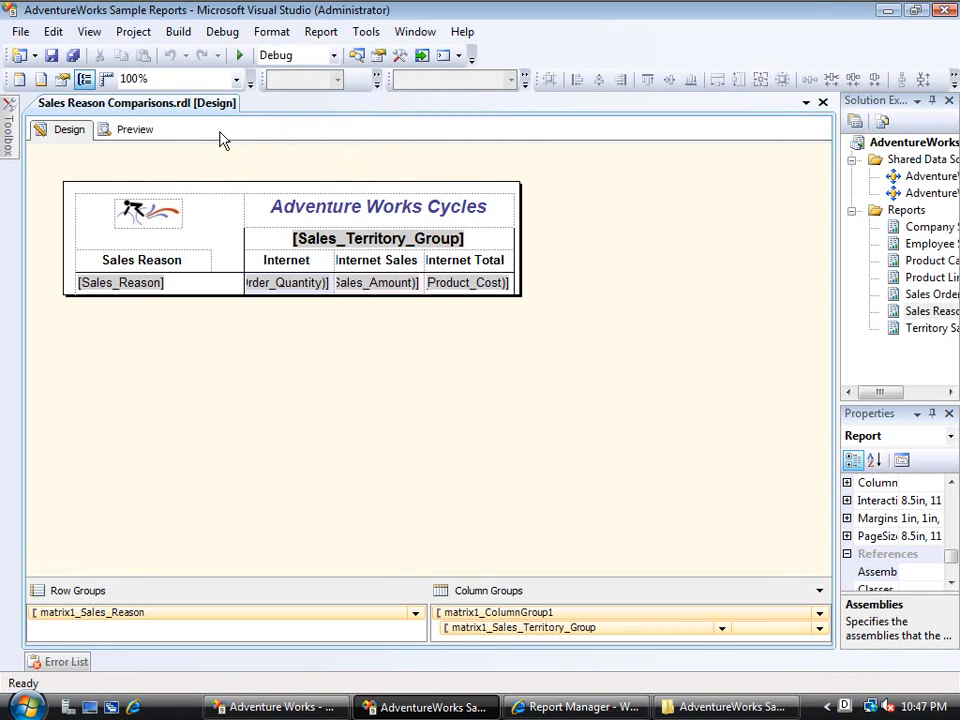
left_click(89, 31)
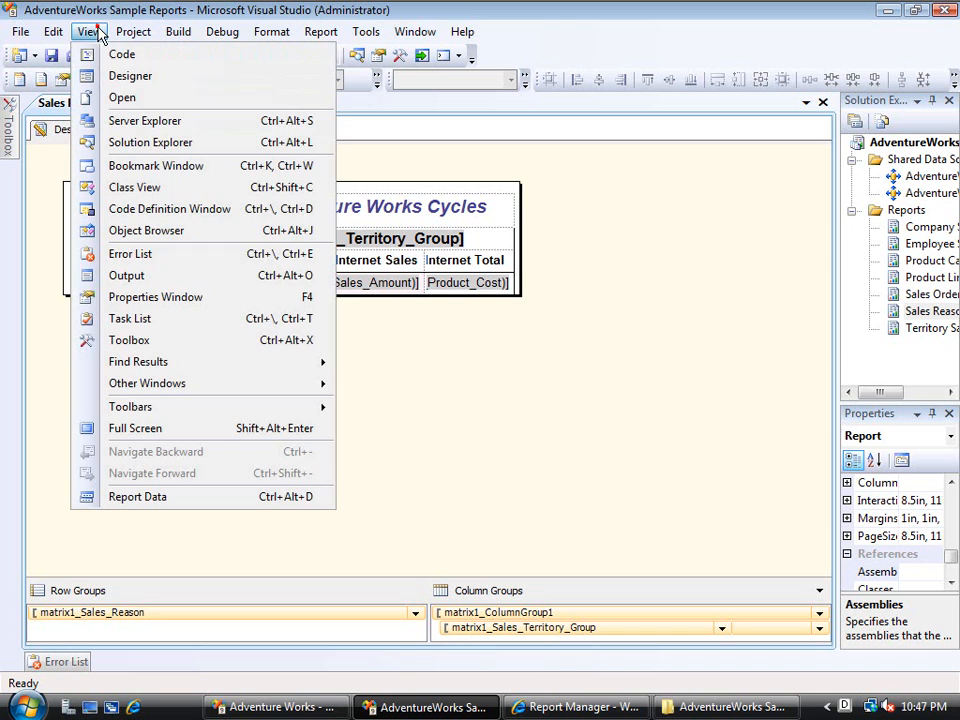
left_click(137, 497)
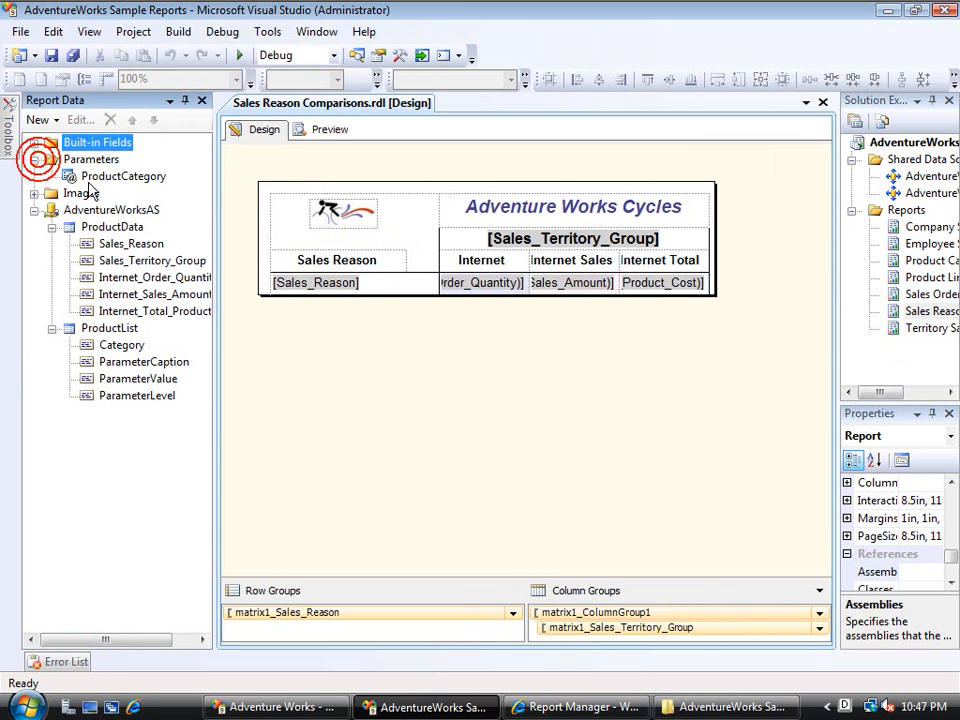
double_click(123, 176)
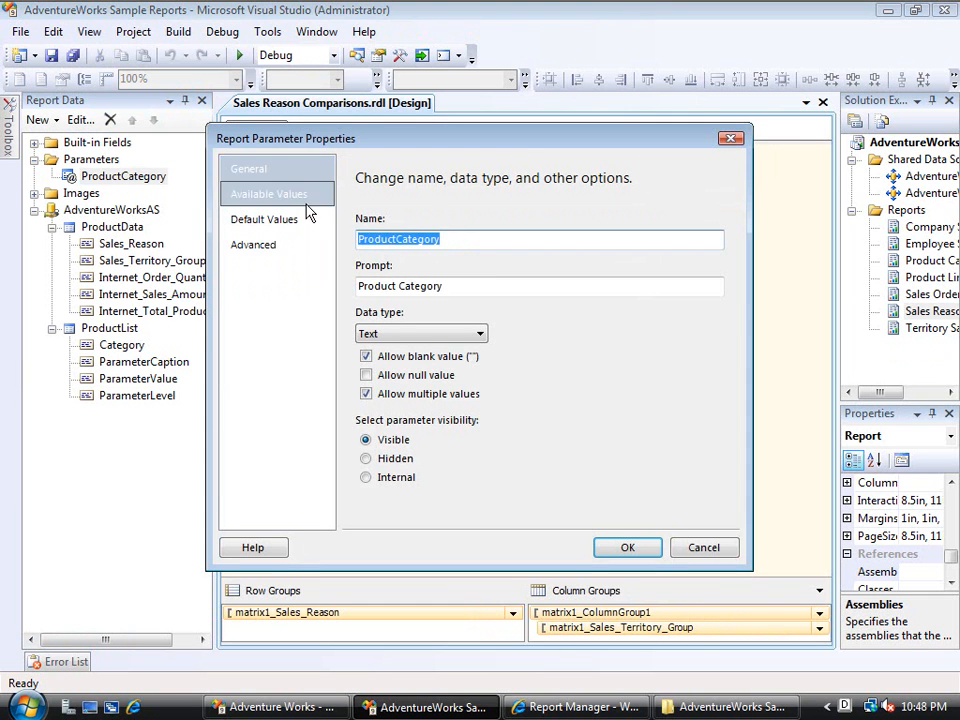
left_click(703, 547)
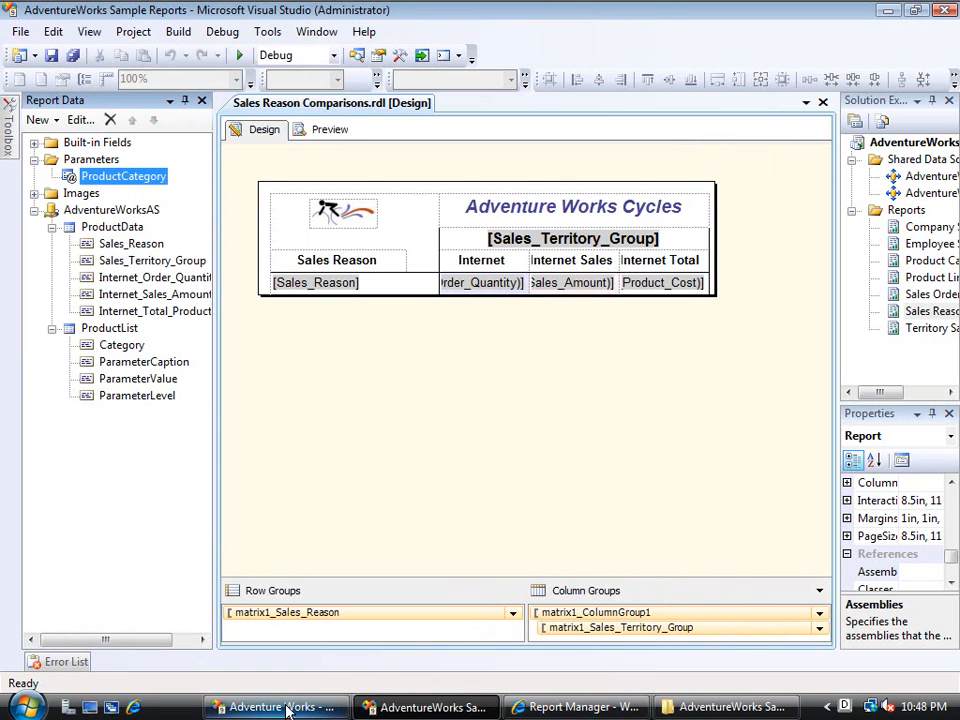
Name the new action parameter ProductCategory
type("P")
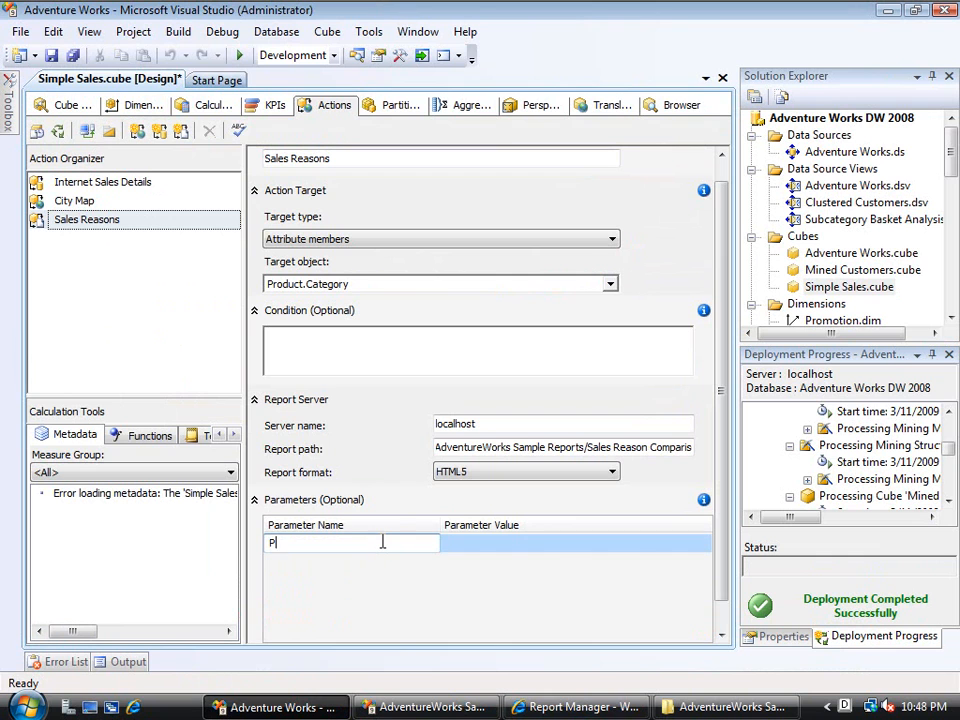
type("roductC")
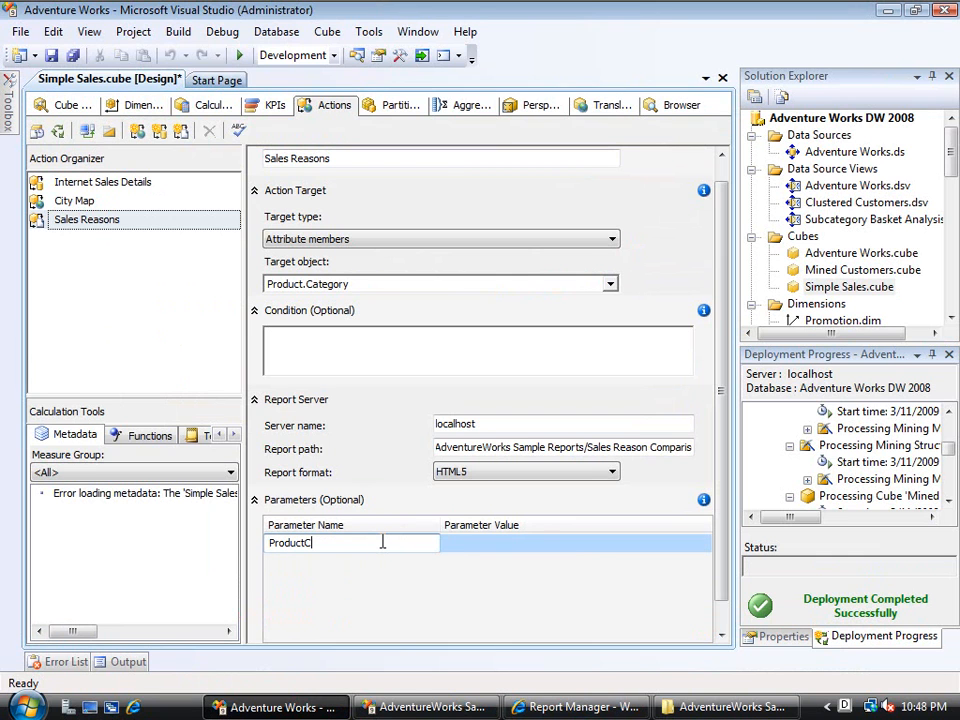
type("ategory")
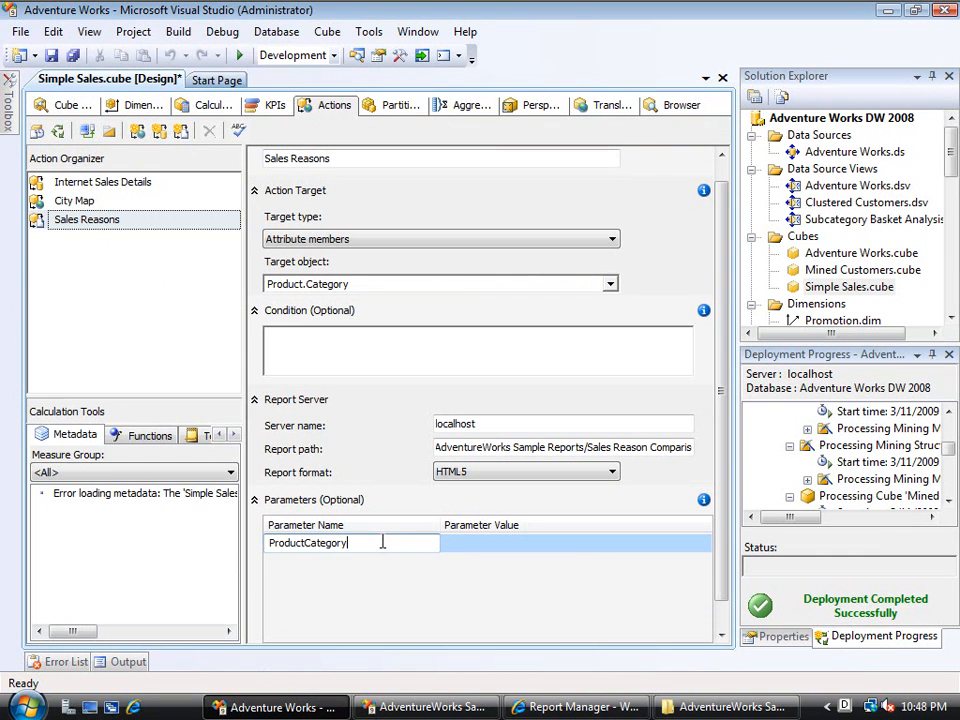
left_click(575, 542)
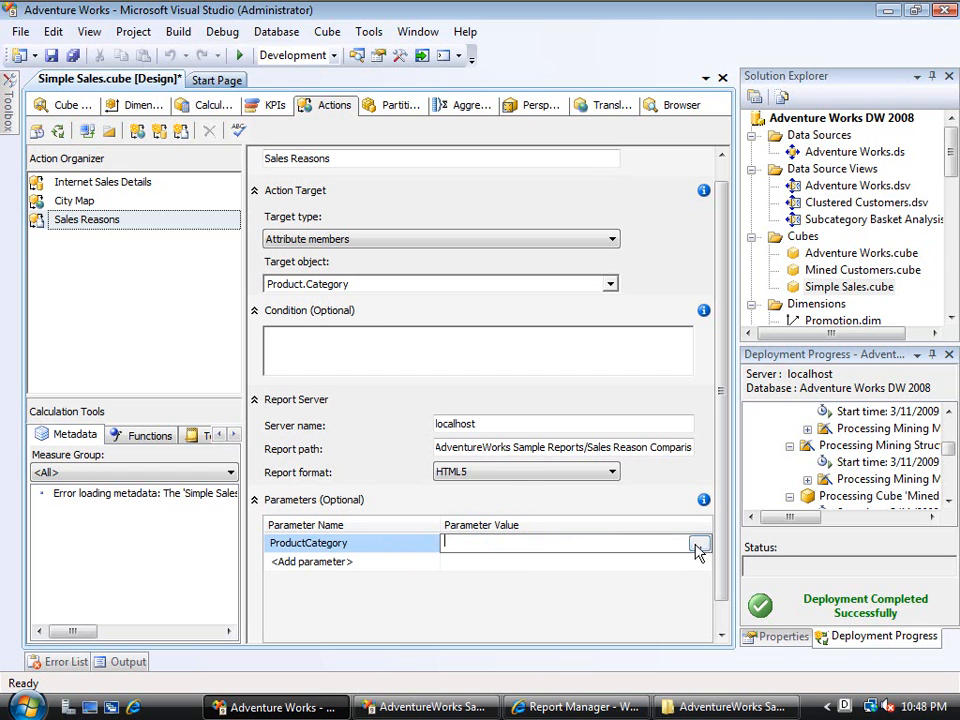
Open the MDX Builder for the parameter value, reopening it after a metadata load failure
left_click(700, 542)
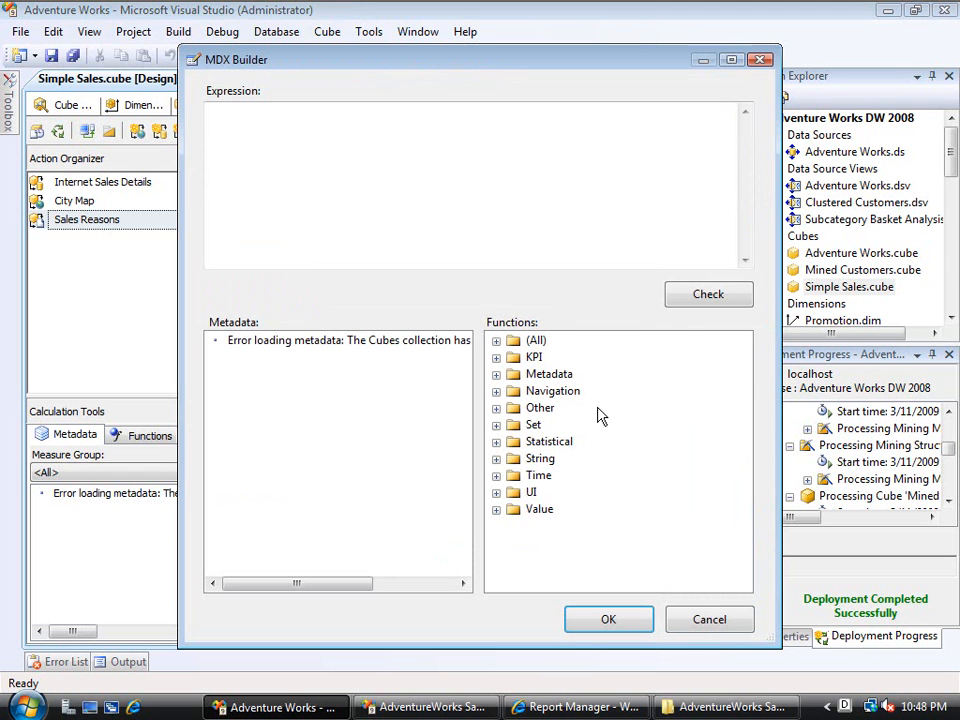
mouse_move(630, 432)
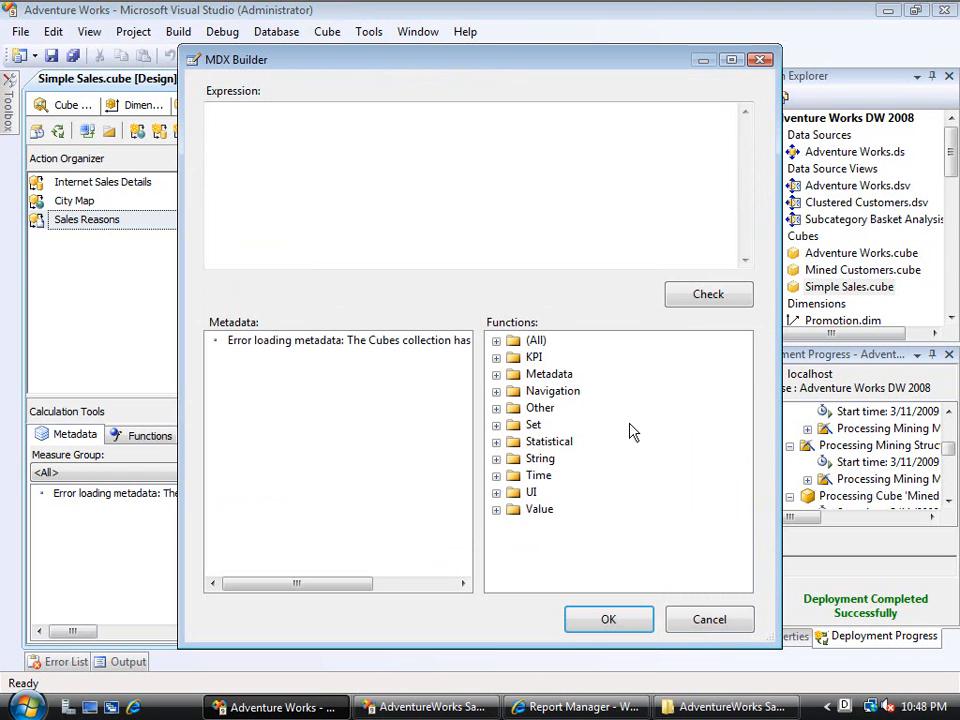
mouse_move(648, 610)
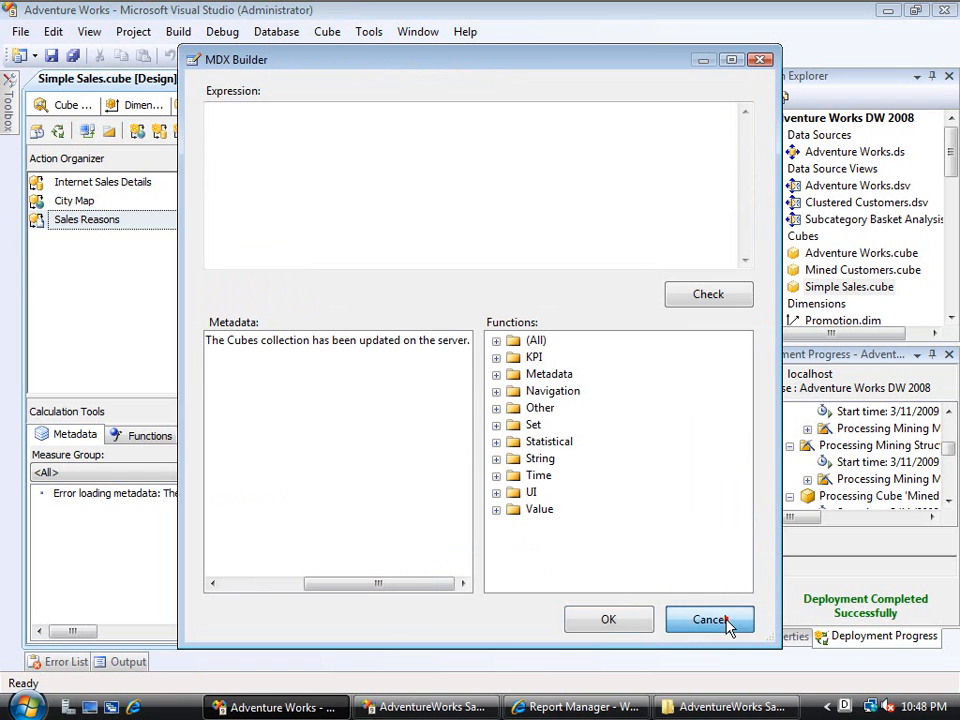
left_click(710, 619)
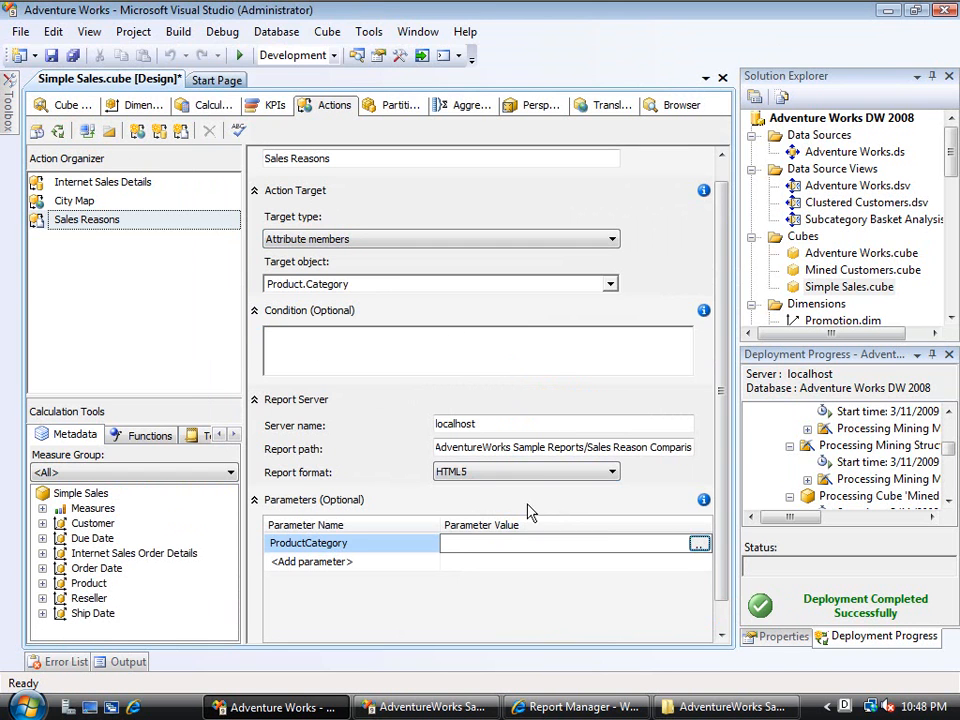
left_click(698, 542)
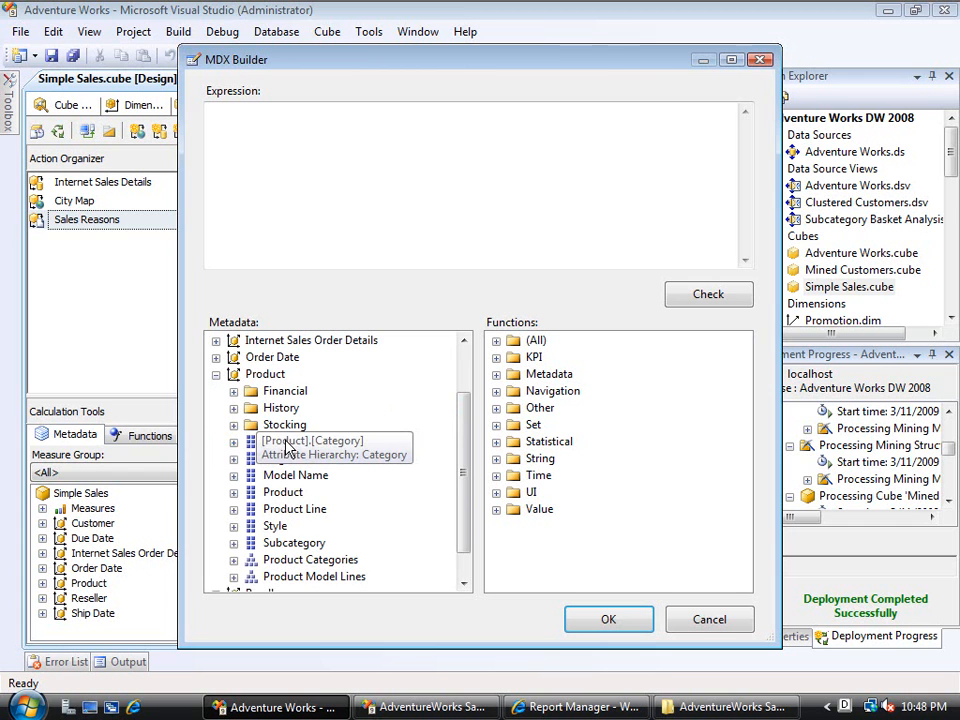
Insert [Product].[Category], append .CurrentMember.UniqueName, and expand Category to list its members
left_click(286, 441)
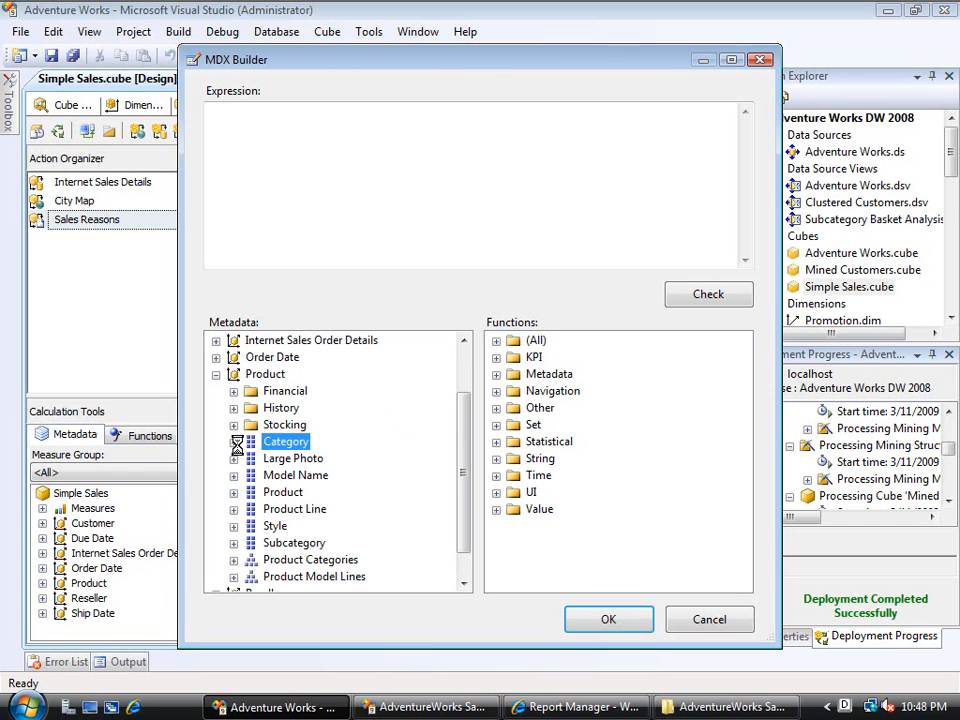
left_click(234, 441)
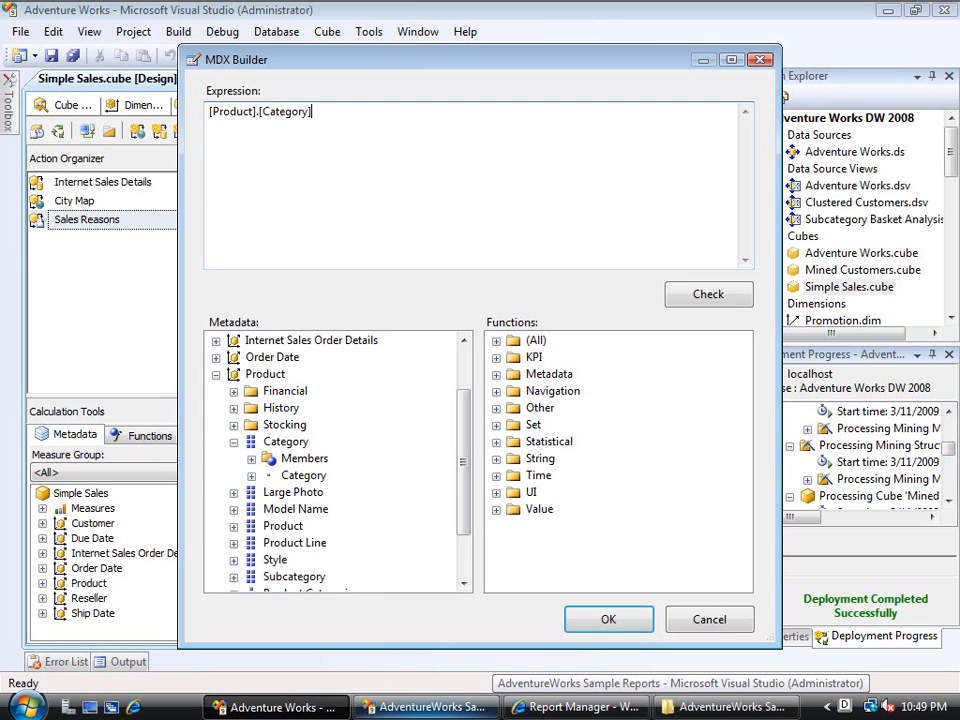
mouse_move(498, 318)
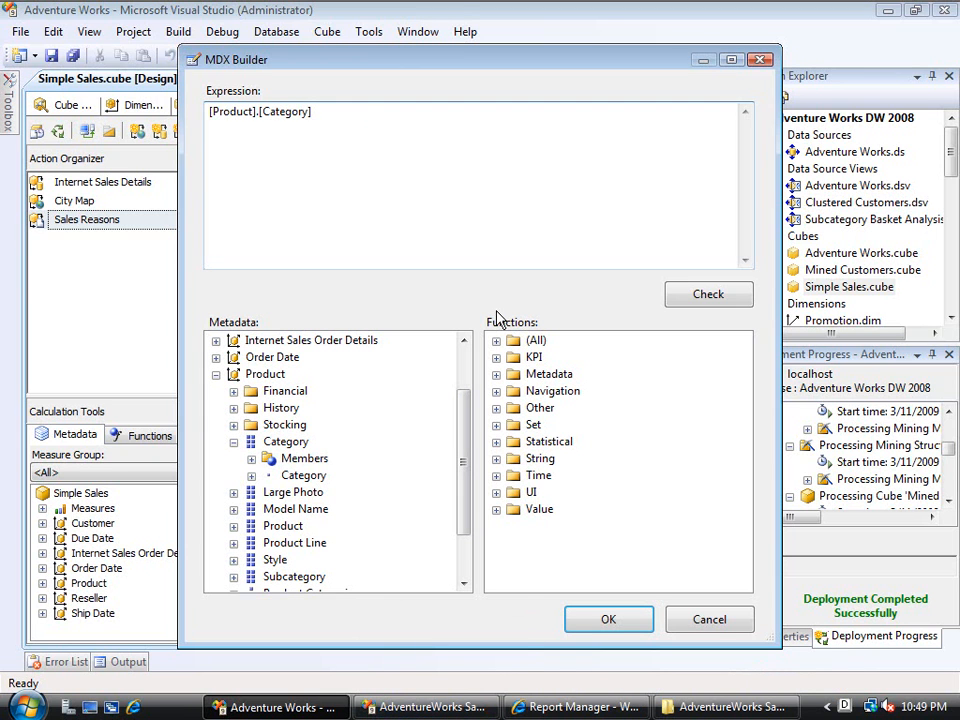
type(".")
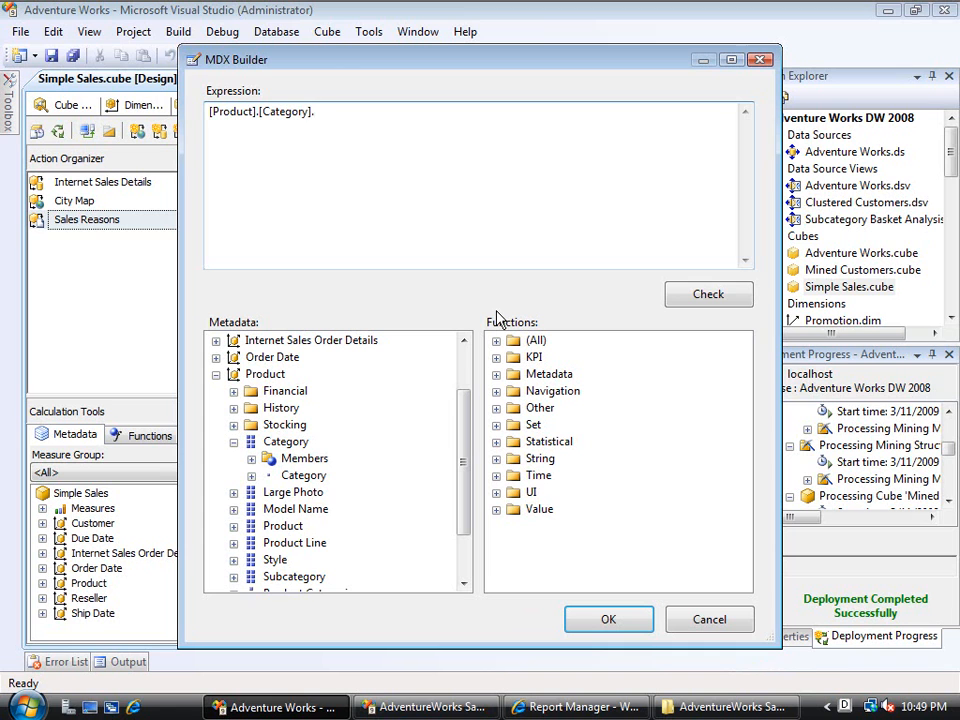
type("CurrentM")
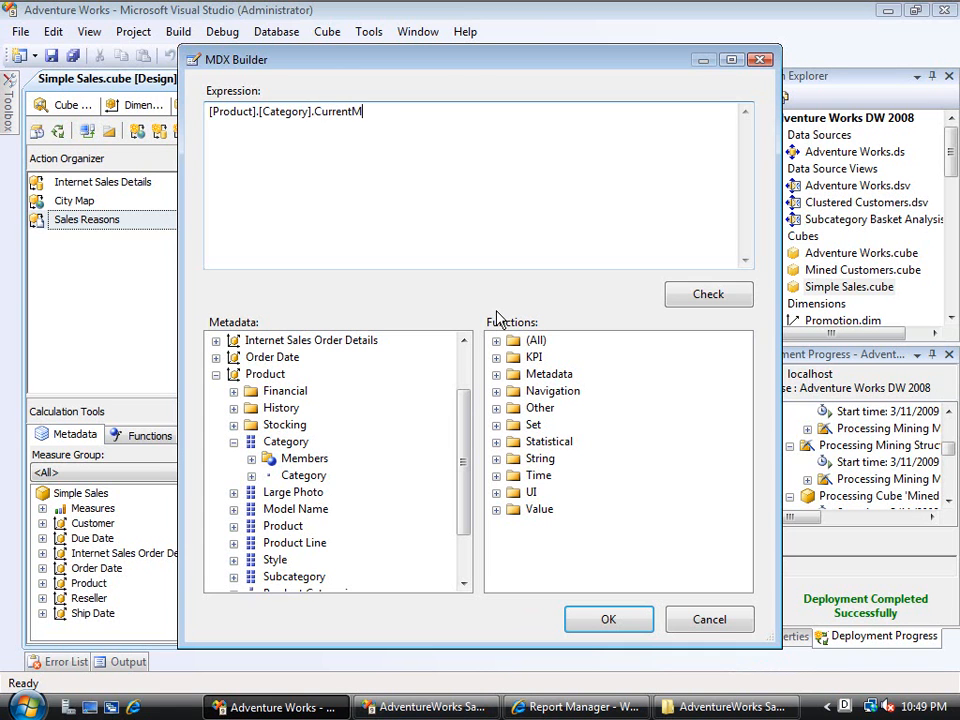
type("ember,")
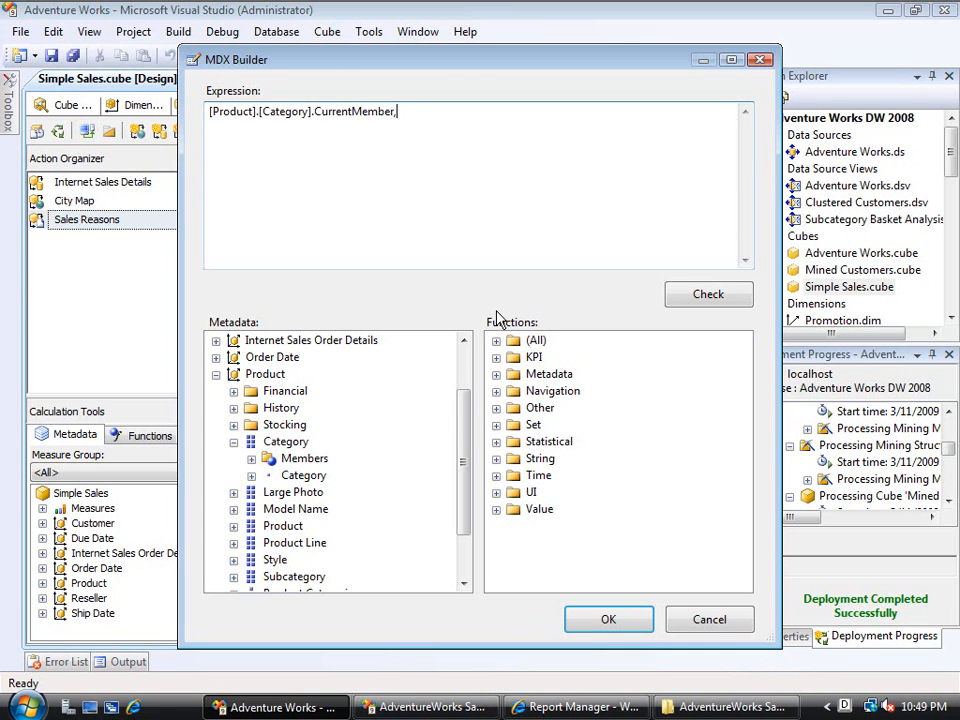
type(".UniqueName")
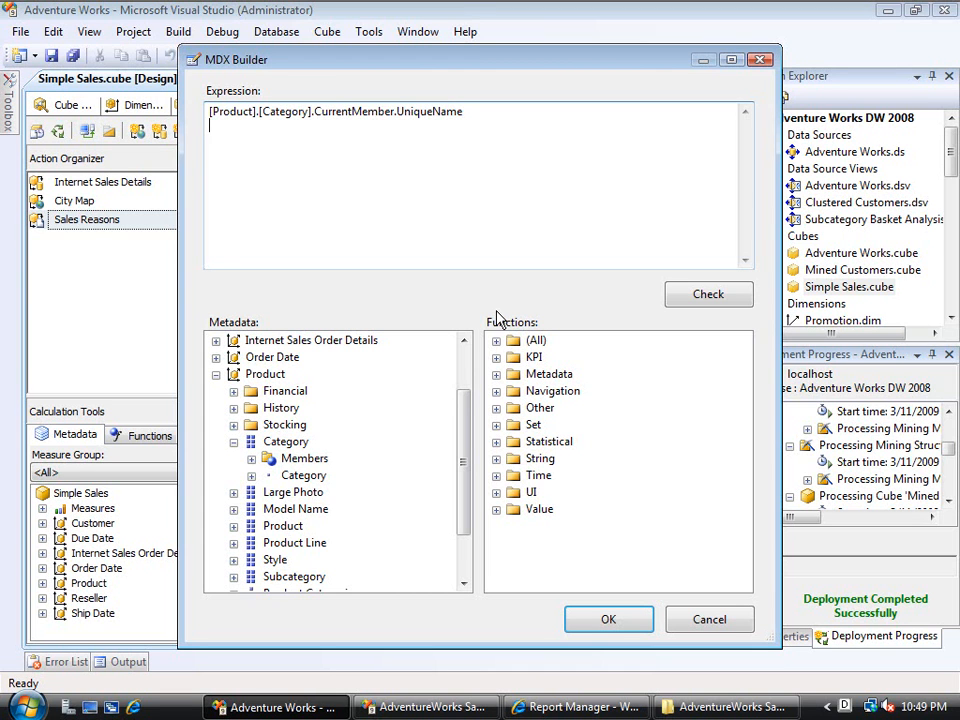
double_click(255, 111)
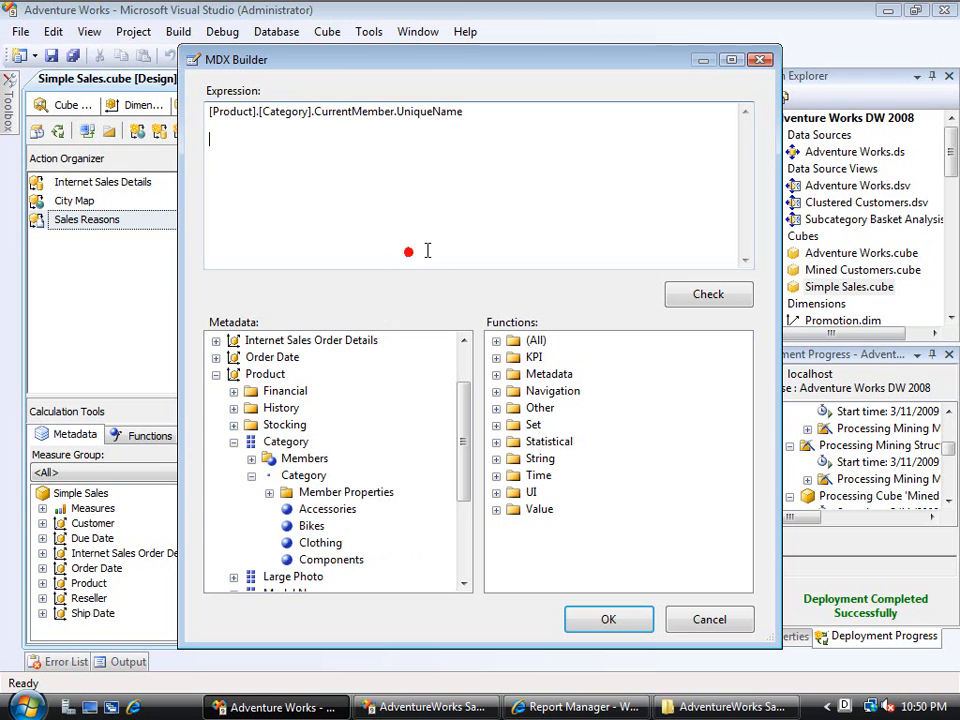
left_click(321, 542)
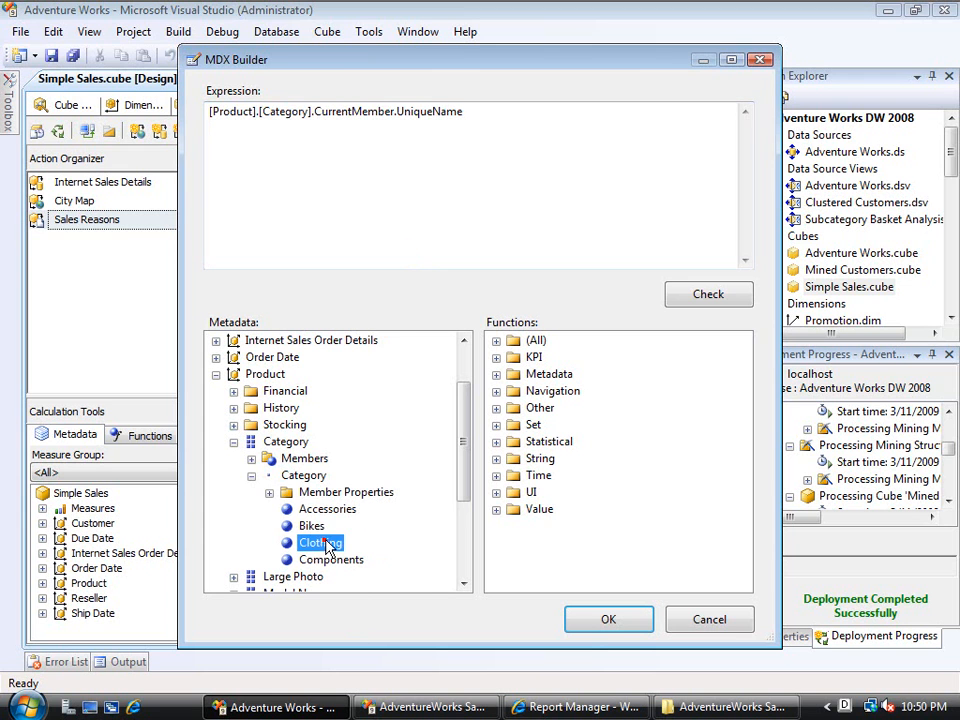
double_click(320, 542)
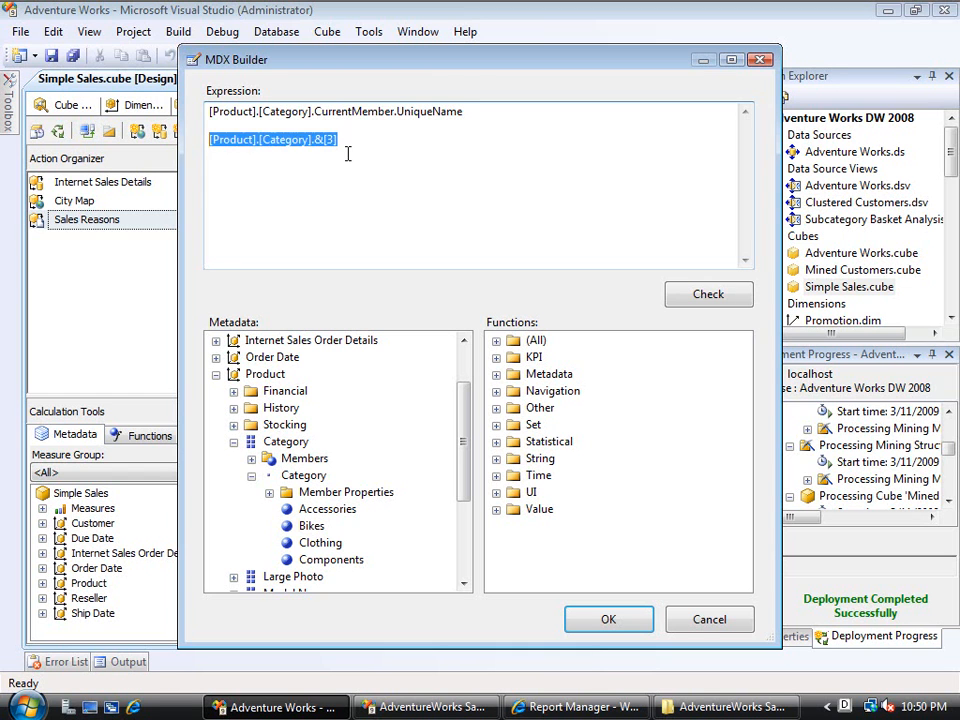
key("Delete")
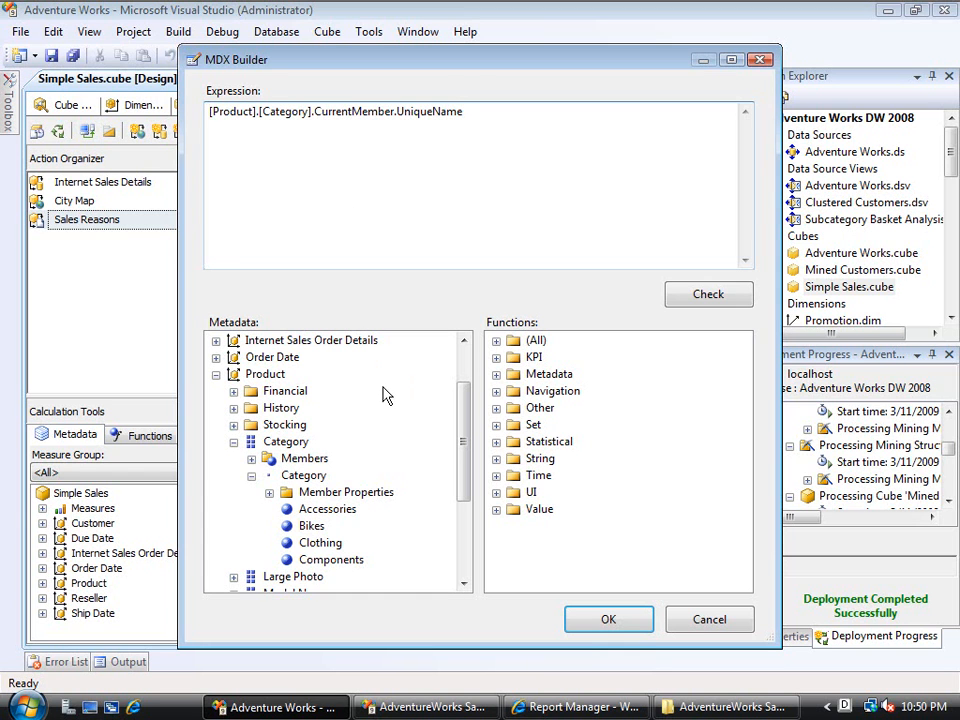
mouse_move(482, 298)
type("UrlEsc")
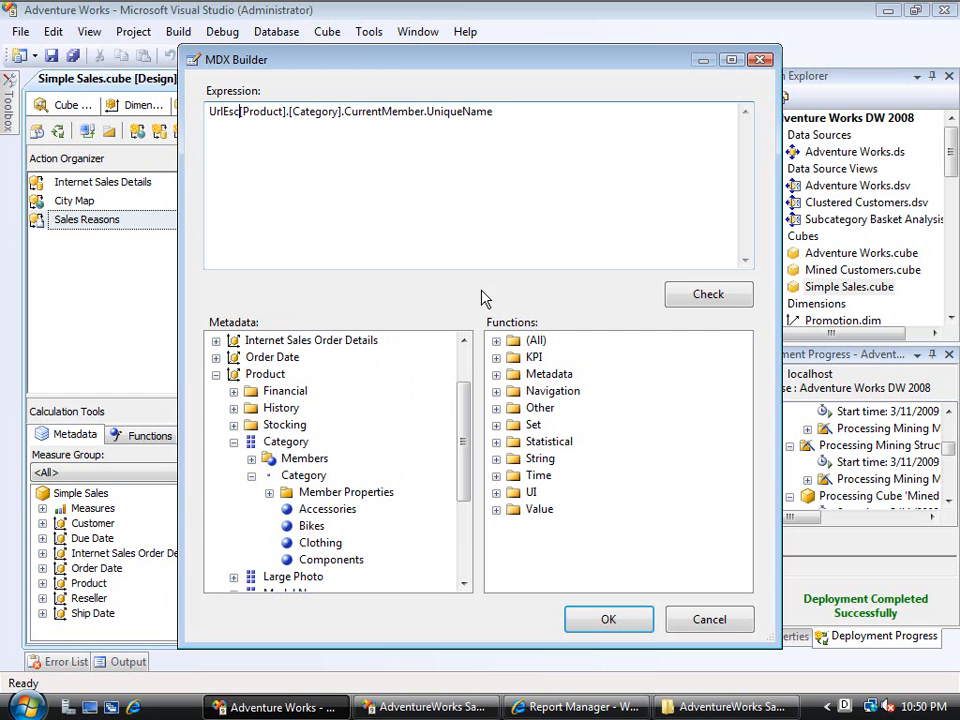
Wrap the expression in UrlEscapeFragment(), check its syntax, and confirm it with OK
type("apeFragmen")
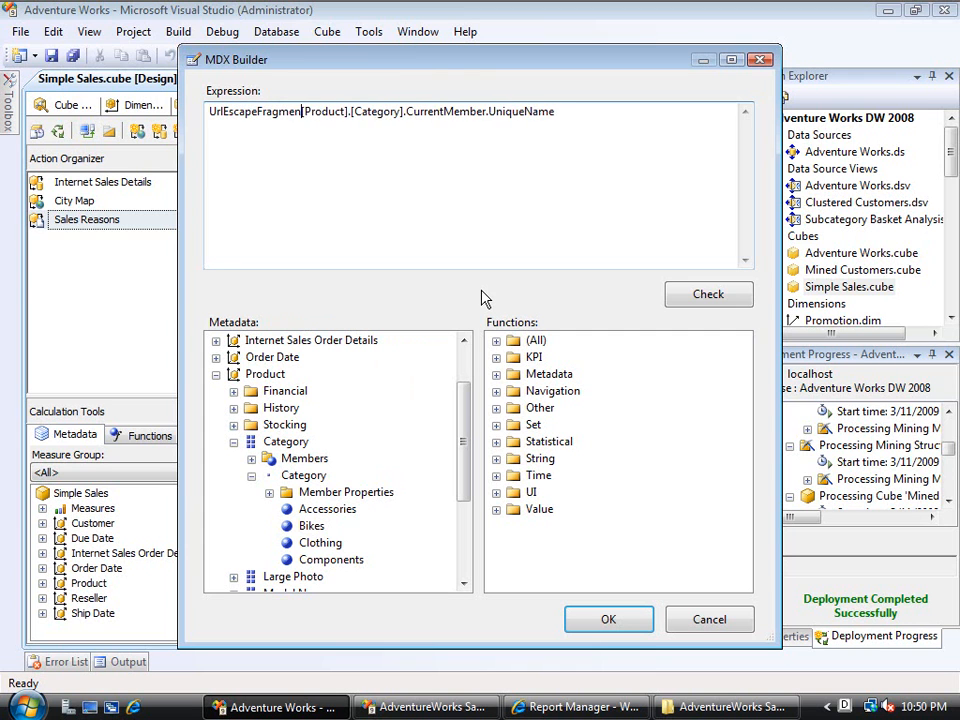
type("(")
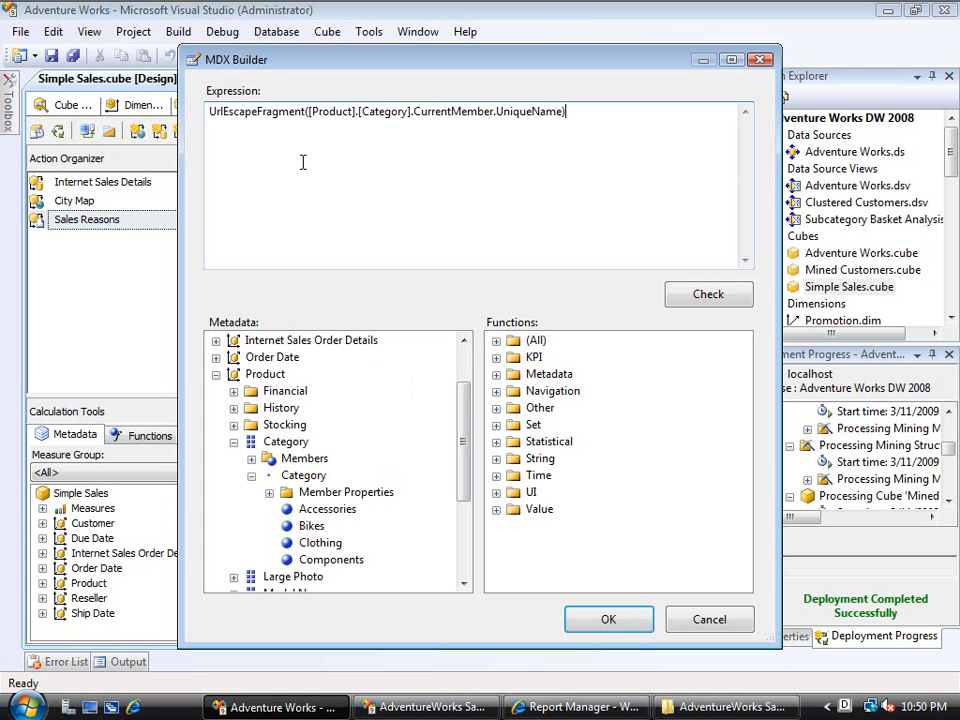
mouse_move(717, 283)
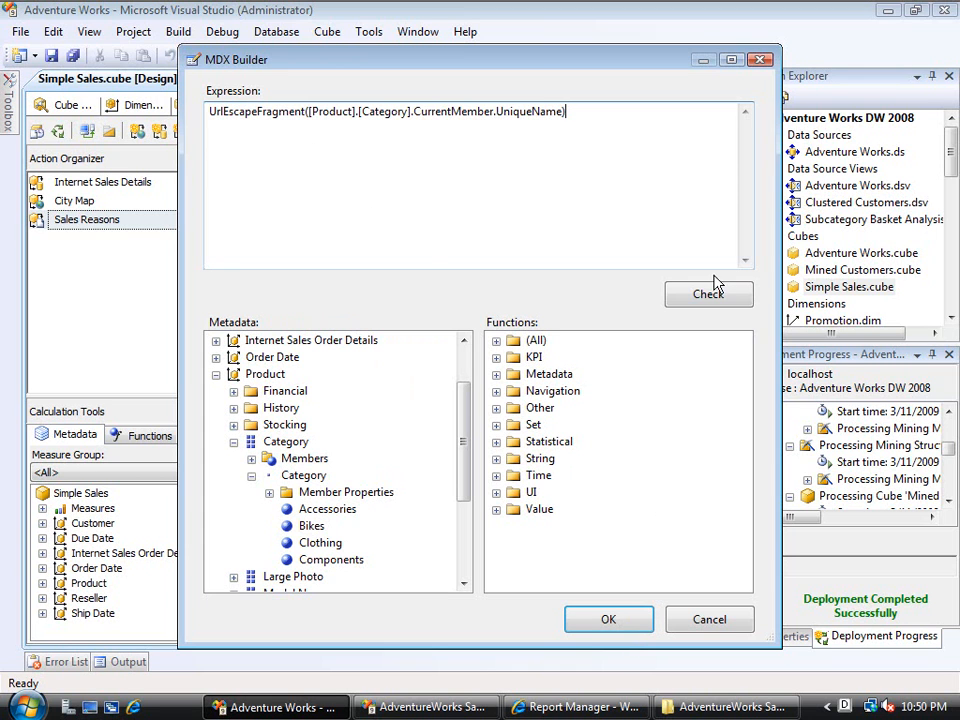
left_click(709, 293)
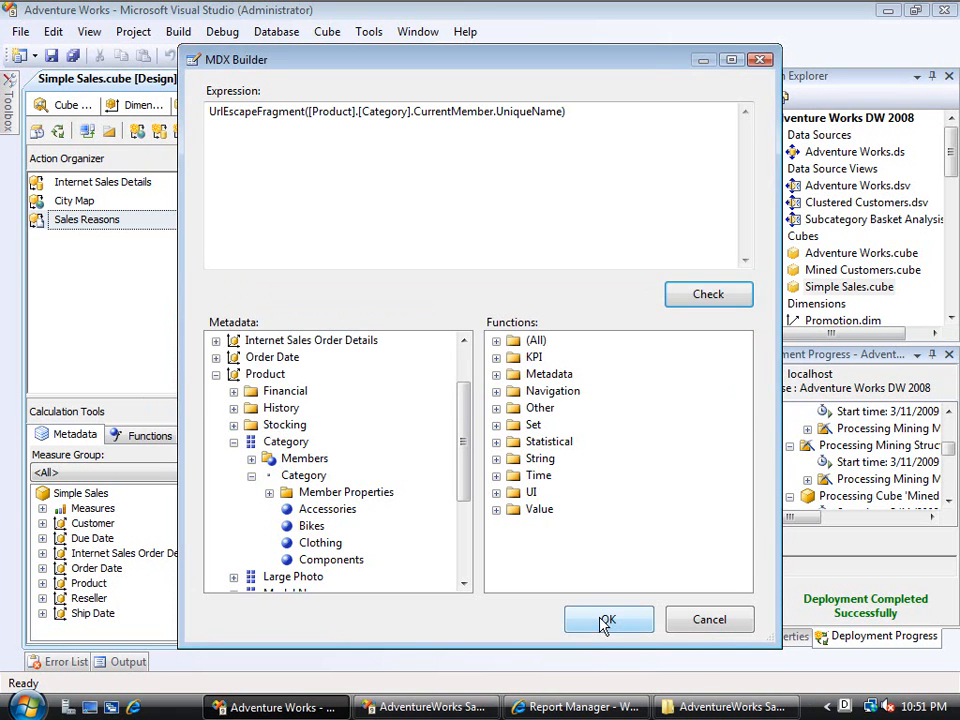
left_click(608, 619)
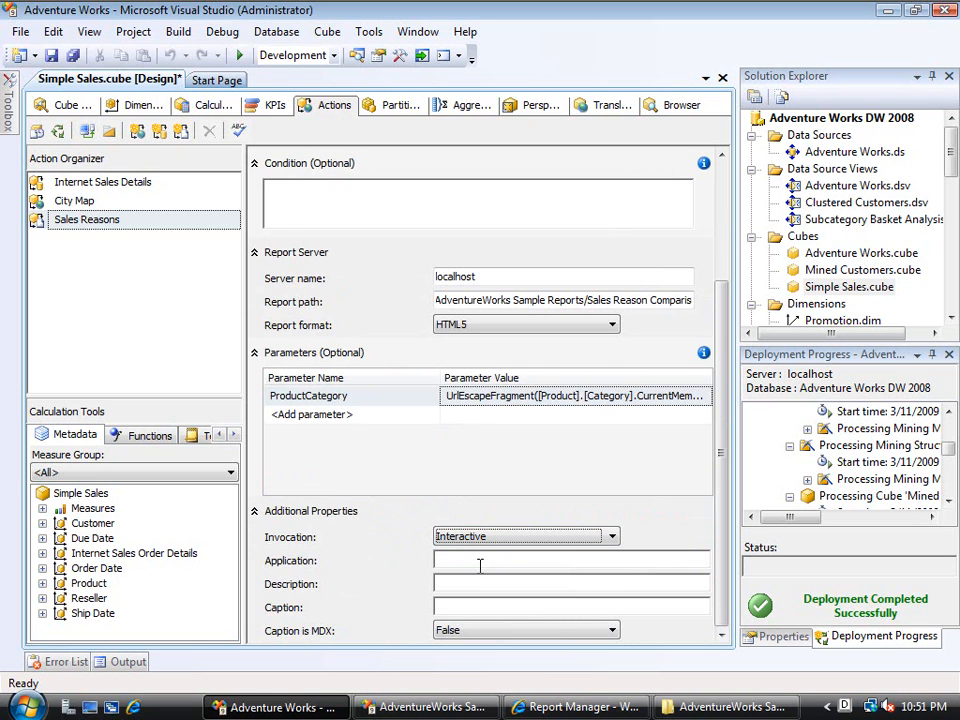
left_click(570, 560)
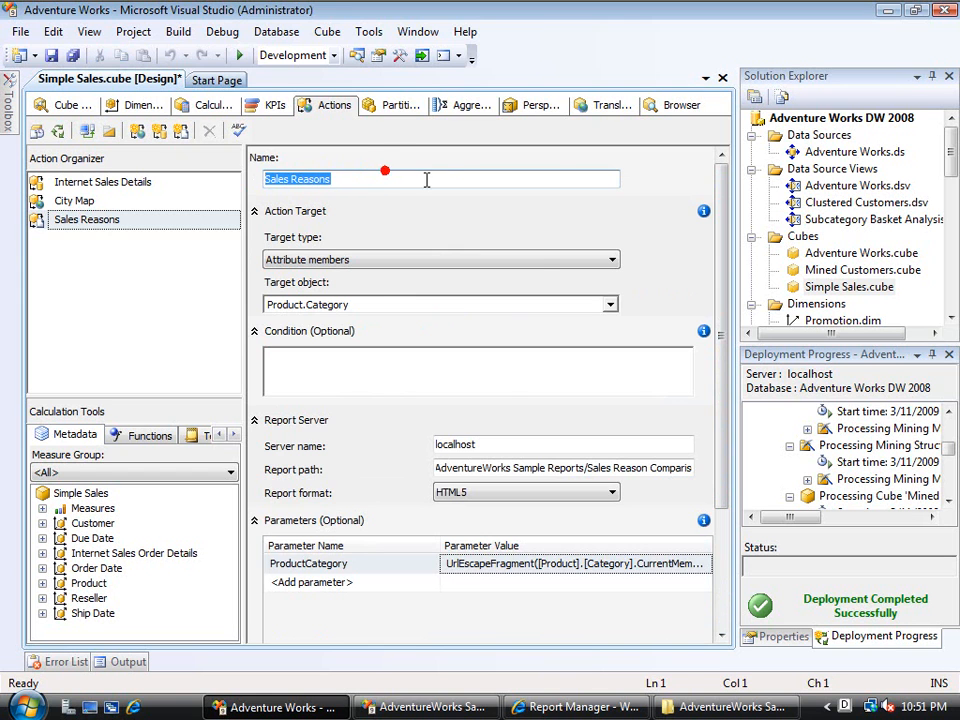
scroll("down", 3)
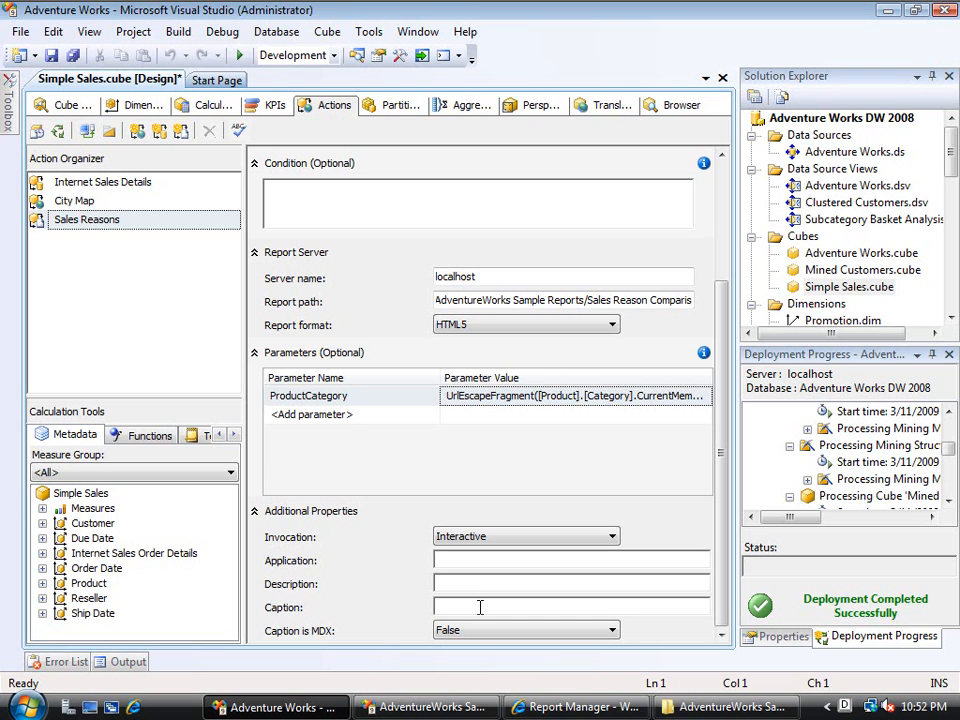
left_click(475, 607)
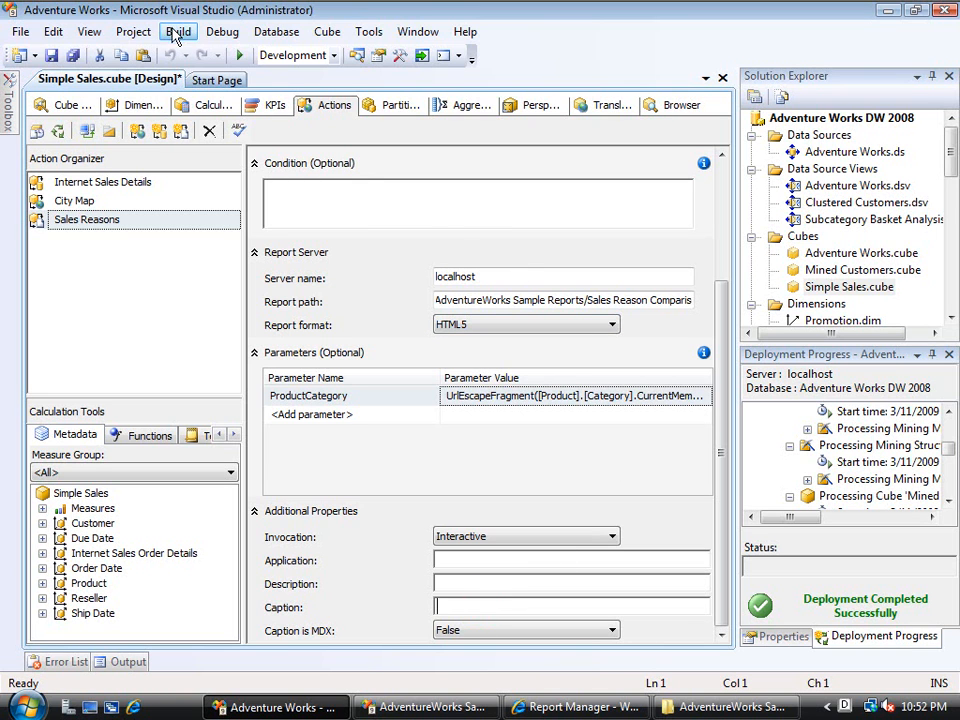
Deploy the Adventure Works cube project from the Build menu
left_click(178, 31)
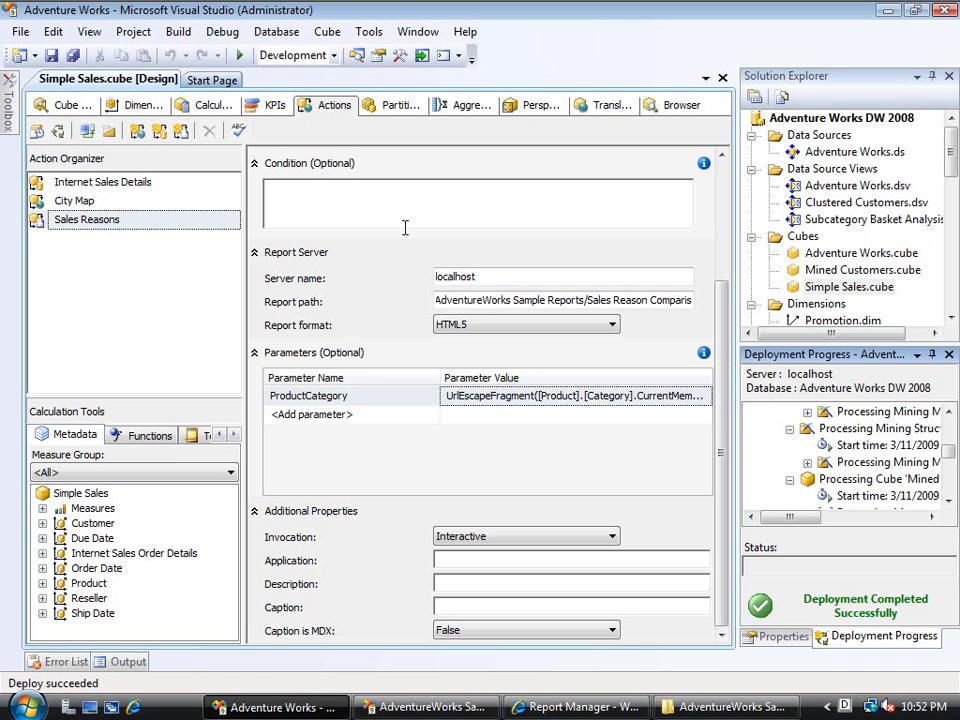
left_click(682, 105)
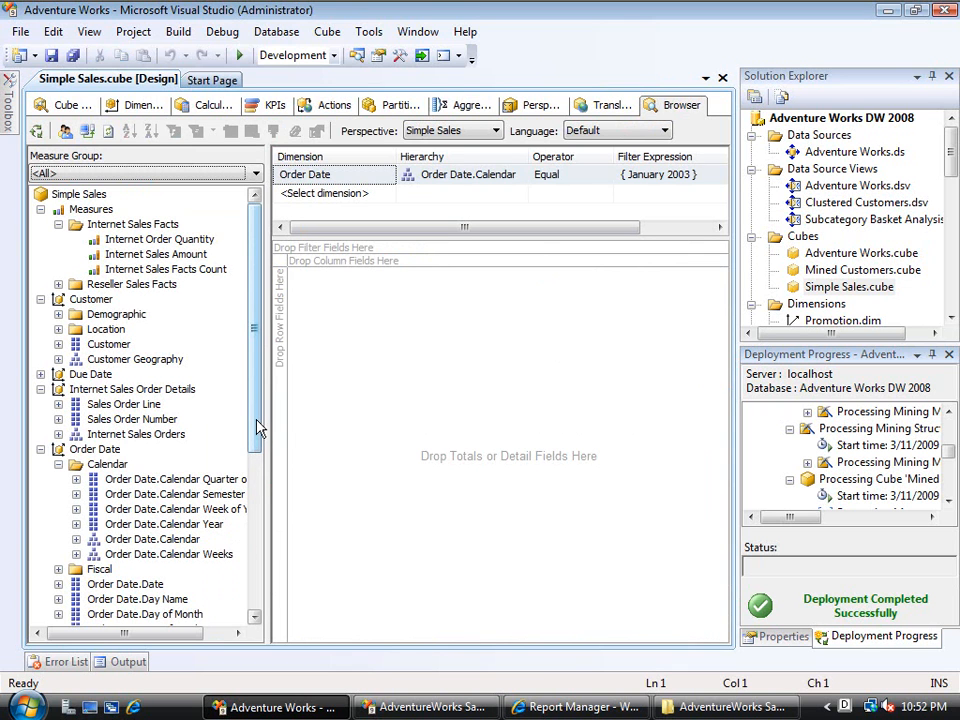
Put Product Categories on the browser rows and run Sales Reasons for Accessories
scroll("down", 3)
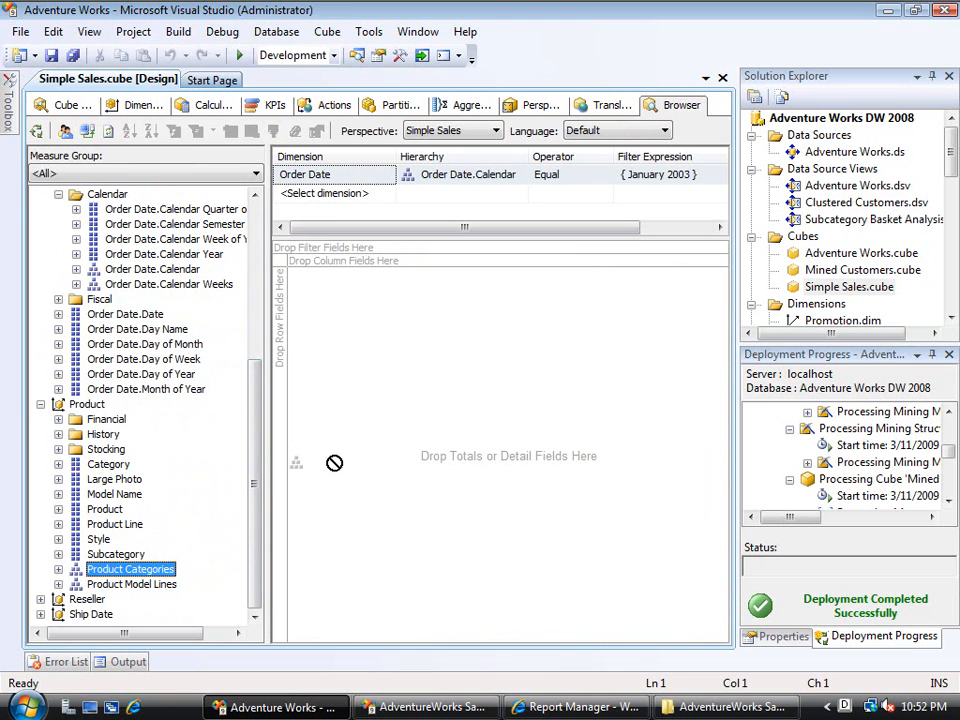
left_click_drag(130, 569, 305, 274)
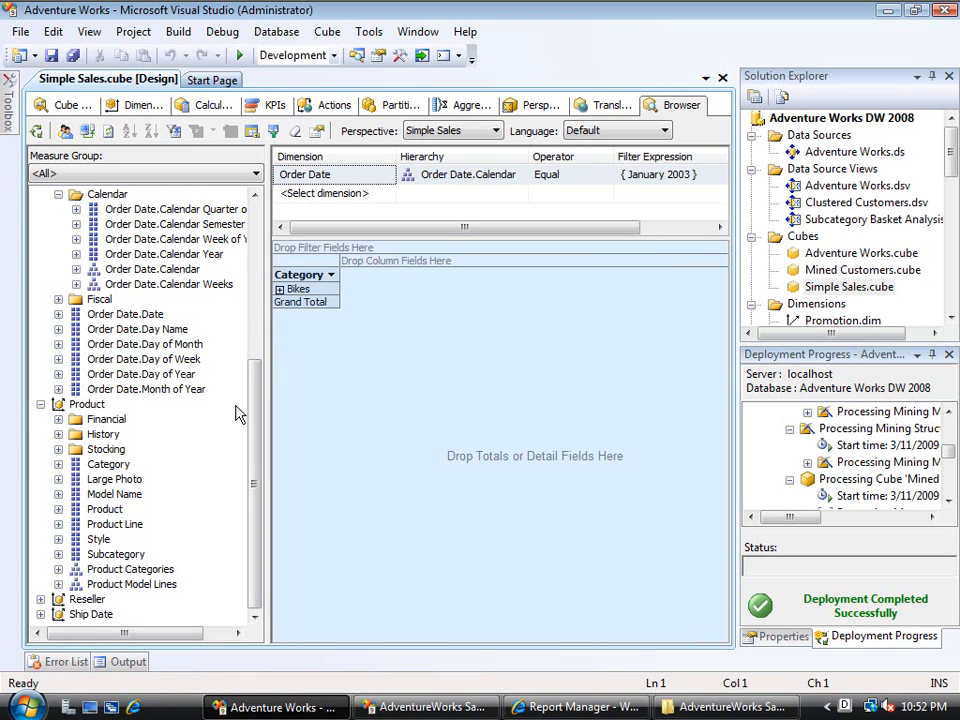
mouse_move(164, 460)
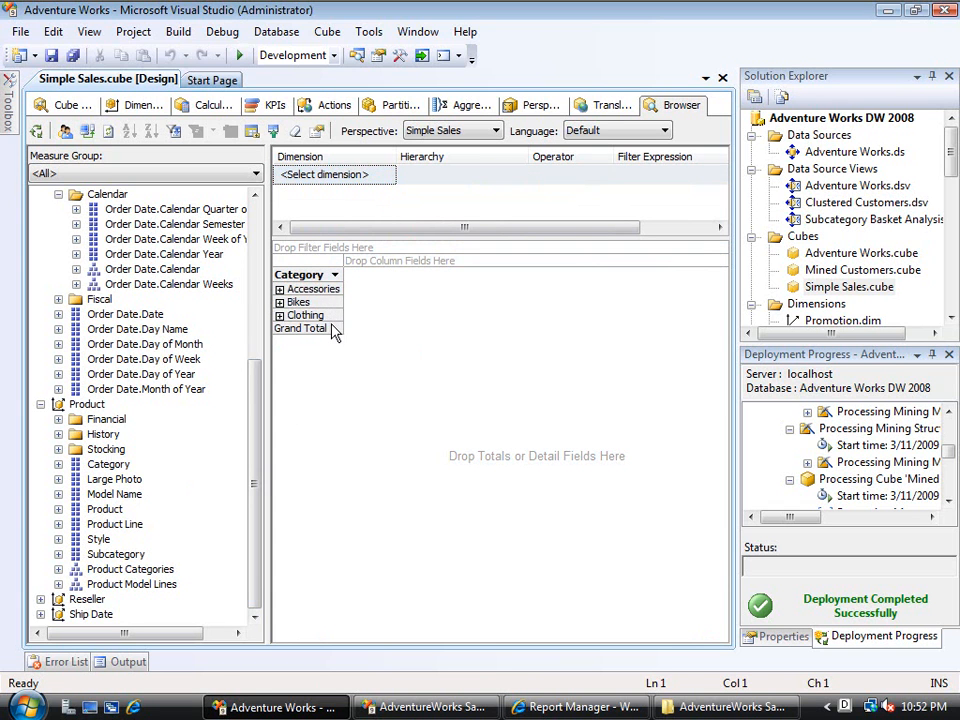
right_click(310, 289)
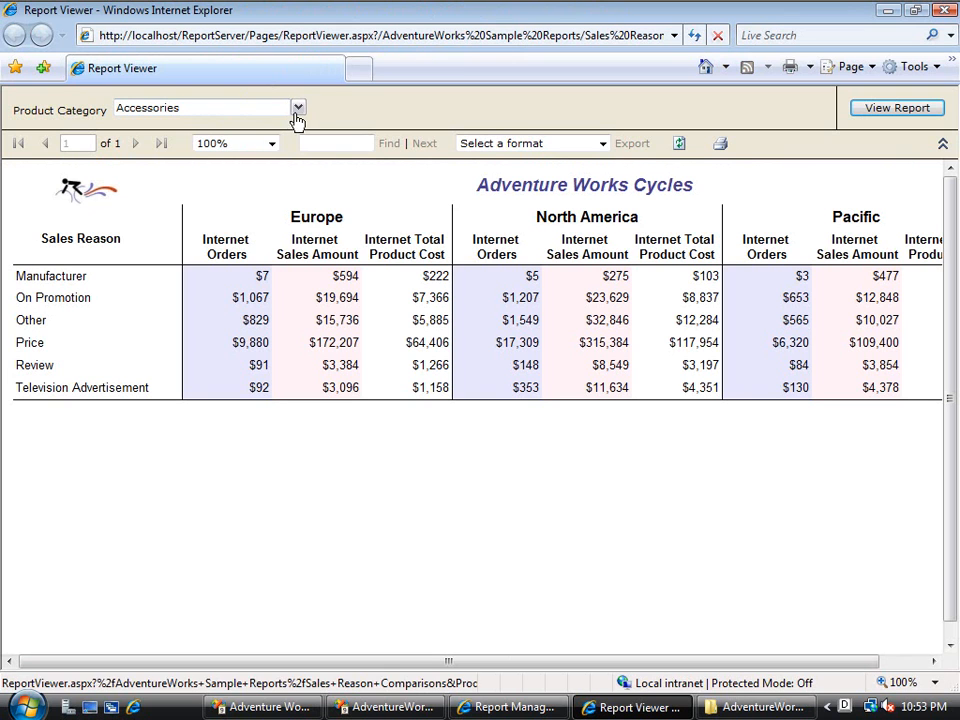
mouse_move(483, 310)
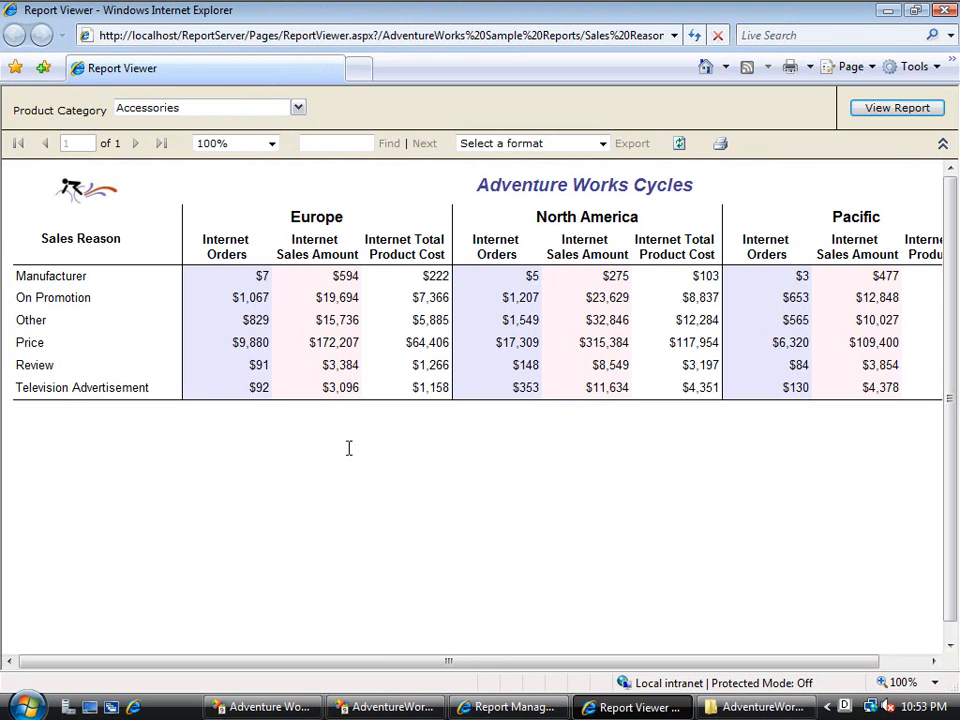
mouse_move(390, 707)
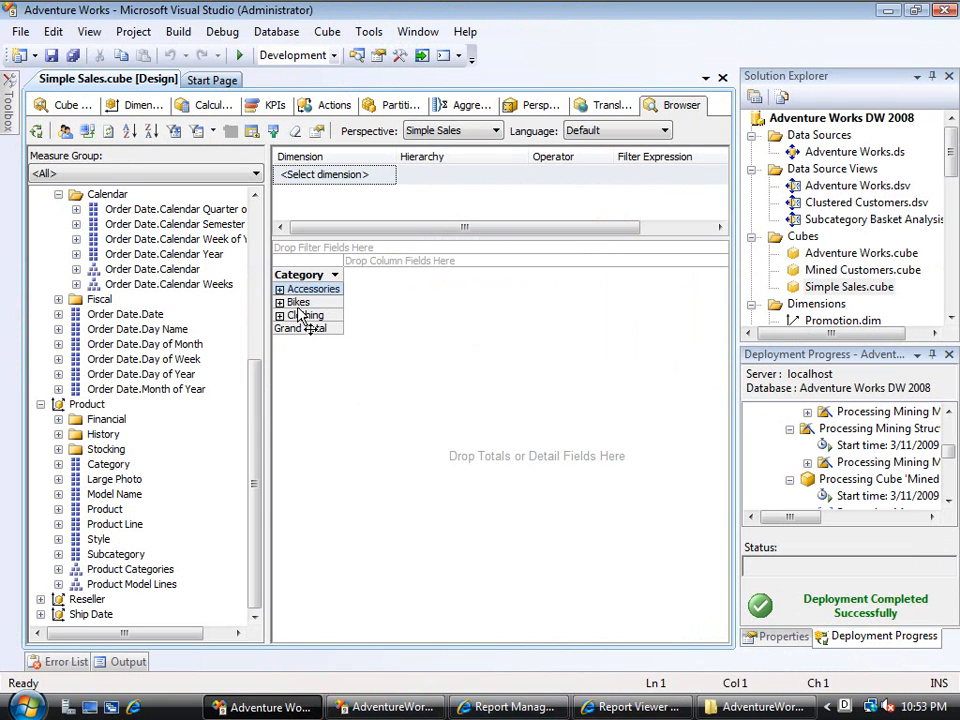
Run the Sales Reasons report for Clothing, then switch back to Visual Studio
right_click(298, 302)
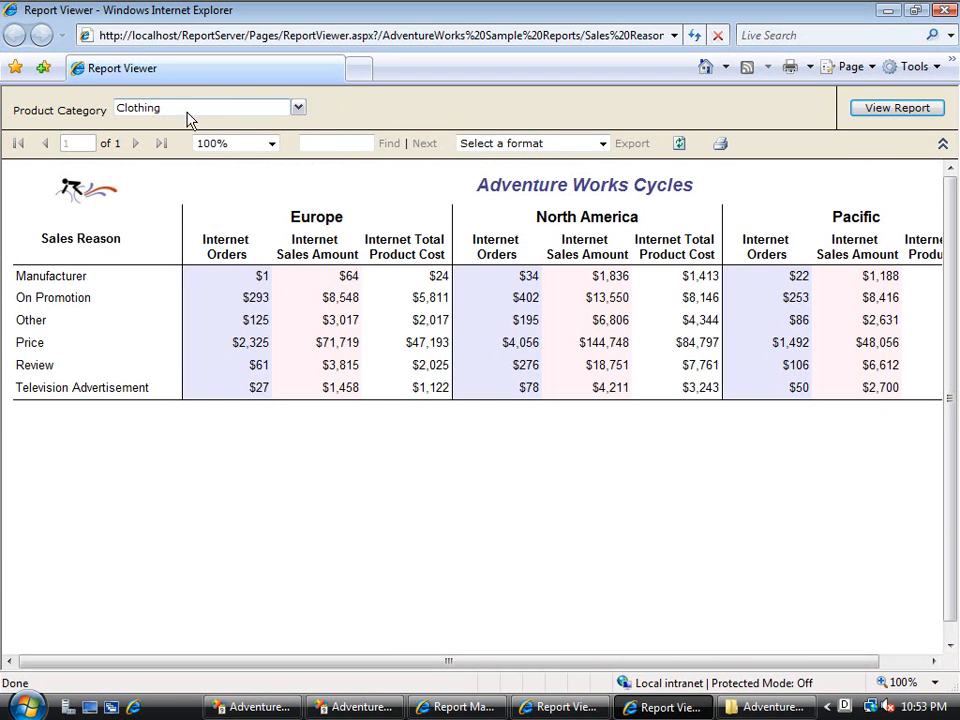
mouse_move(183, 122)
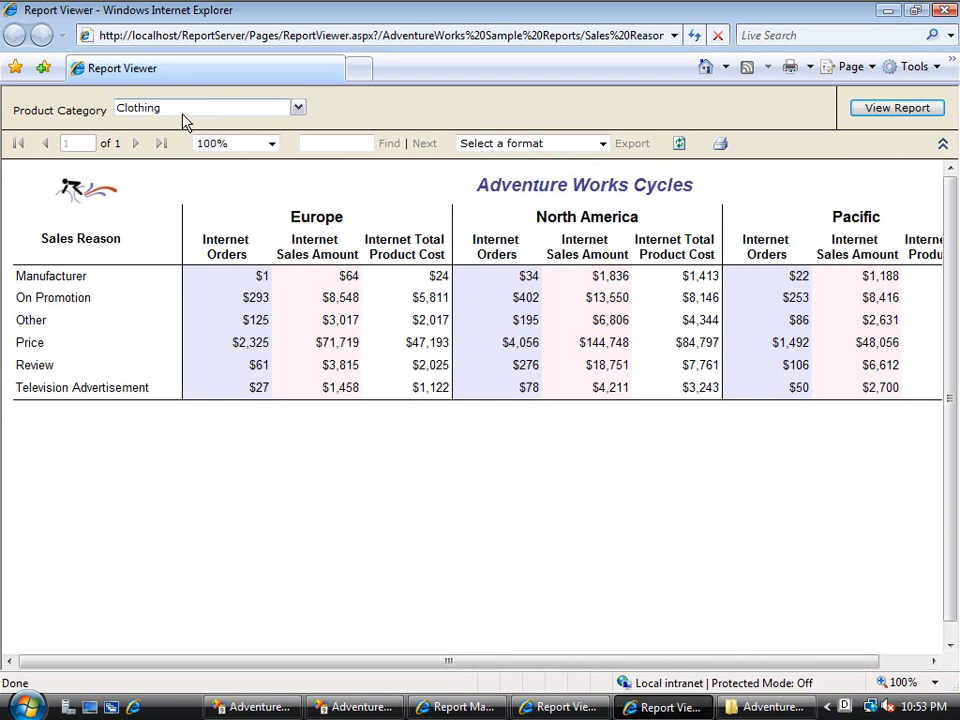
mouse_move(695, 55)
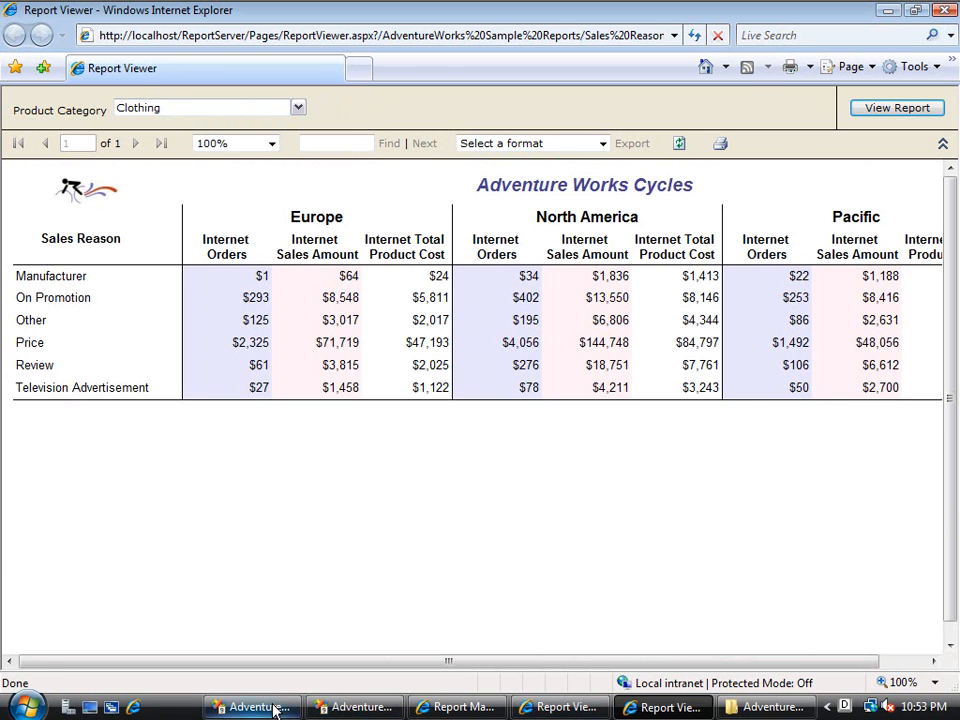
left_click(251, 707)
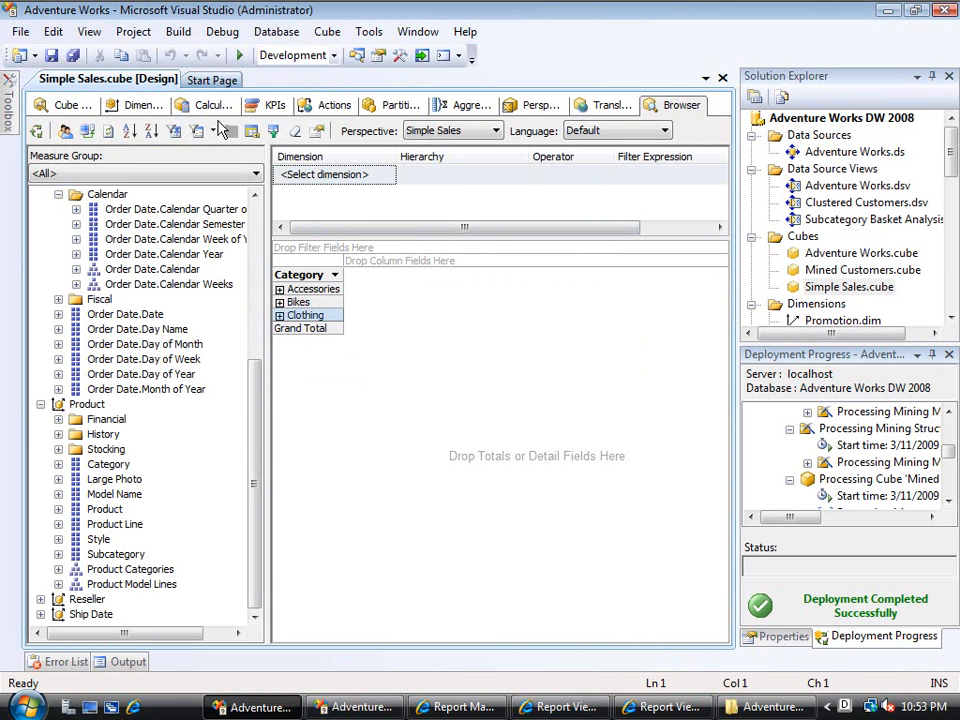
Reopen the Sales Reasons action on the Actions tab and select its localhost server name
left_click(138, 105)
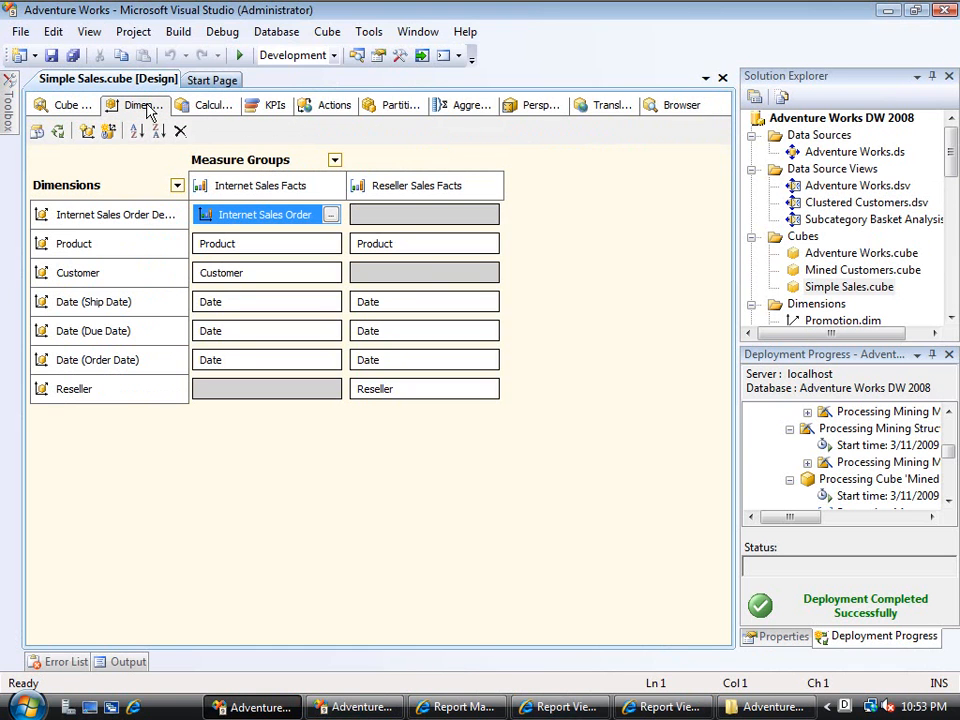
left_click(334, 105)
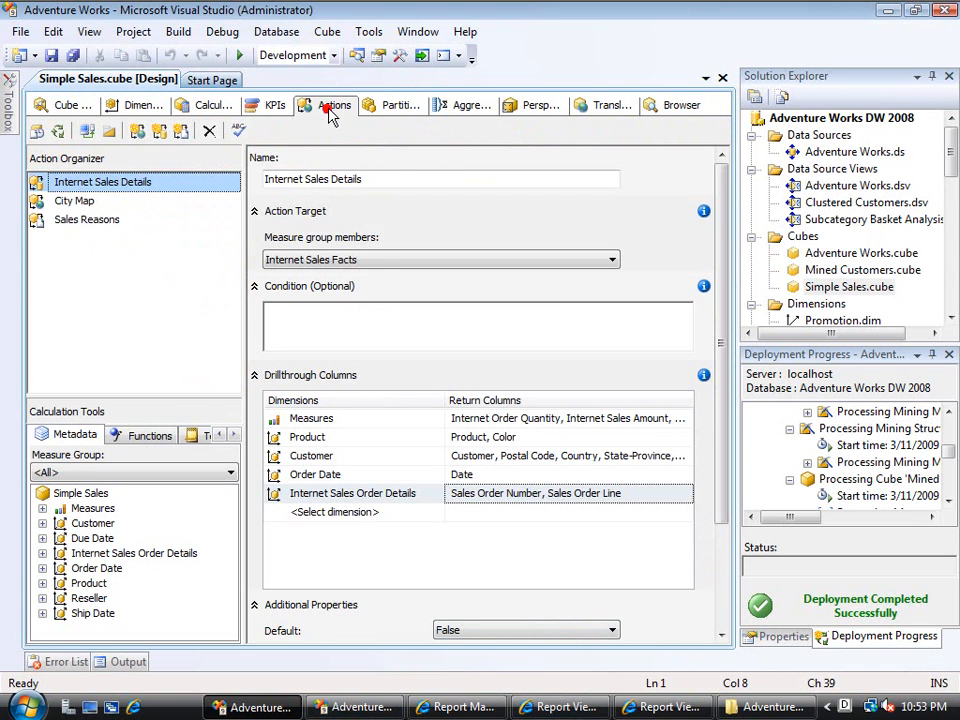
mouse_move(95, 225)
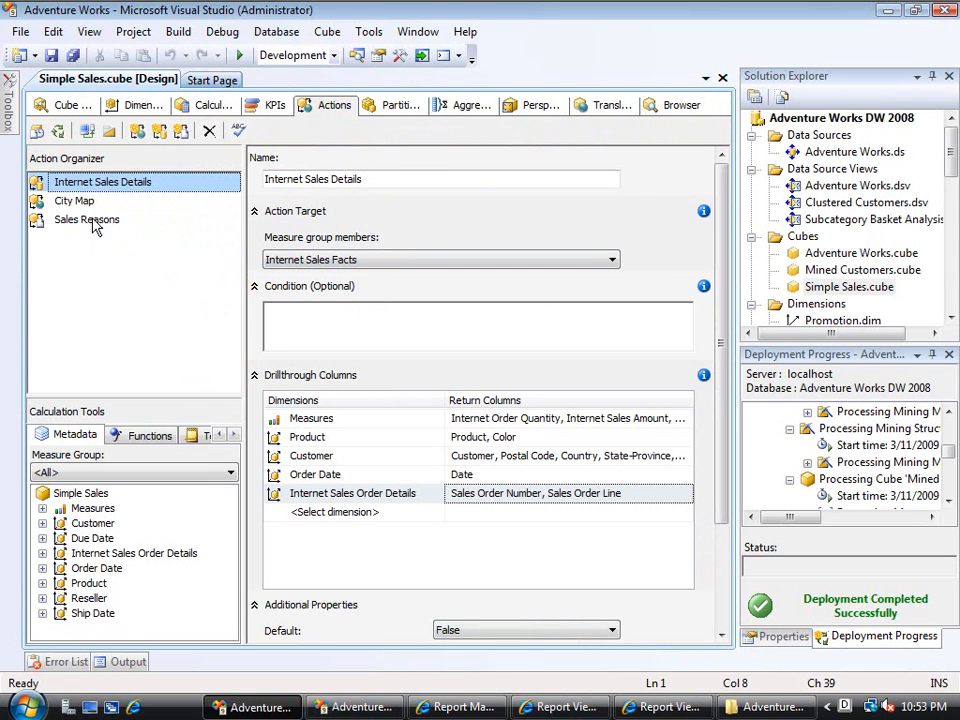
left_click(86, 219)
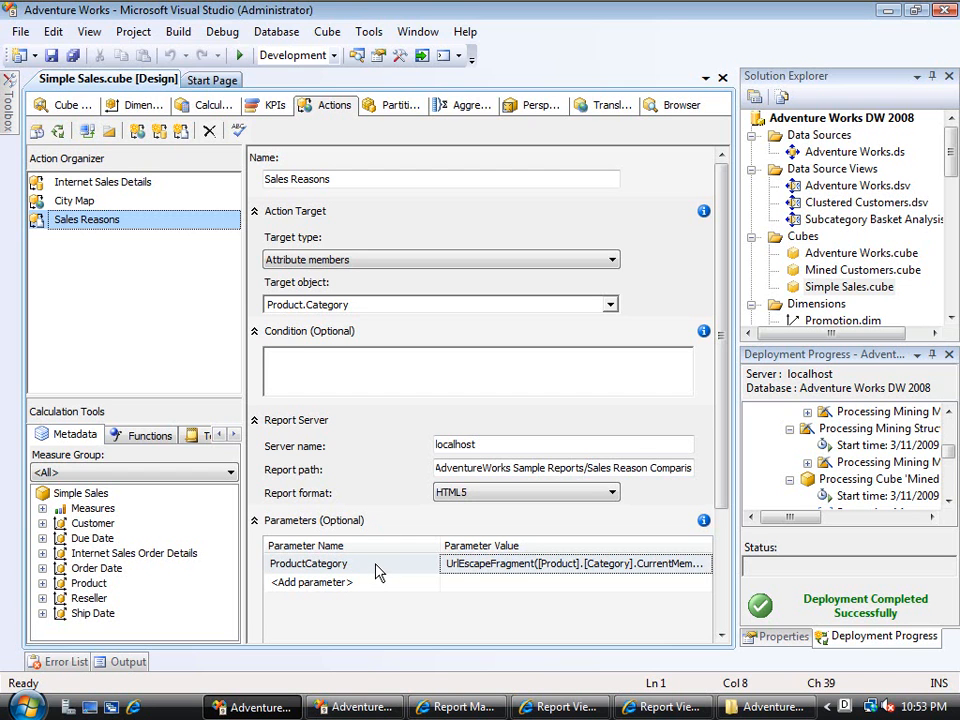
mouse_move(650, 568)
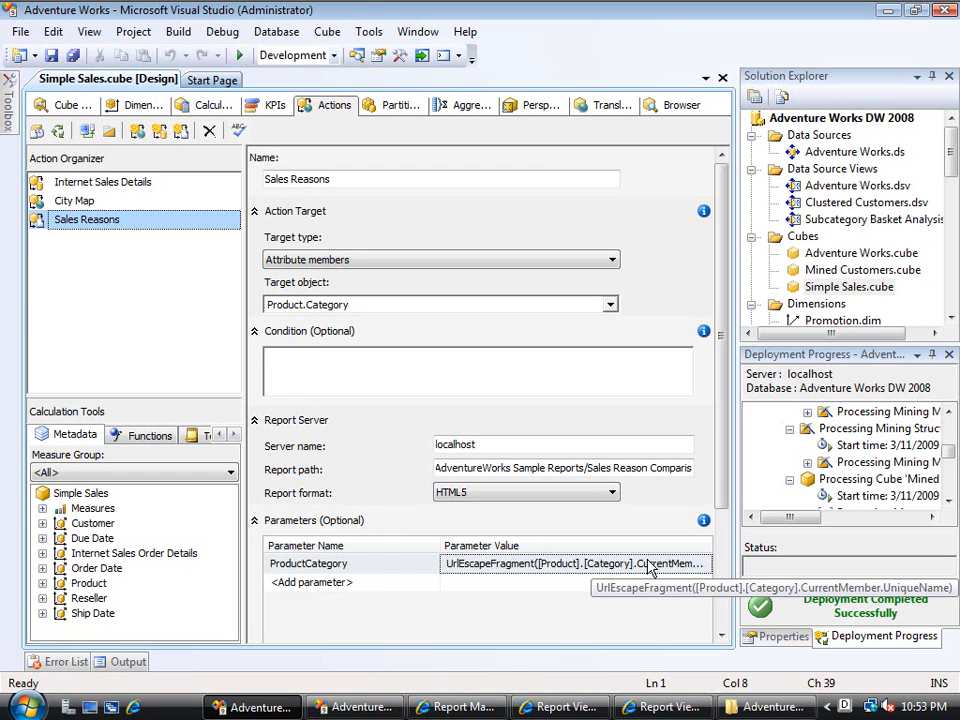
mouse_move(393, 593)
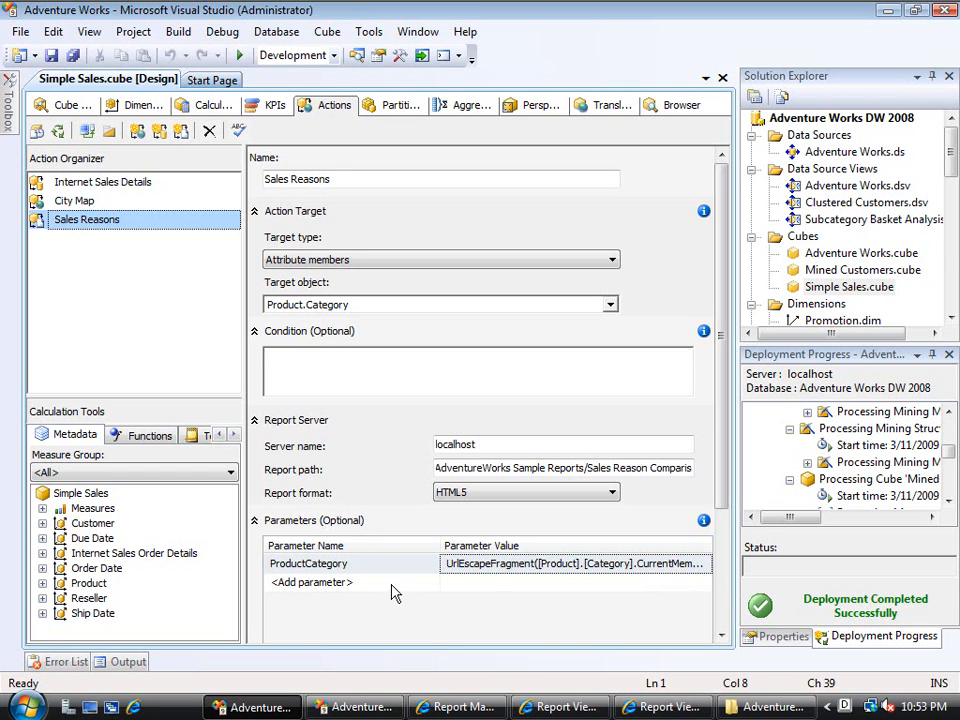
mouse_move(538, 585)
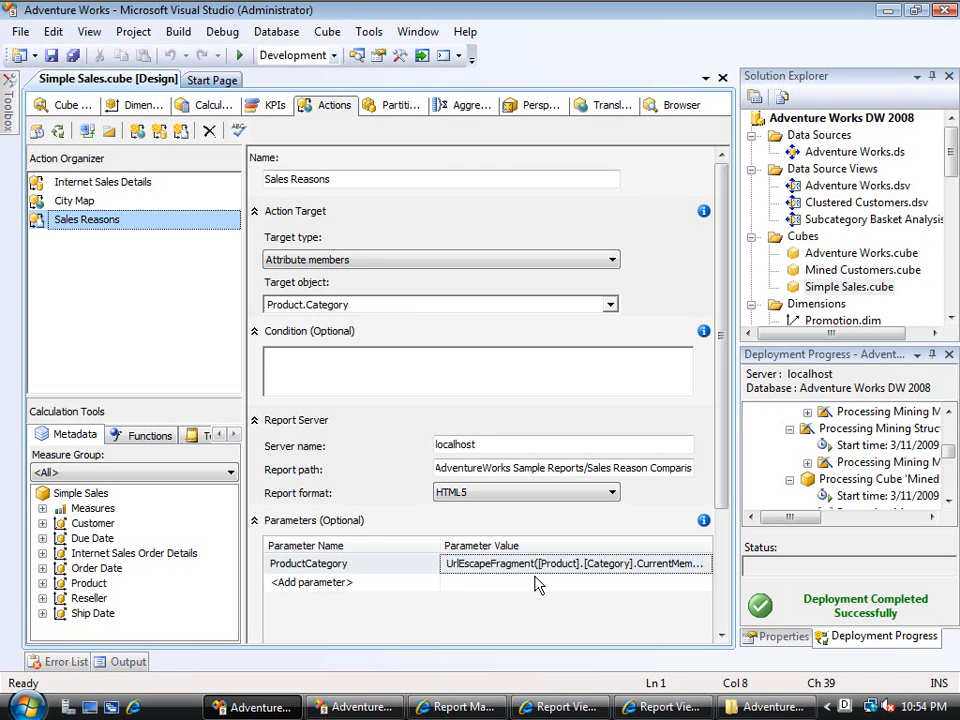
left_click(563, 444)
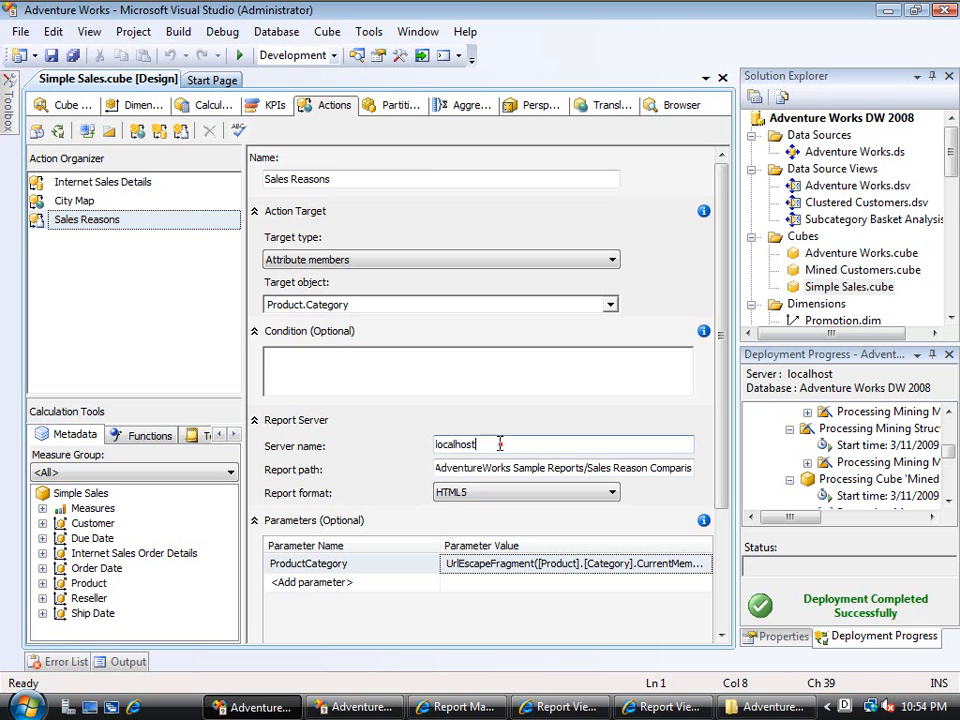
double_click(455, 444)
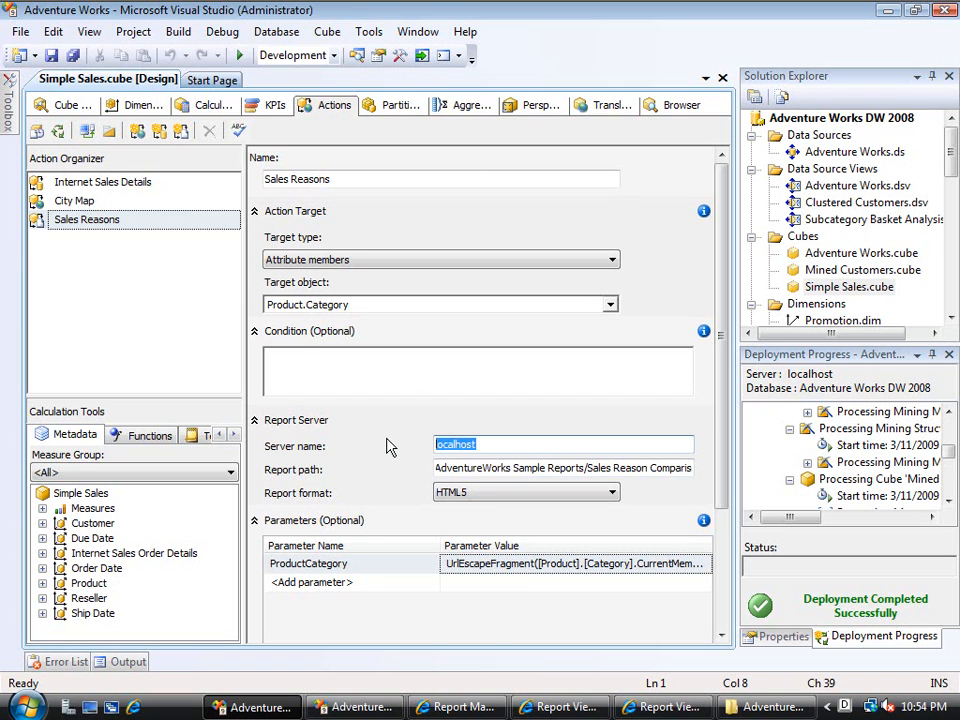
mouse_move(594, 285)
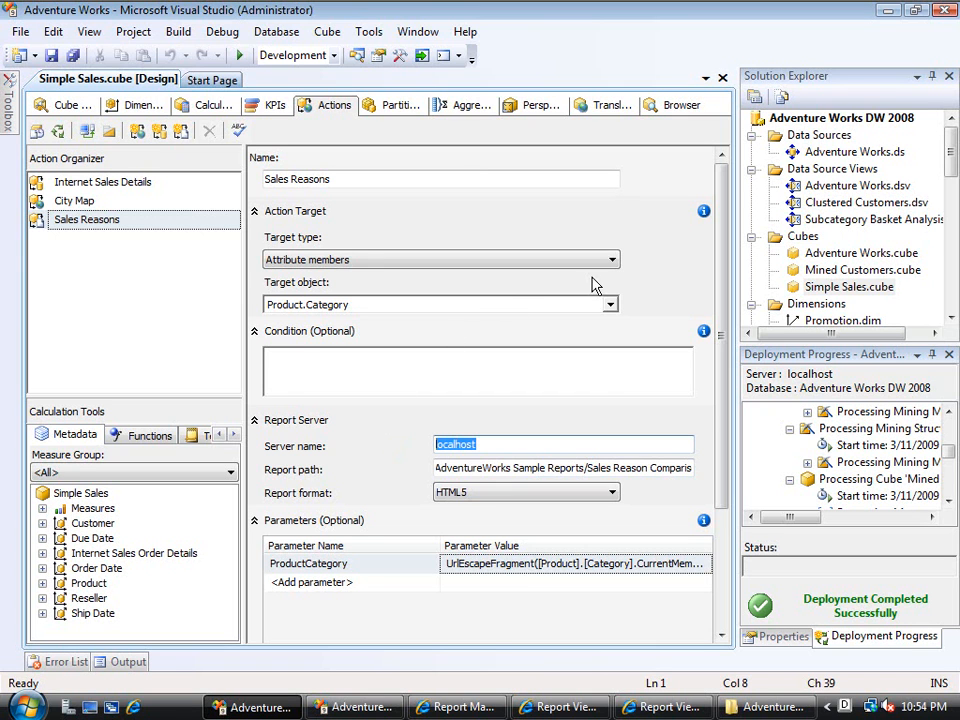